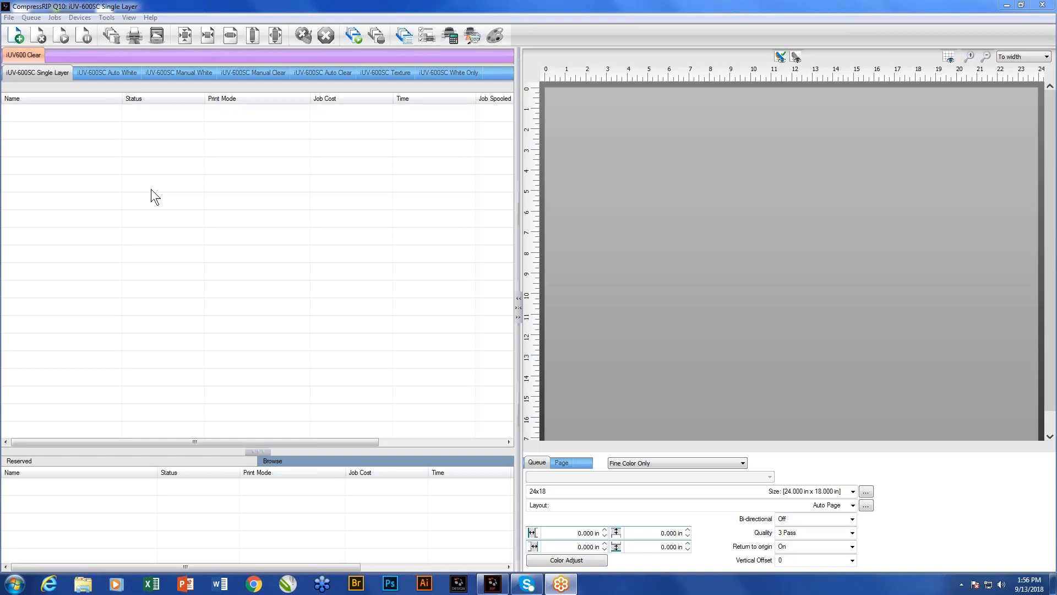
{"action": "mouse_move", "coordinate": [231, 254]}
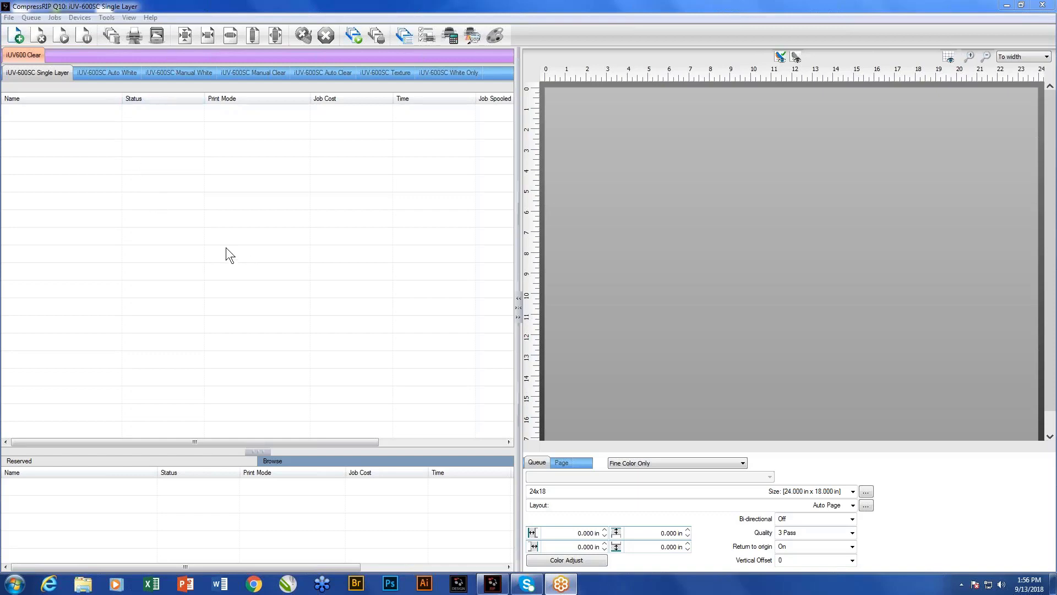
{"action": "mouse_move", "coordinate": [260, 324]}
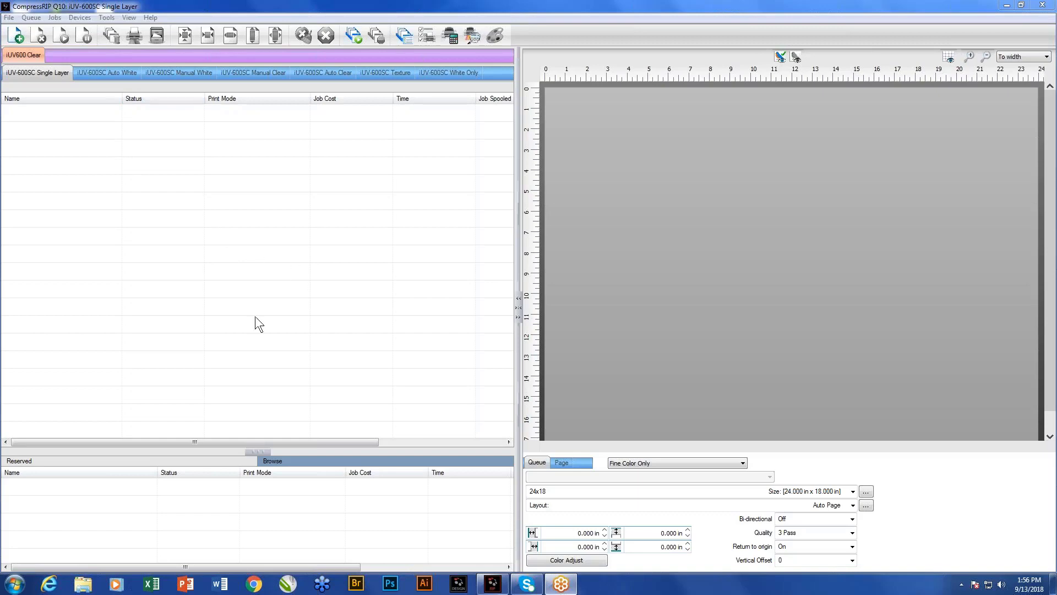
{"action": "mouse_move", "coordinate": [286, 311]}
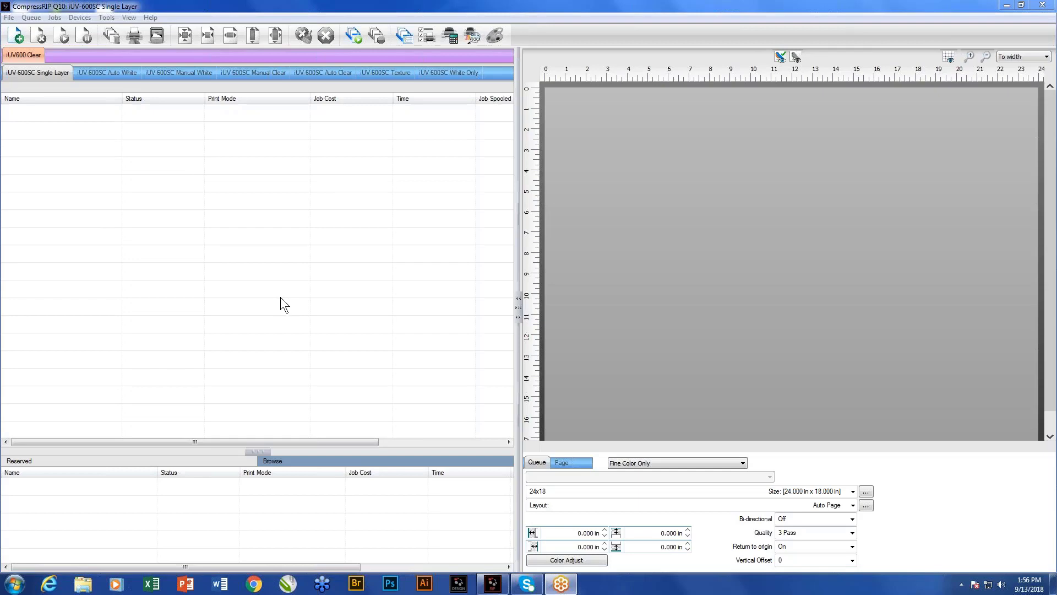
{"action": "mouse_move", "coordinate": [282, 301]}
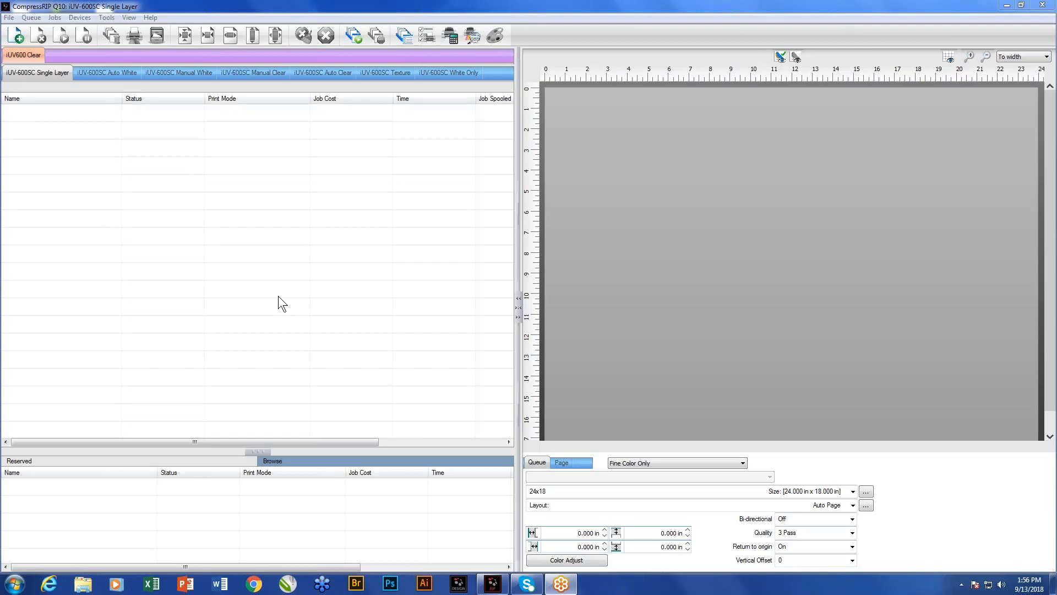
{"action": "mouse_move", "coordinate": [258, 252]}
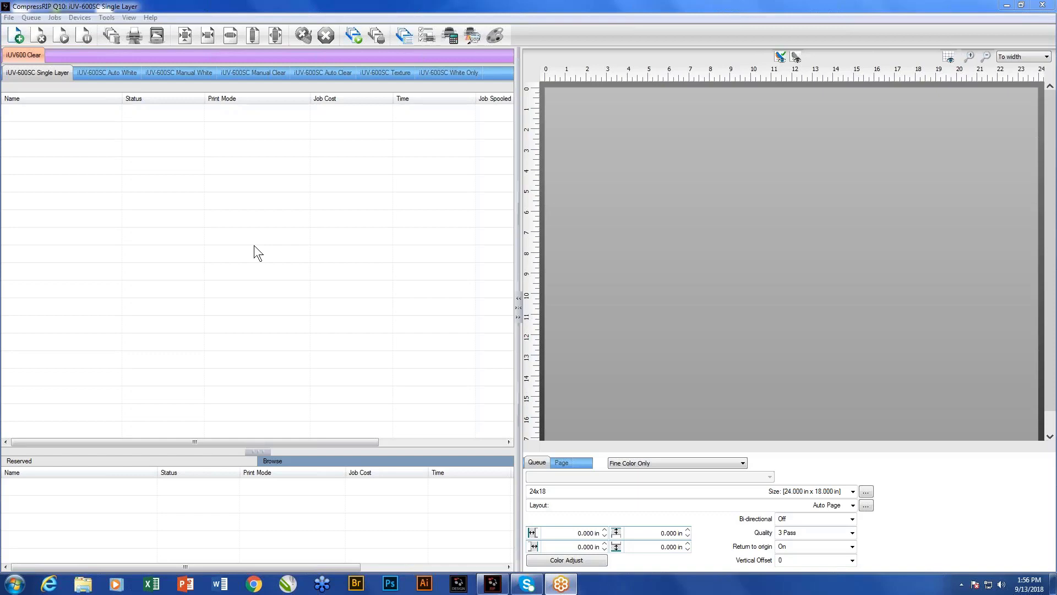
{"action": "mouse_move", "coordinate": [194, 241]}
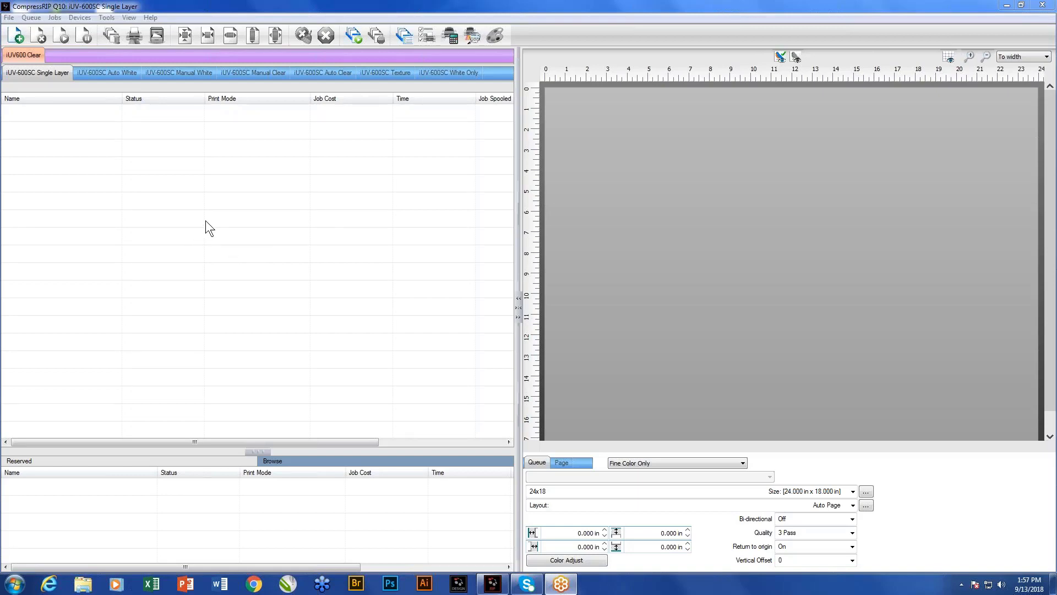
{"action": "mouse_move", "coordinate": [169, 204]}
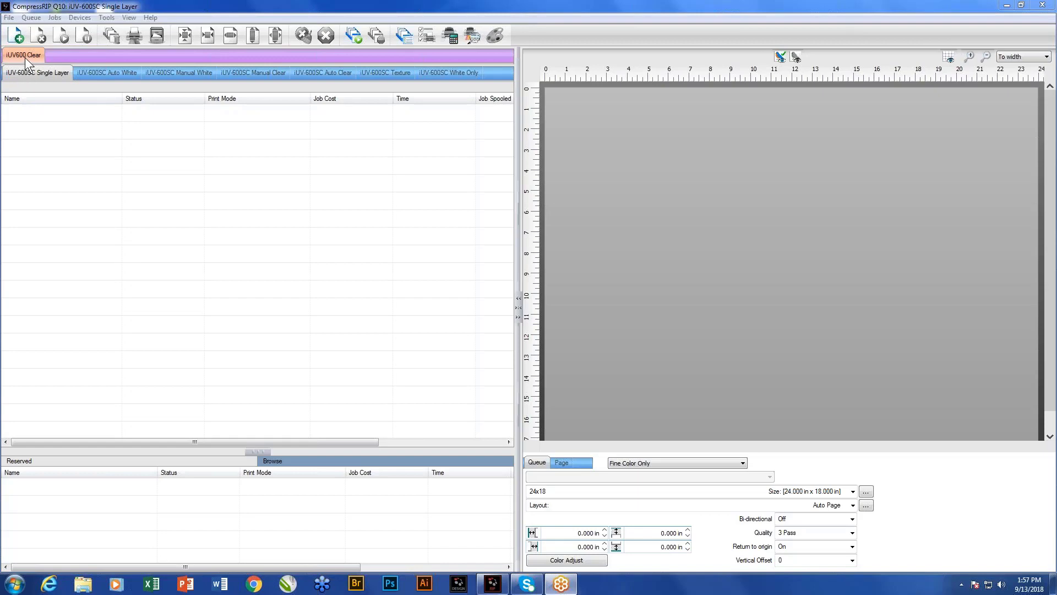
{"action": "mouse_move", "coordinate": [449, 128]}
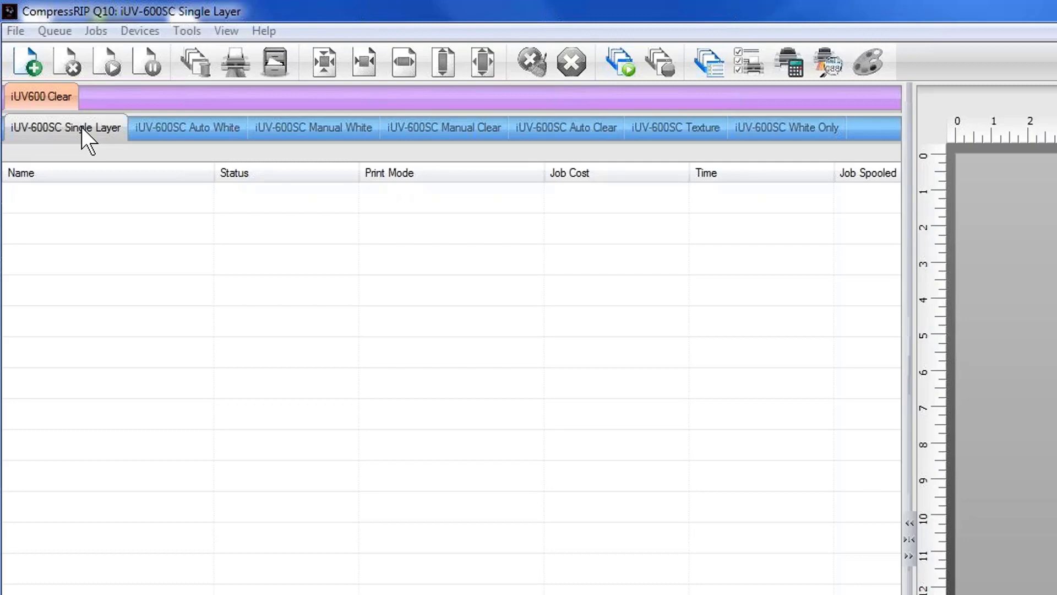
{"action": "mouse_move", "coordinate": [44, 101]}
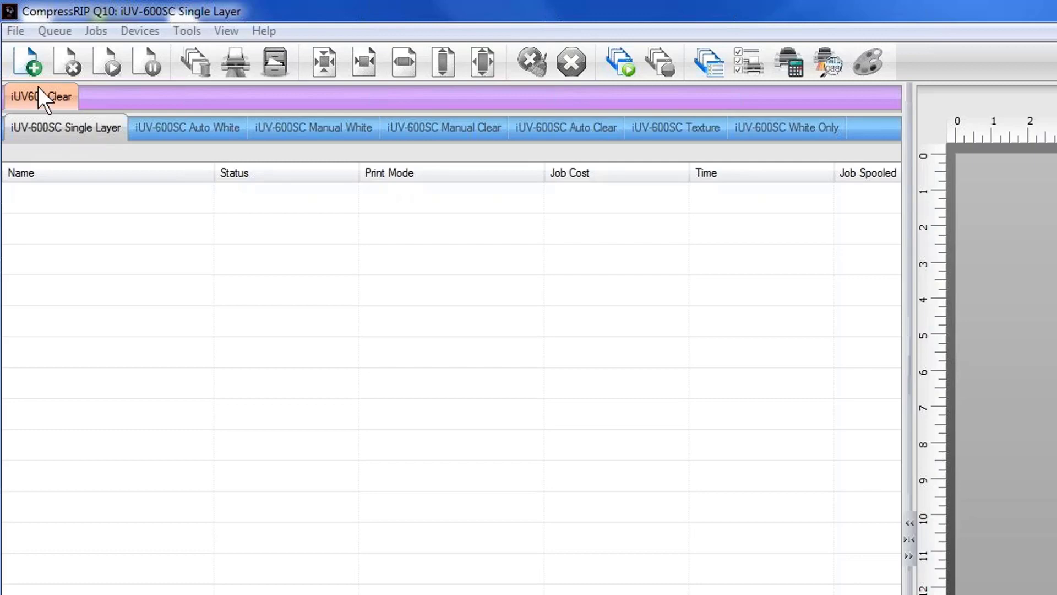
- Import the ColDesi1 30oz.ai logo file into the Single Layer queue as a pending job
{"action": "left_click", "coordinate": [14, 31]}
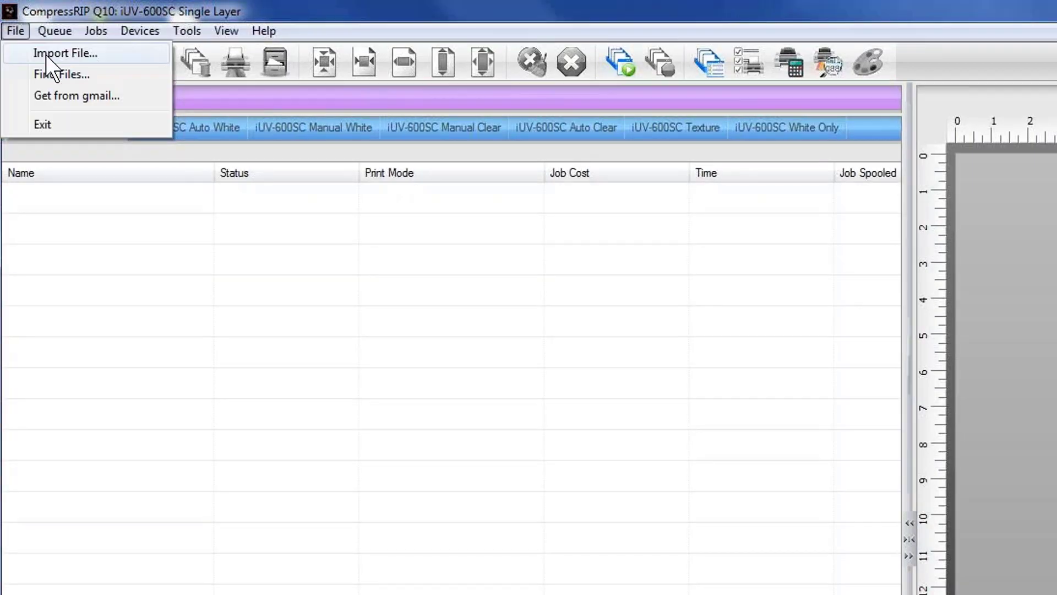
{"action": "left_click", "coordinate": [65, 53]}
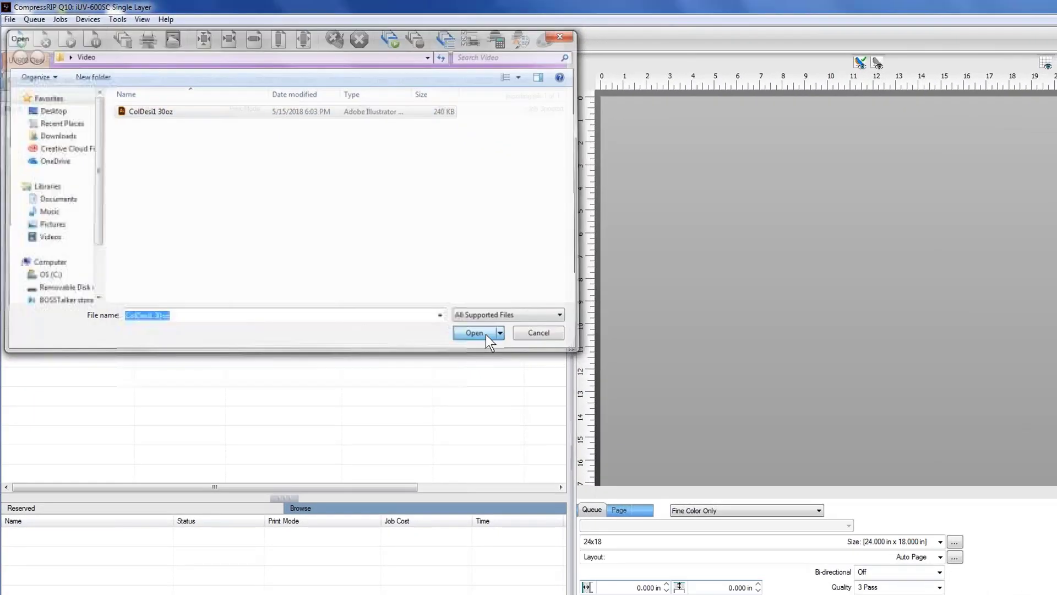
{"action": "left_click", "coordinate": [474, 332]}
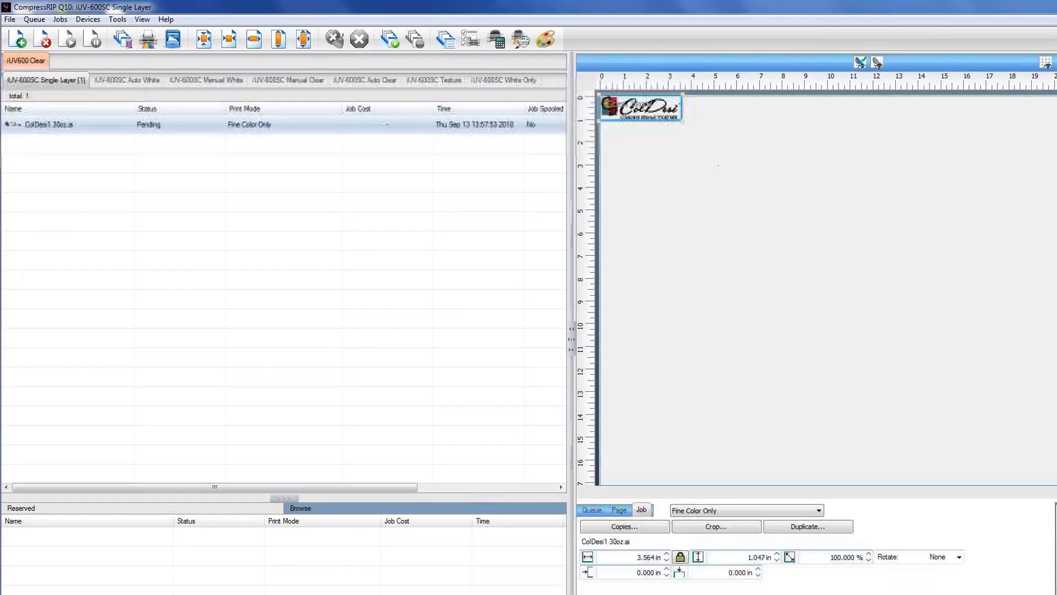
- Move the logo onto the page and set its X and Y offsets to 2.000 in
{"action": "left_click_drag", "start_coordinate": [641, 108], "coordinate": [704, 159]}
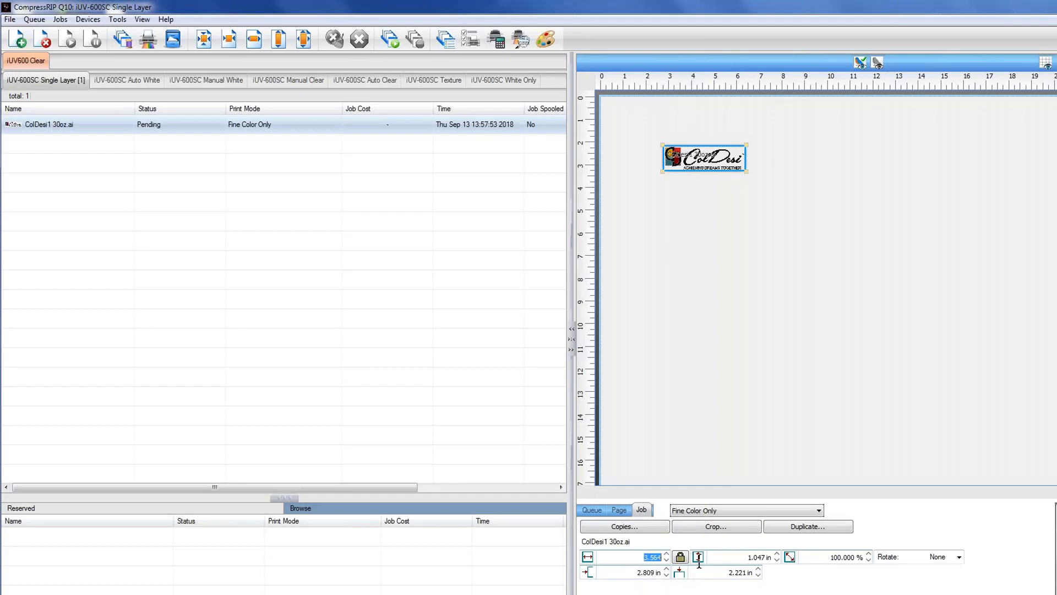
{"action": "left_click", "coordinate": [761, 556]}
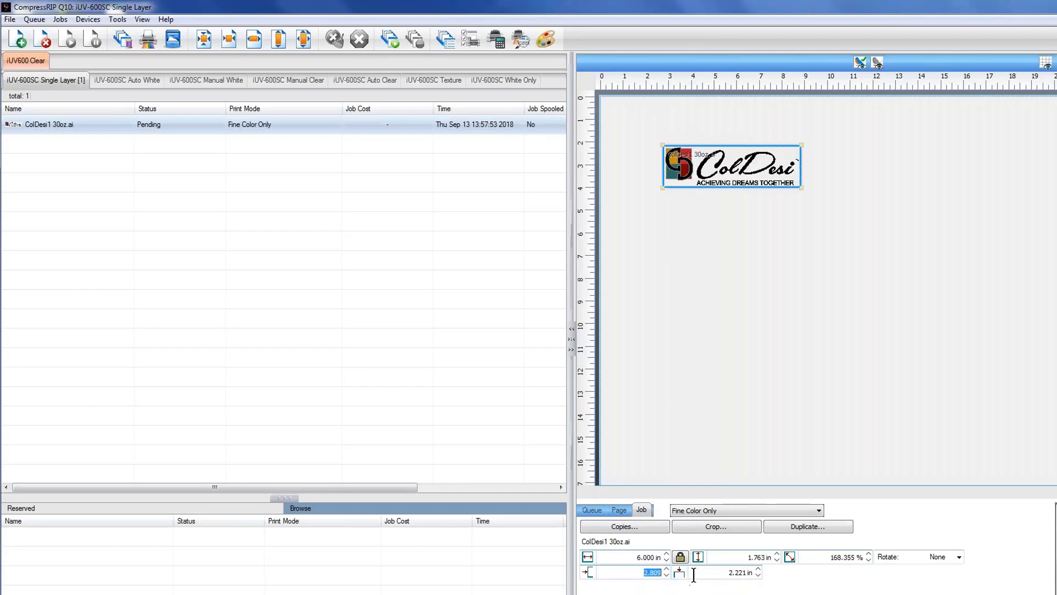
{"action": "type", "text": "2.000 in"}
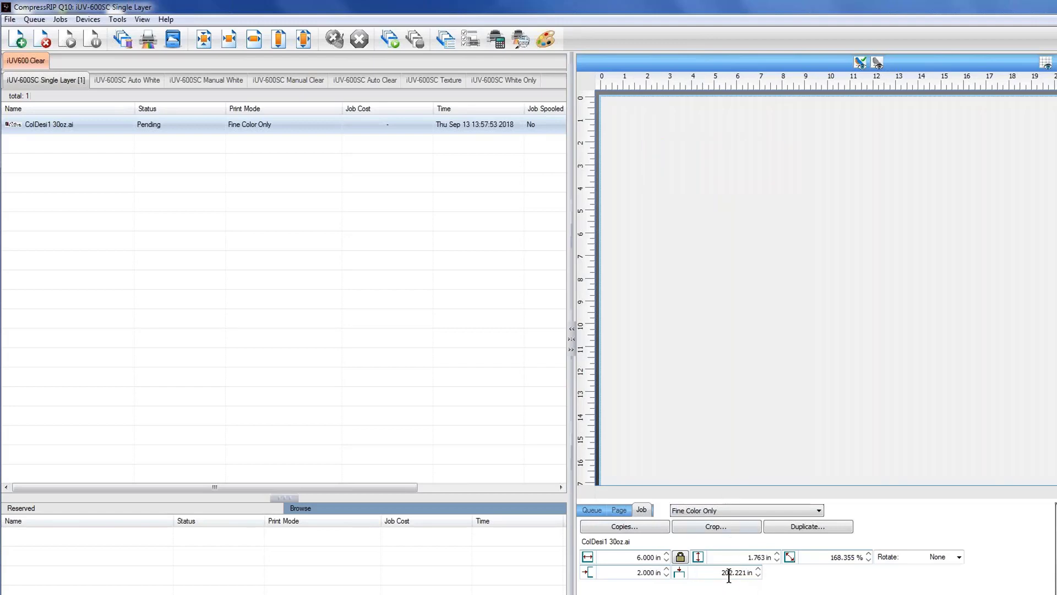
{"action": "type", "text": "2.000"}
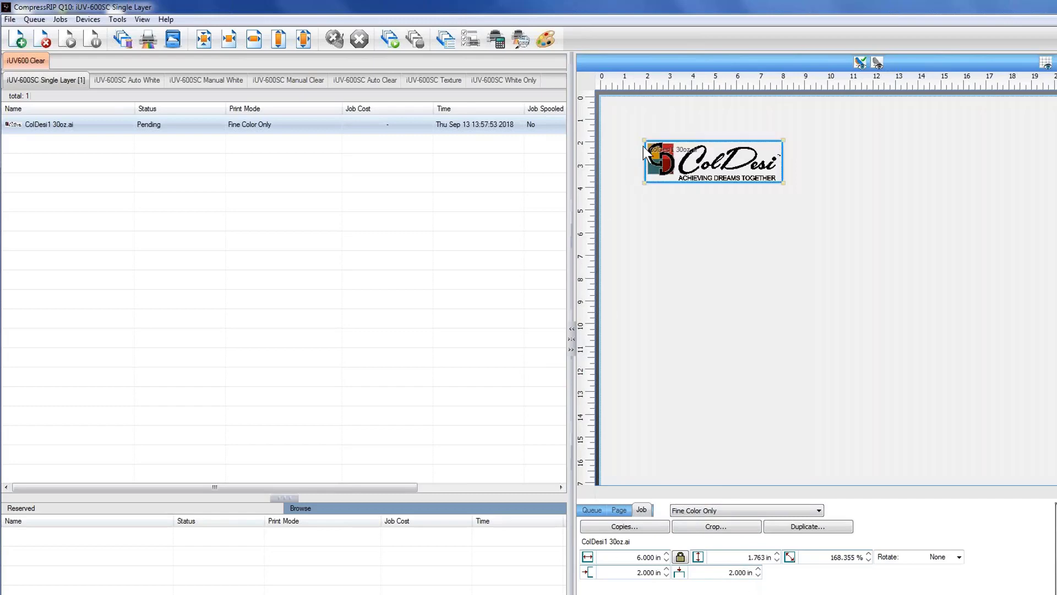
{"action": "mouse_move", "coordinate": [654, 127]}
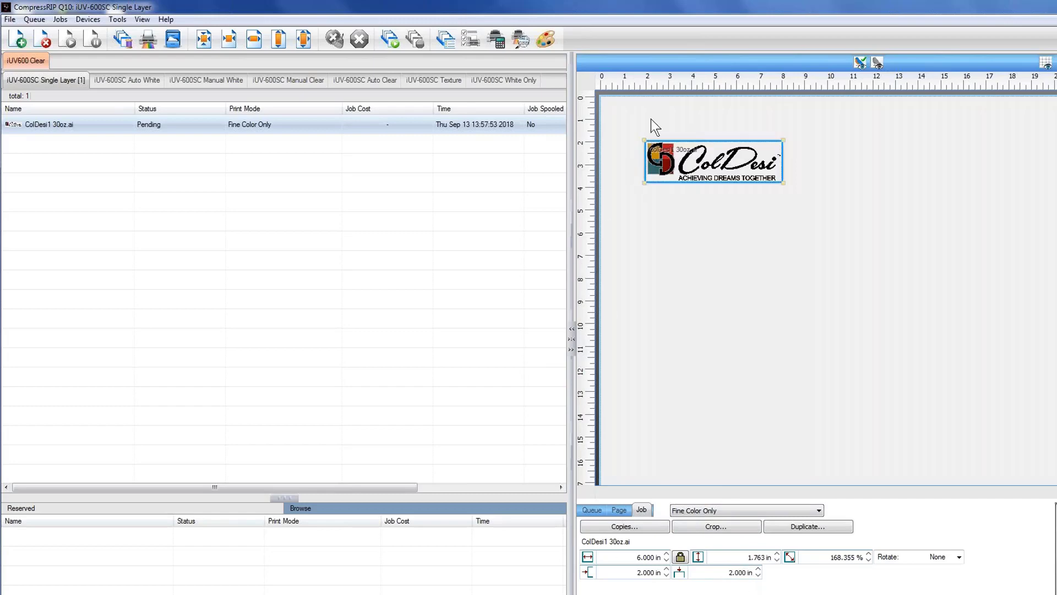
{"action": "mouse_move", "coordinate": [600, 108]}
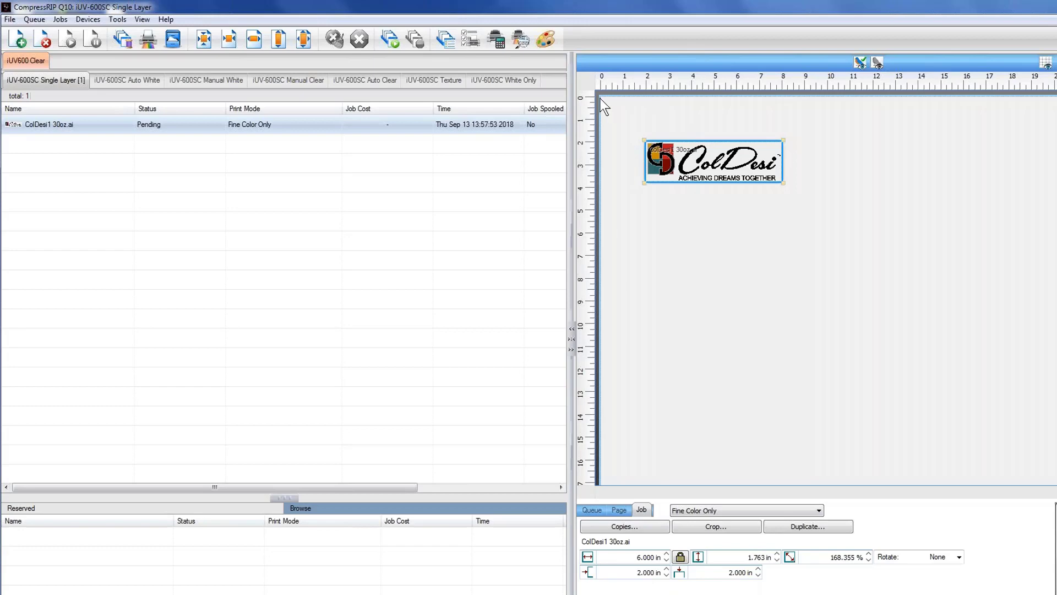
{"action": "mouse_move", "coordinate": [665, 206]}
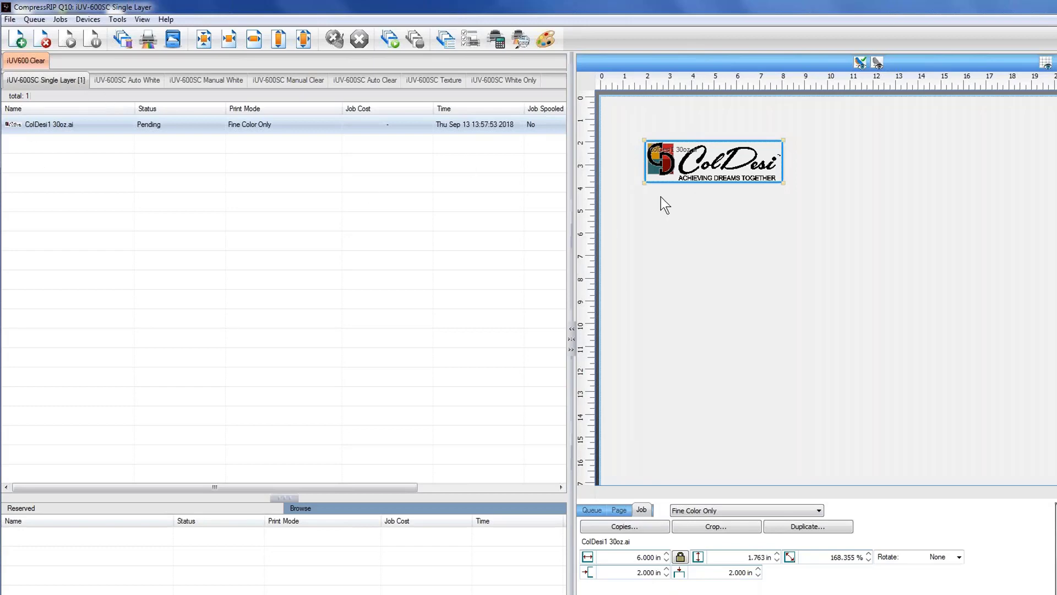
{"action": "mouse_move", "coordinate": [738, 187]}
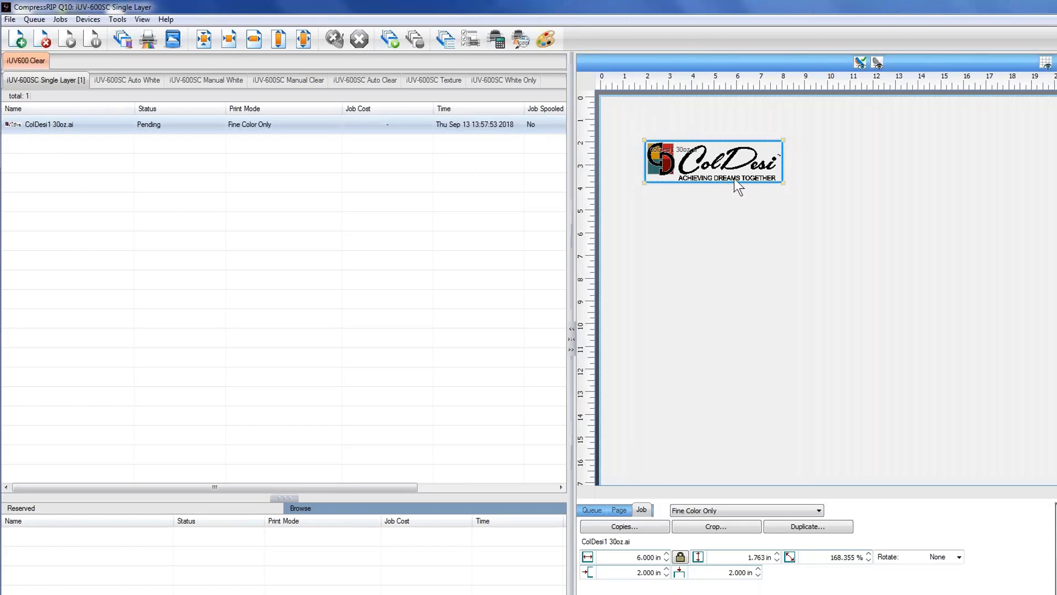
{"action": "mouse_move", "coordinate": [708, 191]}
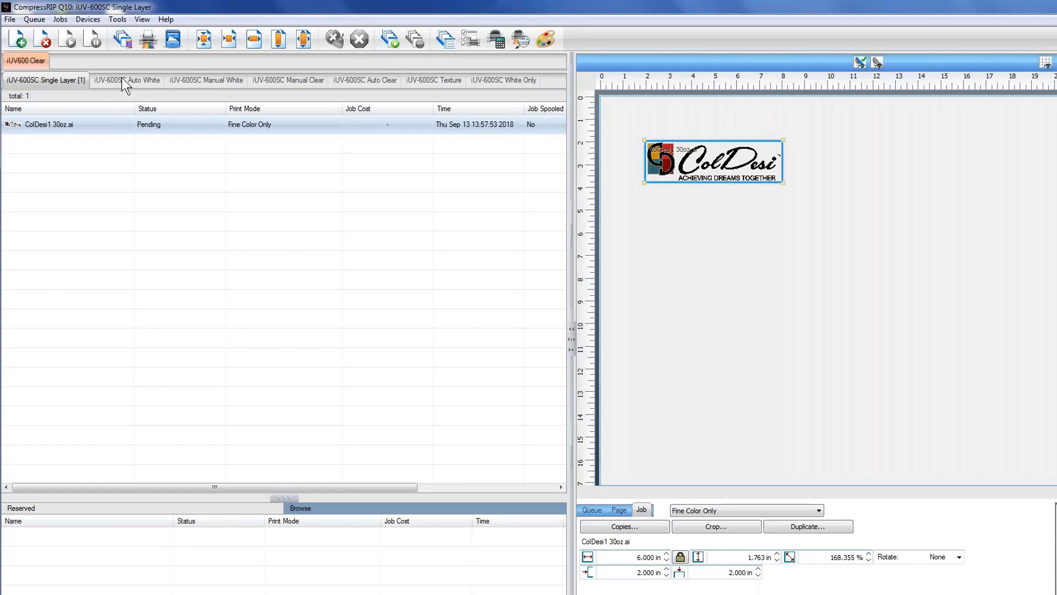
- Switch to the iUV-600SC Auto White queue and import ColDesi1 30oz.ai into it
{"action": "left_click", "coordinate": [127, 80]}
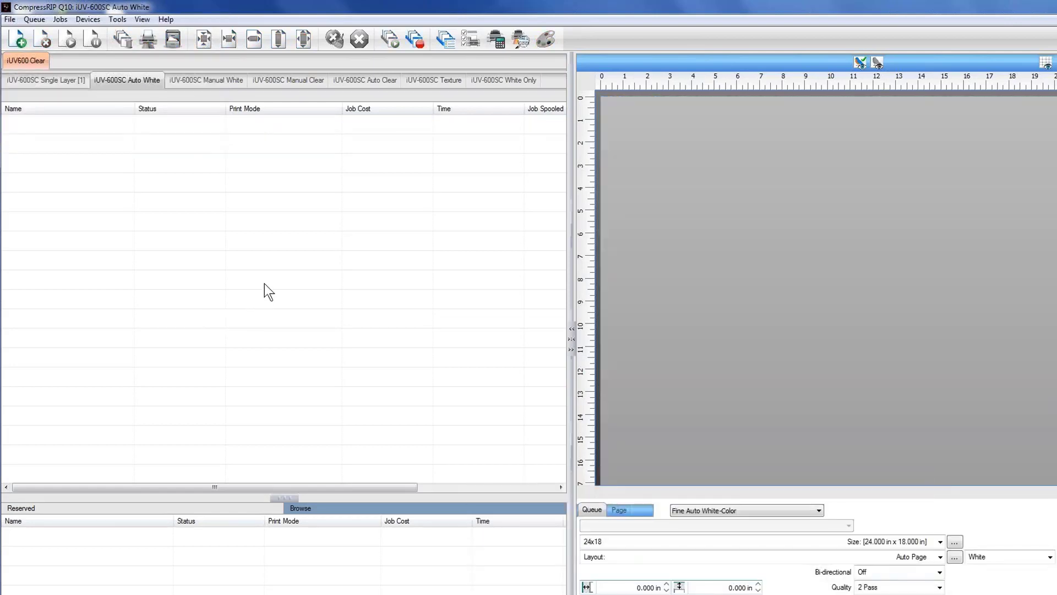
{"action": "mouse_move", "coordinate": [119, 90]}
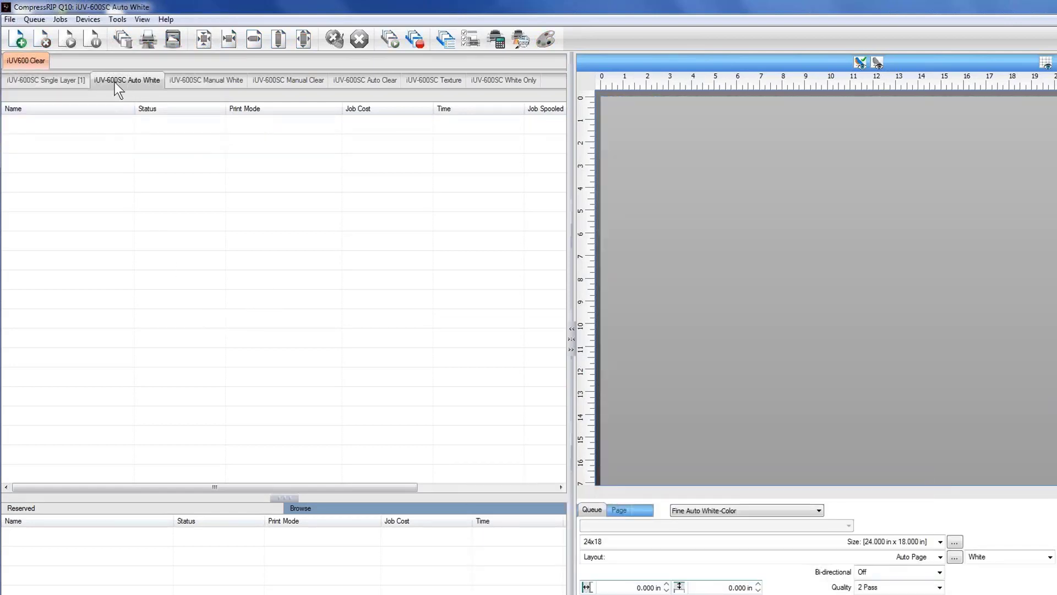
{"action": "mouse_move", "coordinate": [381, 241]}
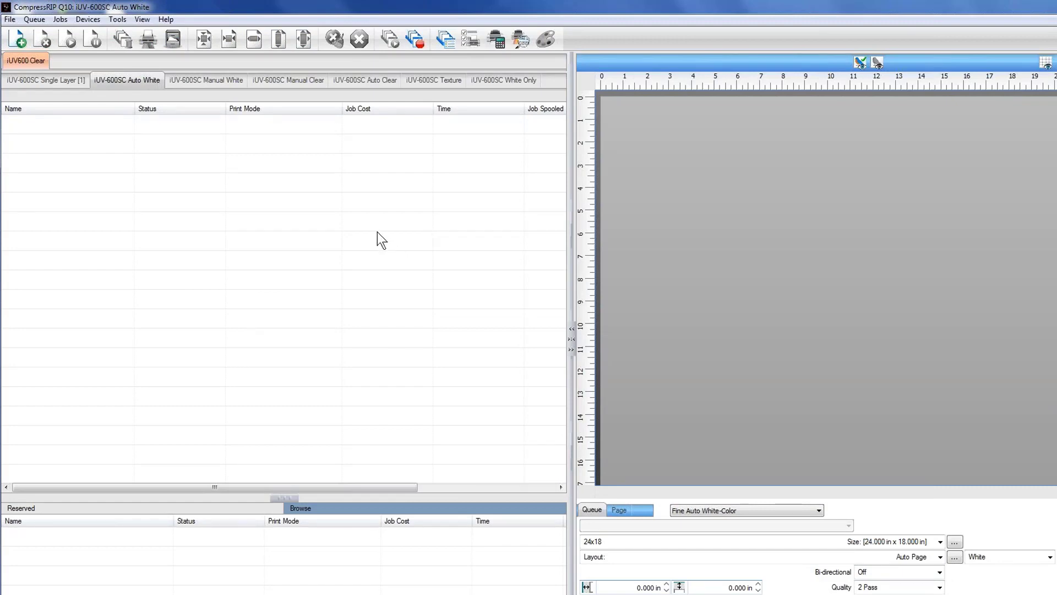
{"action": "mouse_move", "coordinate": [177, 220]}
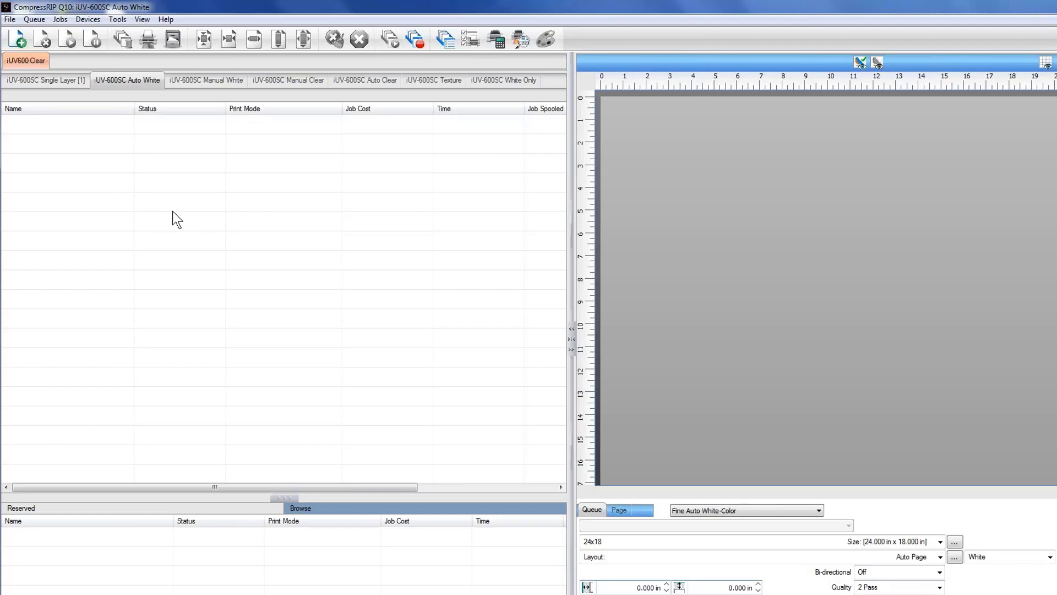
{"action": "left_click", "coordinate": [10, 18]}
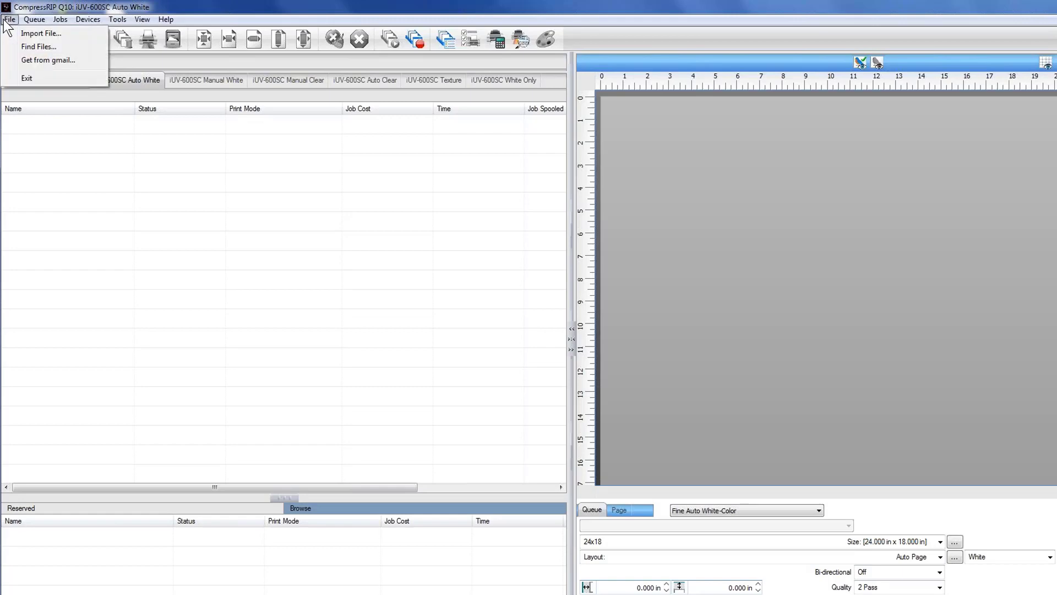
{"action": "left_click", "coordinate": [40, 33]}
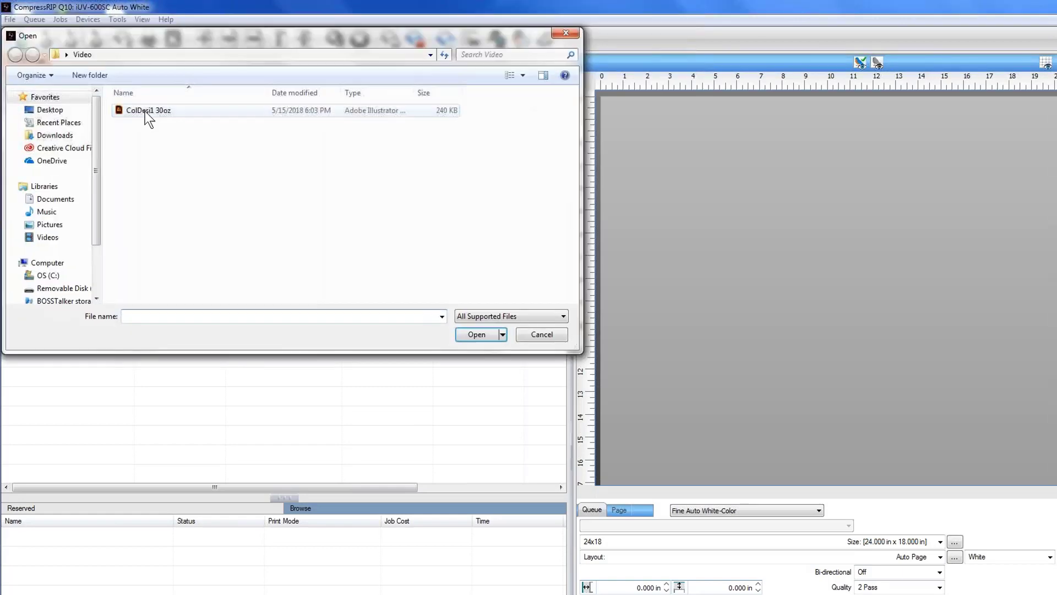
{"action": "double_click", "coordinate": [148, 111]}
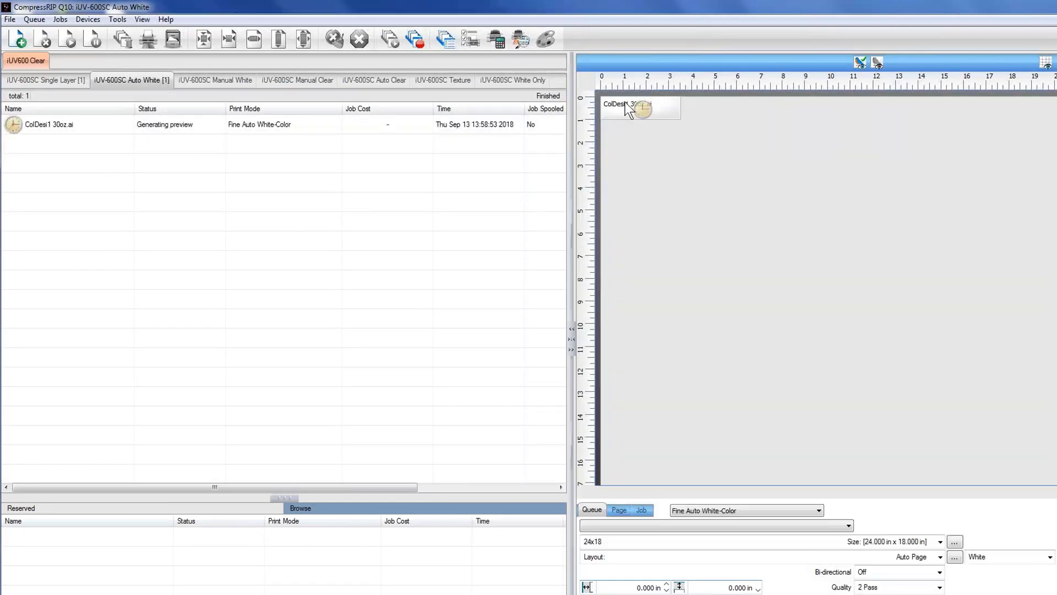
{"action": "mouse_move", "coordinate": [641, 115]}
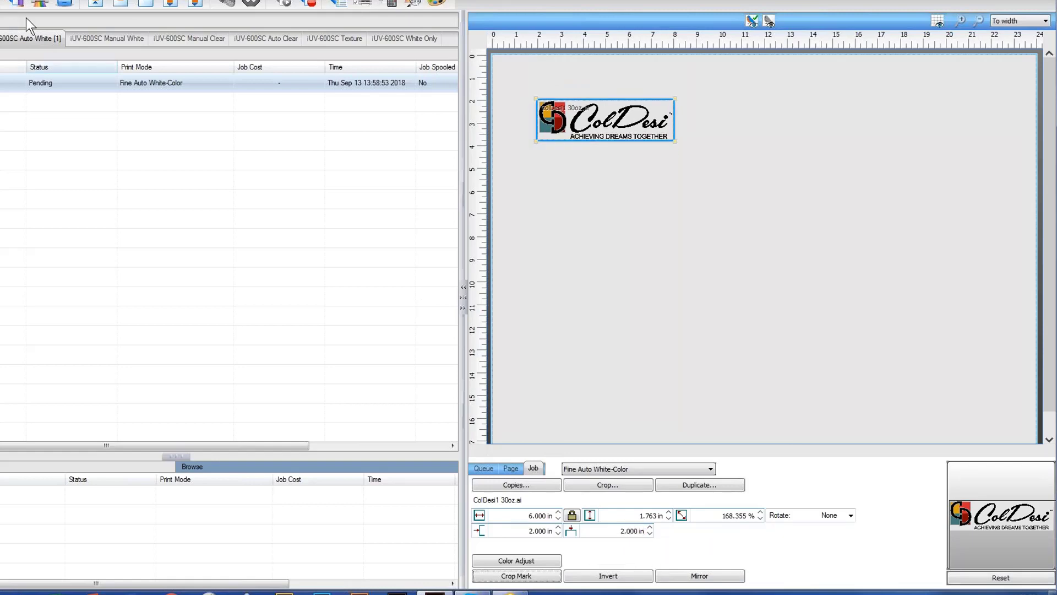
- RIP the pending ColDesi1 30oz.ai job without printing so it spools in Auto White
{"action": "right_click", "coordinate": [80, 82]}
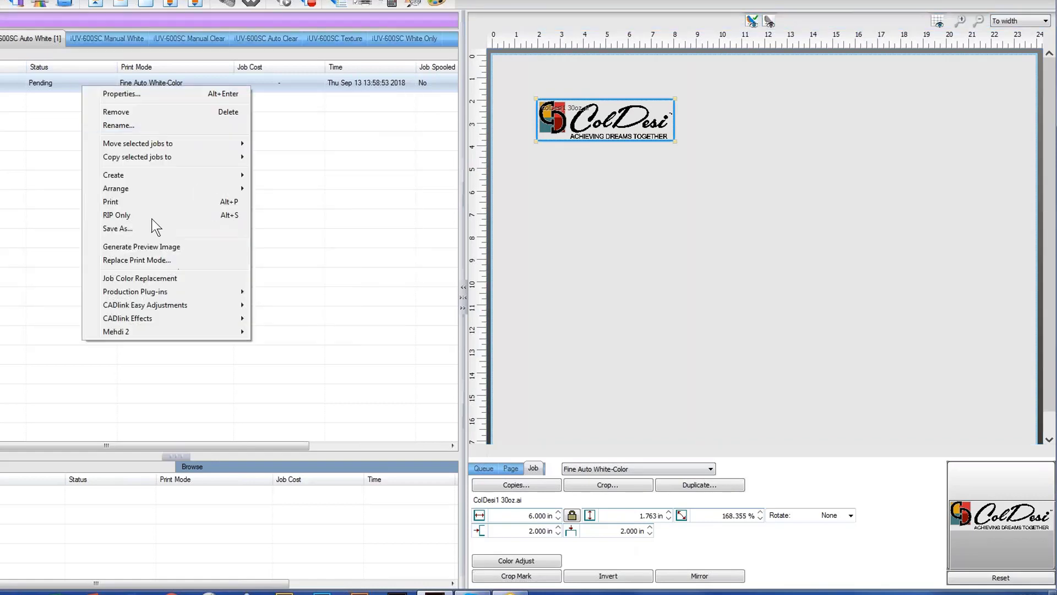
{"action": "left_click", "coordinate": [116, 215]}
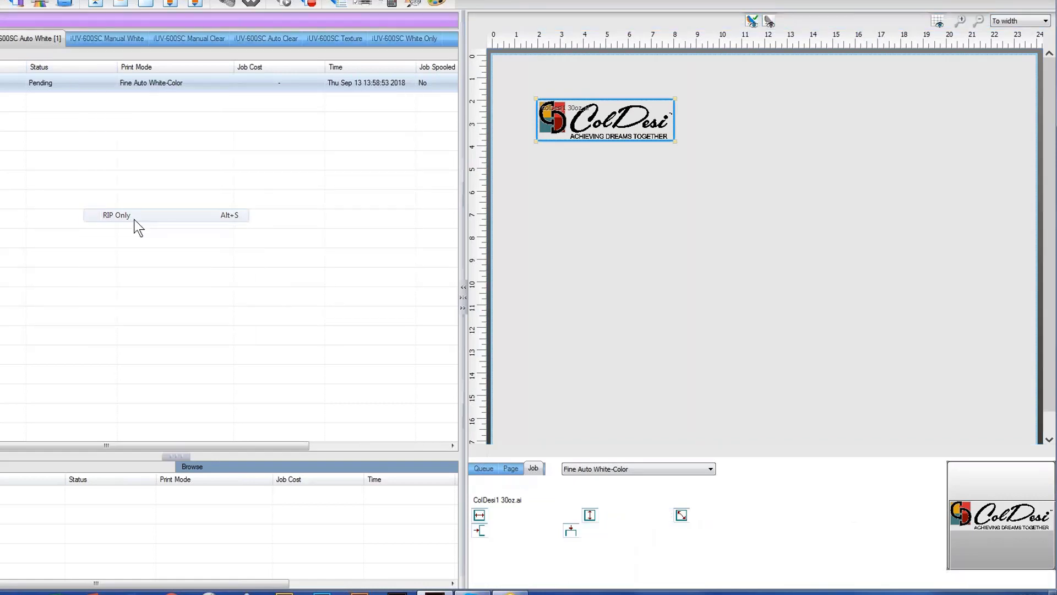
{"action": "left_click", "coordinate": [116, 215]}
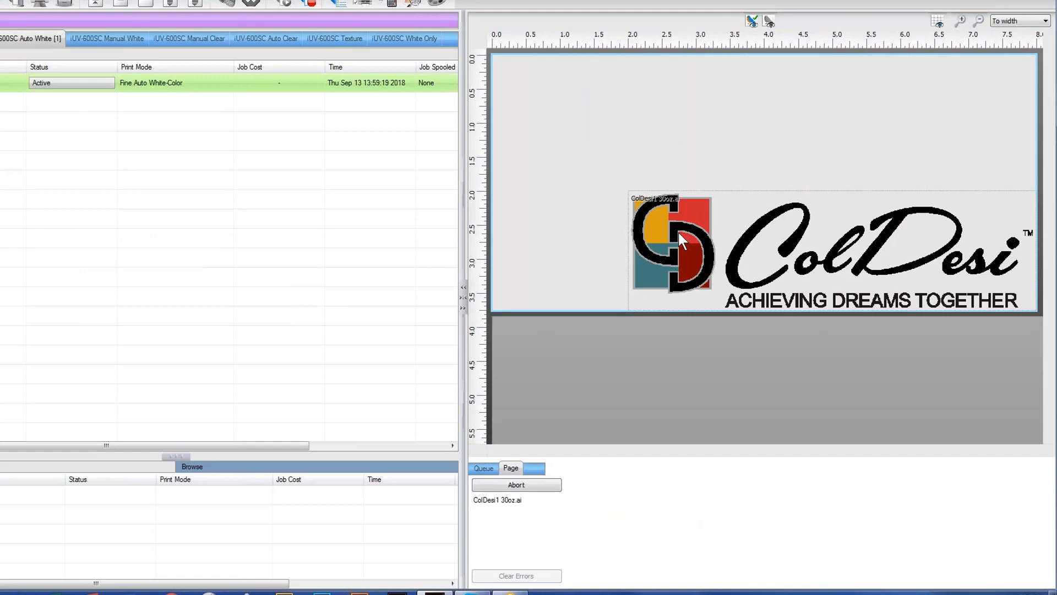
{"action": "mouse_move", "coordinate": [644, 253]}
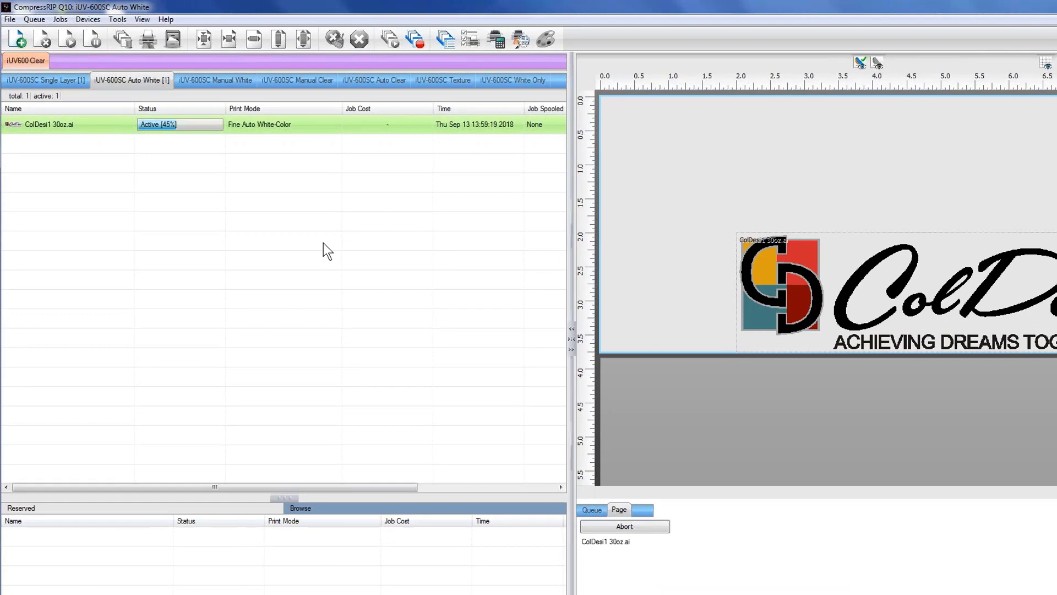
{"action": "mouse_move", "coordinate": [646, 395]}
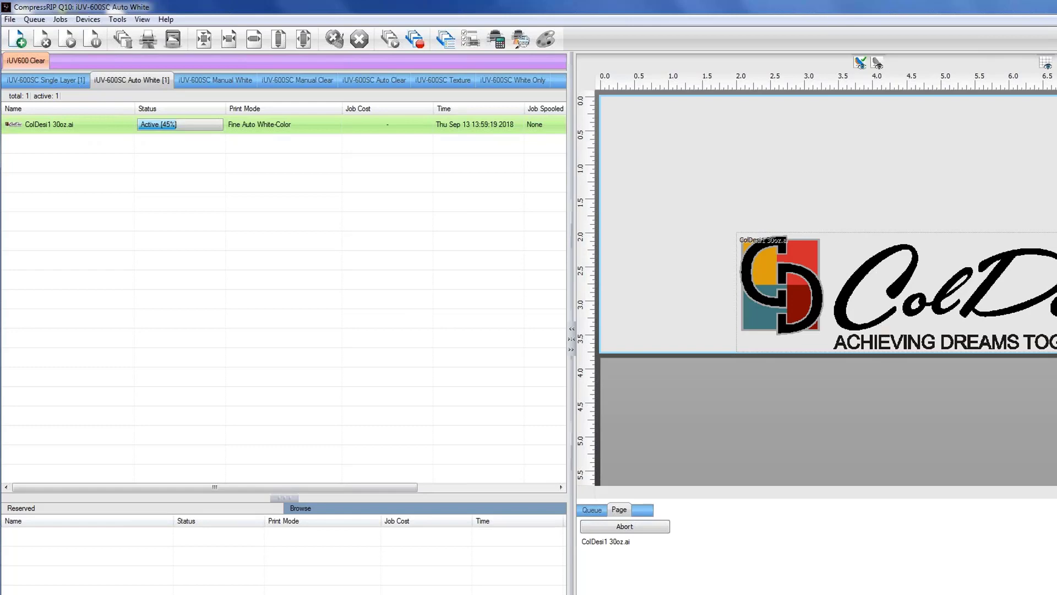
{"action": "mouse_move", "coordinate": [885, 295]}
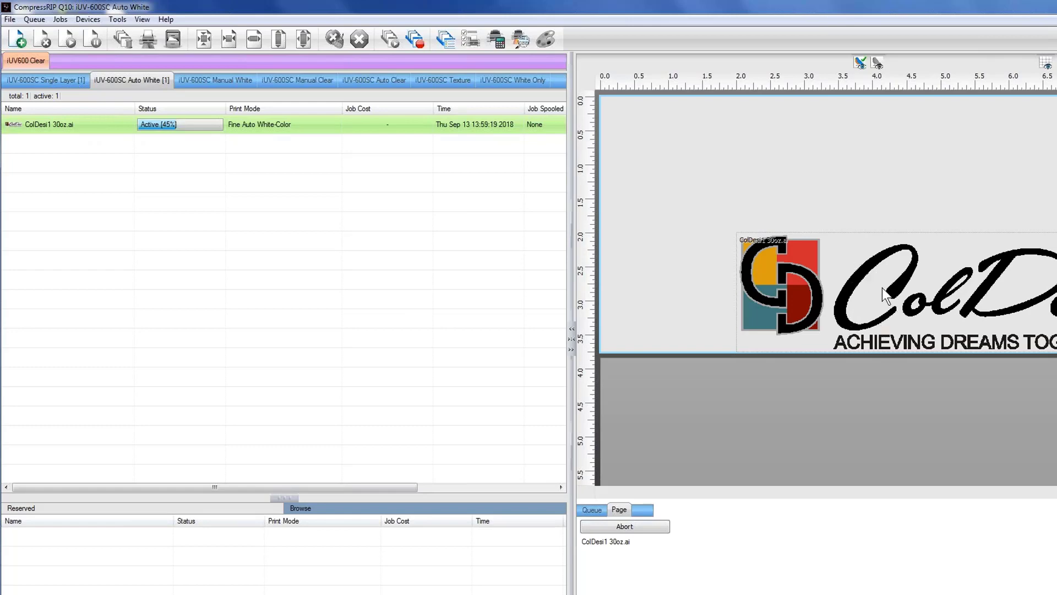
{"action": "mouse_move", "coordinate": [840, 292]}
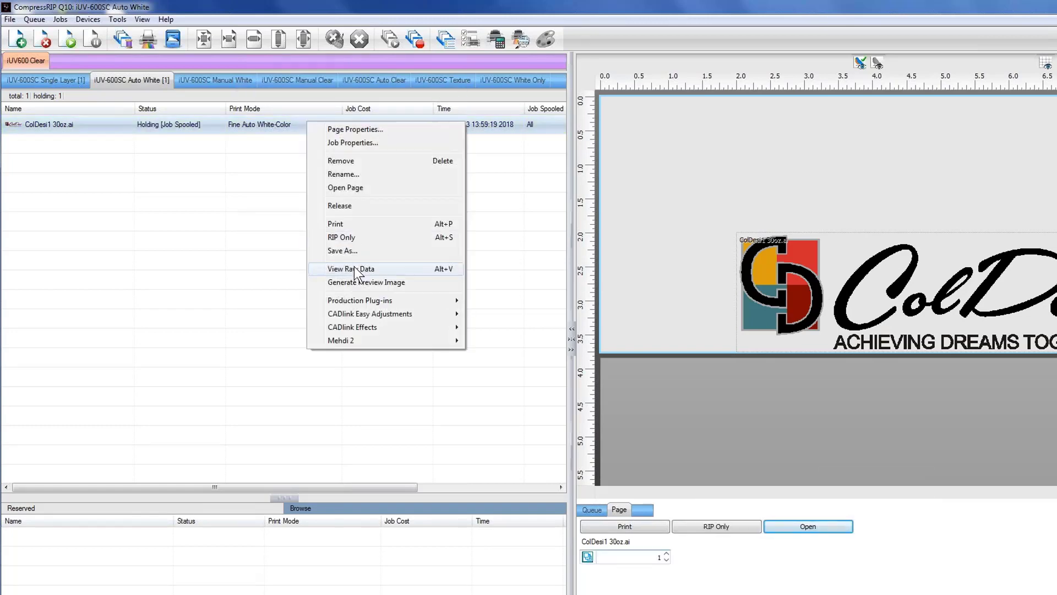
- View the job's raw data with Layer 2 hidden to see the white underbase, then close it
{"action": "left_click", "coordinate": [350, 269]}
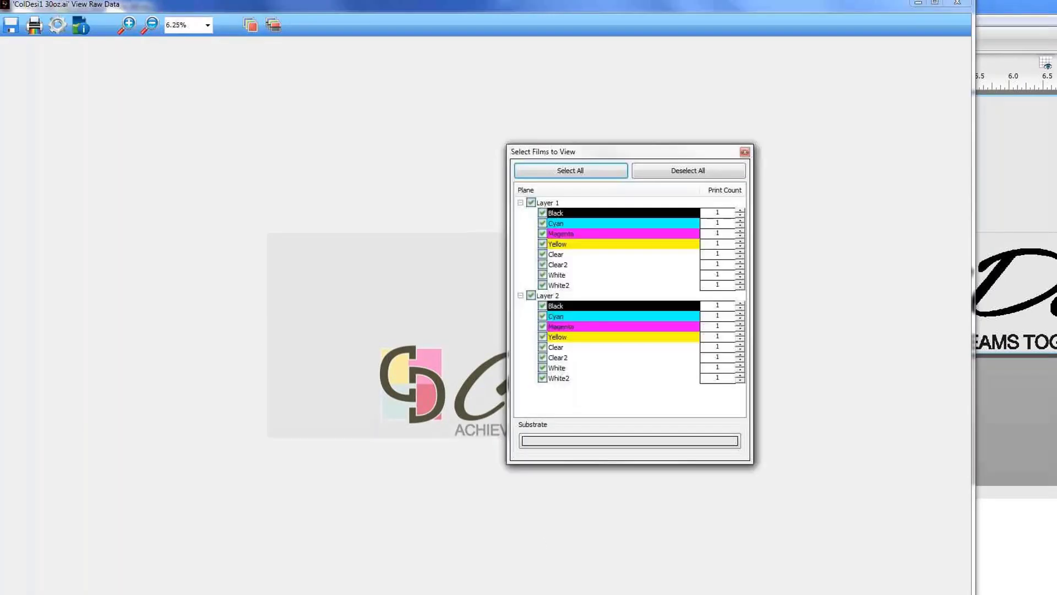
{"action": "left_click_drag", "start_coordinate": [543, 151], "coordinate": [825, 137]}
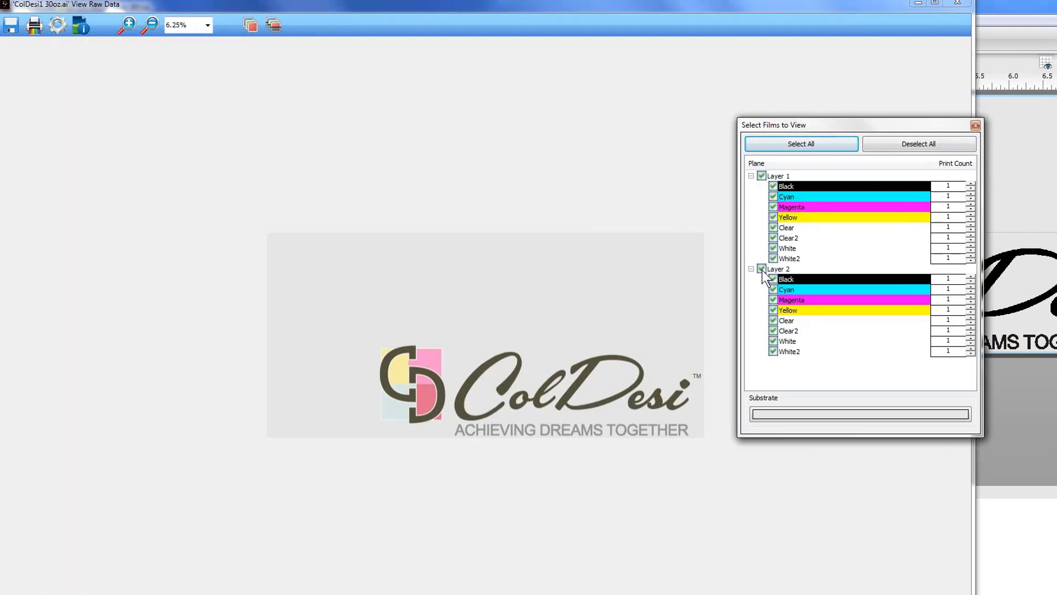
{"action": "left_click", "coordinate": [761, 268]}
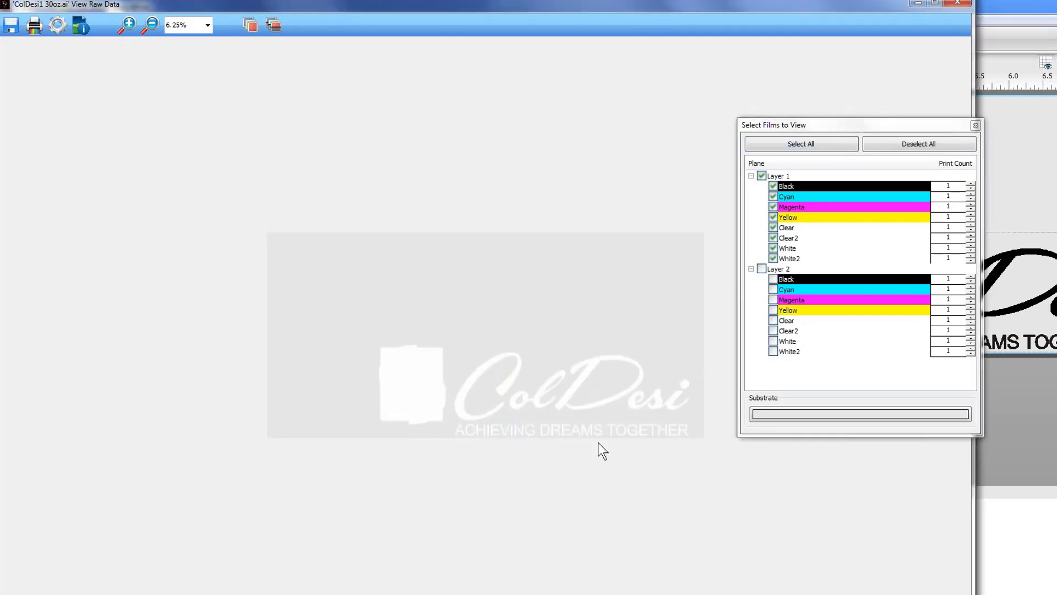
{"action": "mouse_move", "coordinate": [642, 446]}
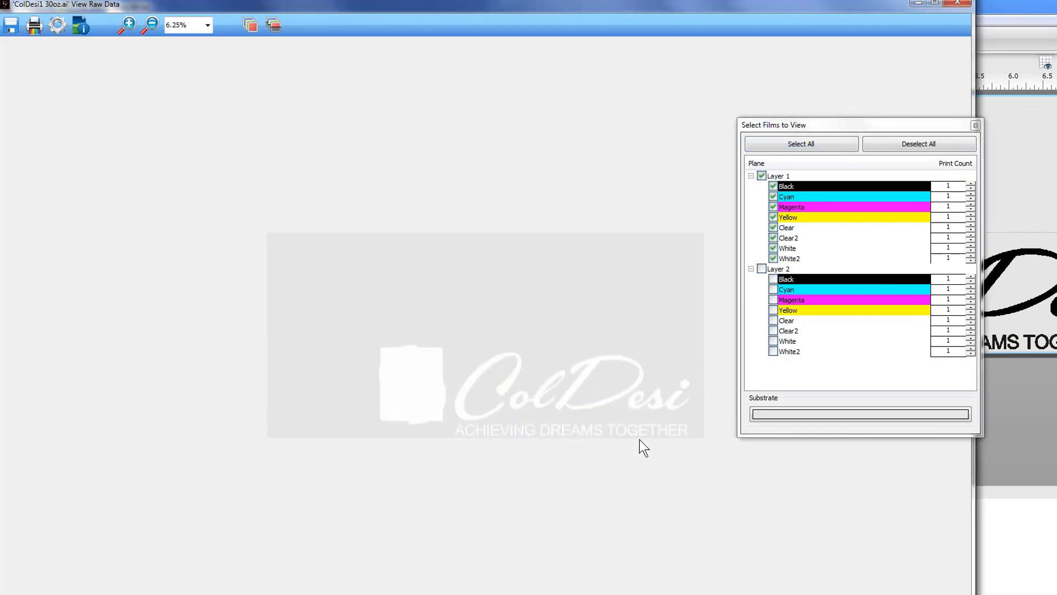
{"action": "mouse_move", "coordinate": [719, 304]}
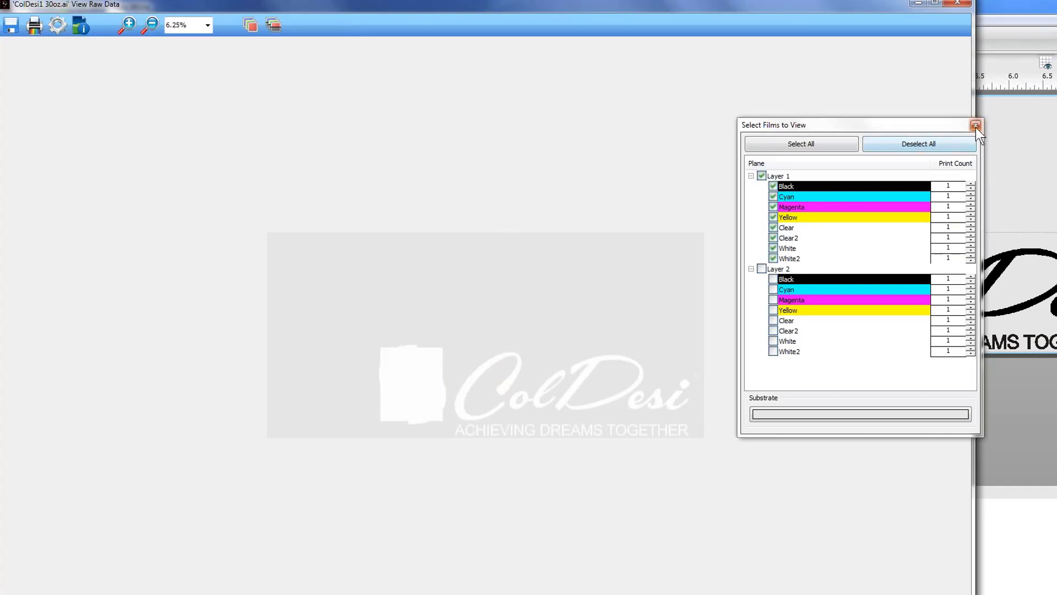
{"action": "mouse_move", "coordinate": [975, 128]}
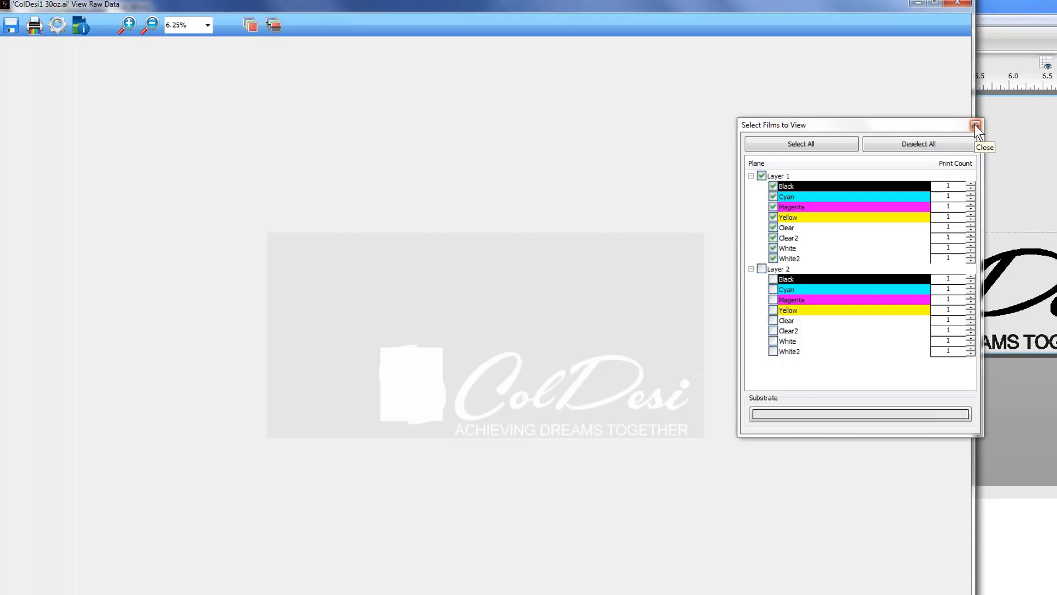
{"action": "left_click", "coordinate": [975, 125]}
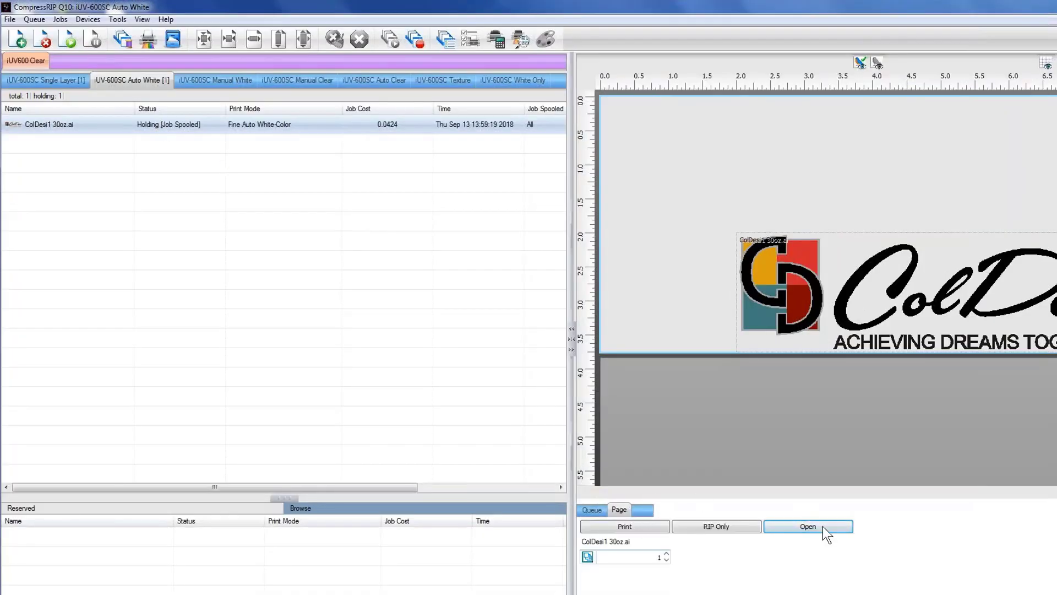
- Change the held job's print mode to Fine Color-Auto White, confirming the property reset
{"action": "left_click", "coordinate": [807, 526]}
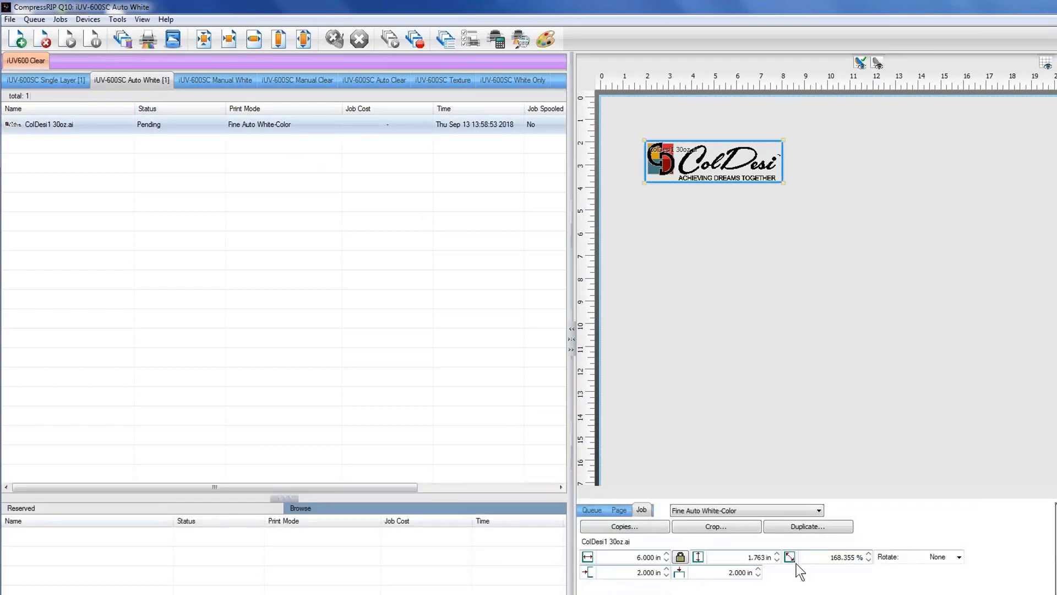
{"action": "left_click", "coordinate": [818, 509]}
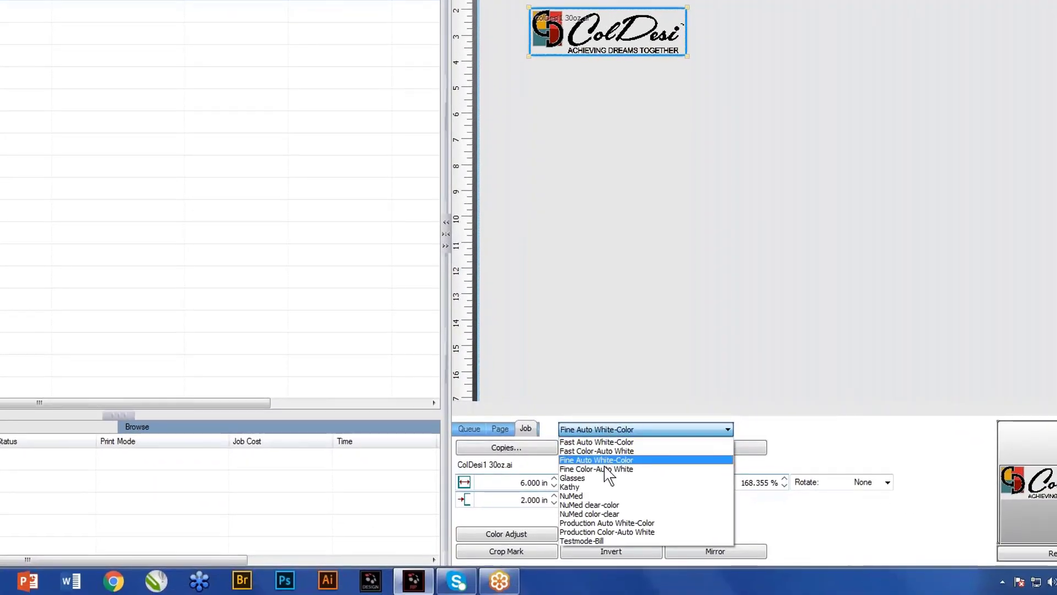
{"action": "left_click", "coordinate": [595, 469]}
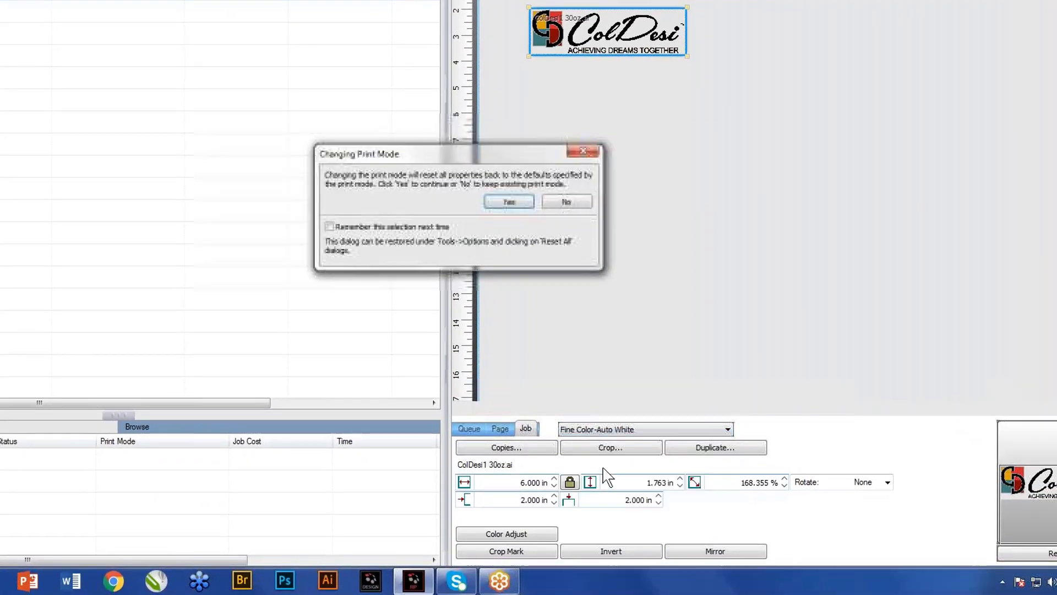
{"action": "left_click", "coordinate": [509, 202]}
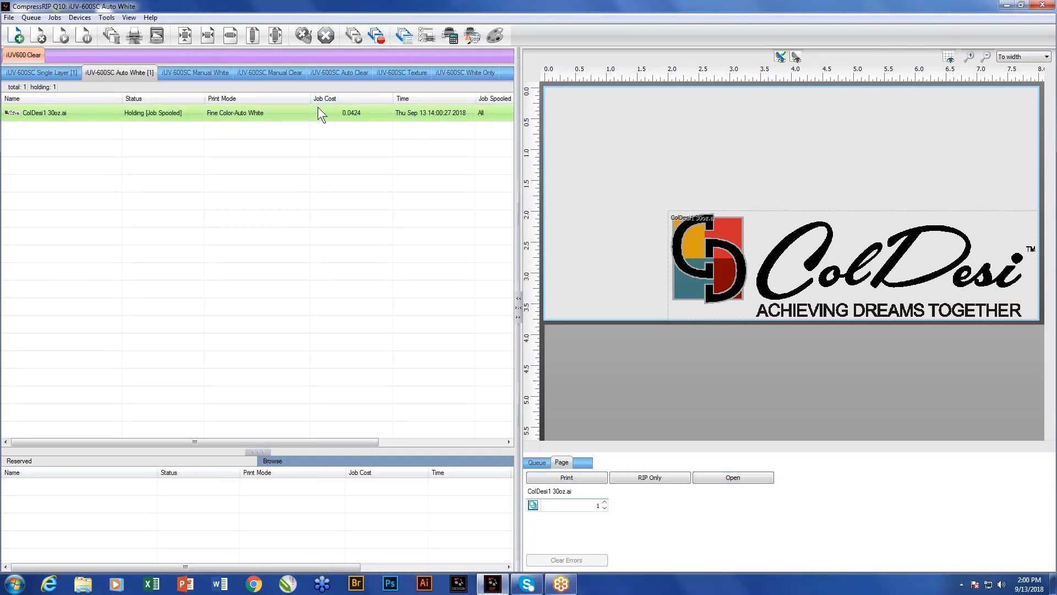
- View the re-spooled job's raw data, toggling Layer 1 and Layer 2 to check colour then white, and close it
{"action": "right_click", "coordinate": [320, 112]}
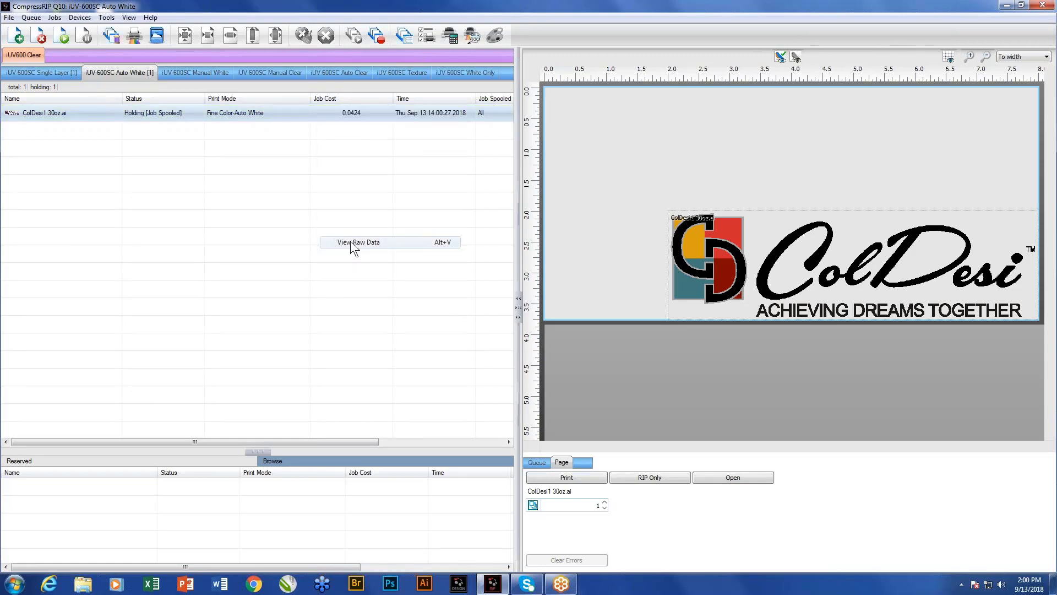
{"action": "left_click", "coordinate": [358, 243]}
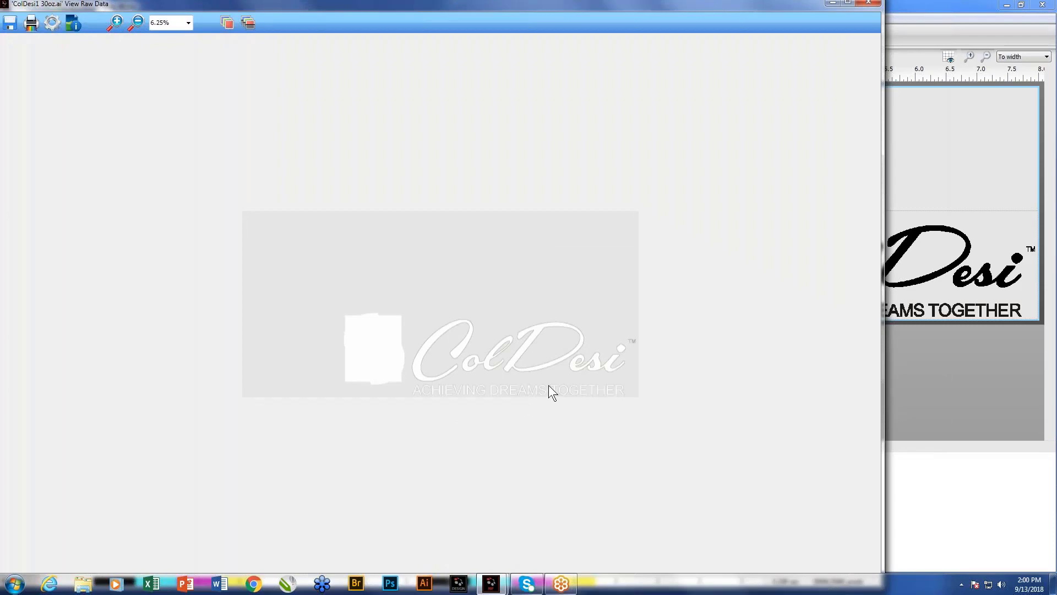
{"action": "mouse_move", "coordinate": [251, 66]}
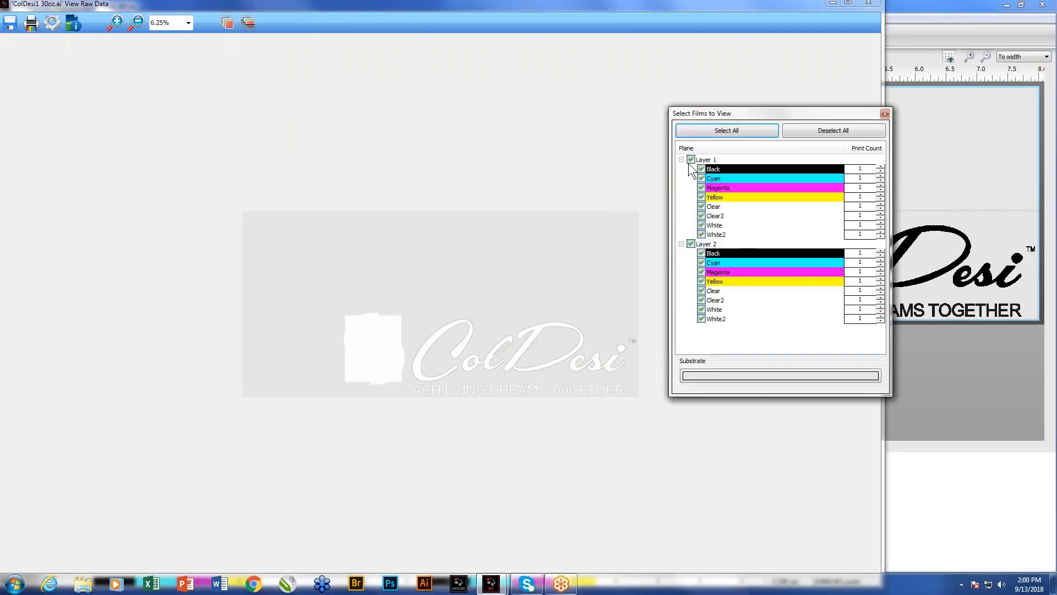
{"action": "left_click", "coordinate": [691, 243]}
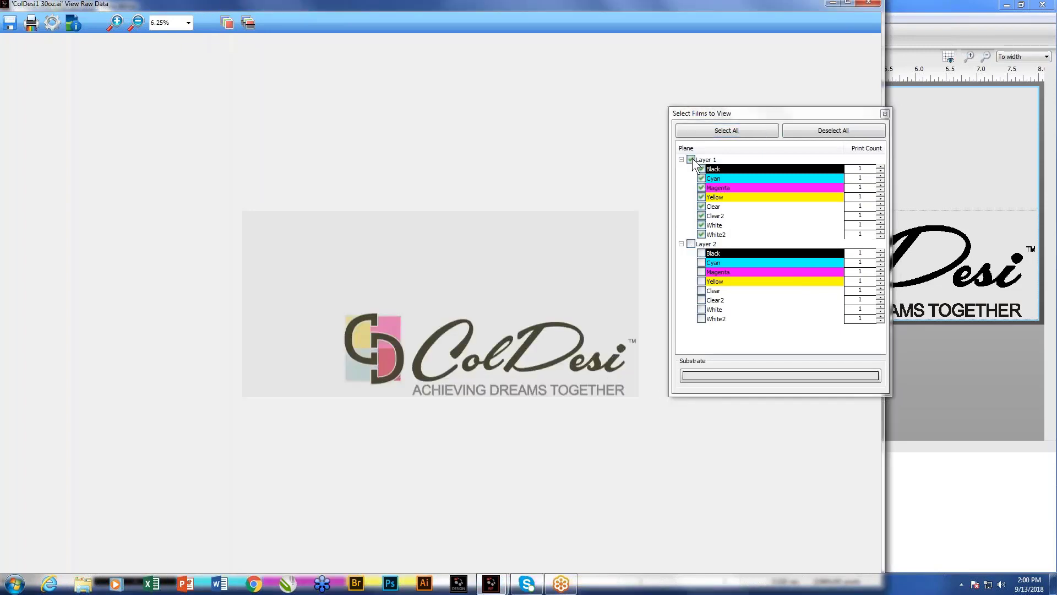
{"action": "left_click", "coordinate": [690, 160]}
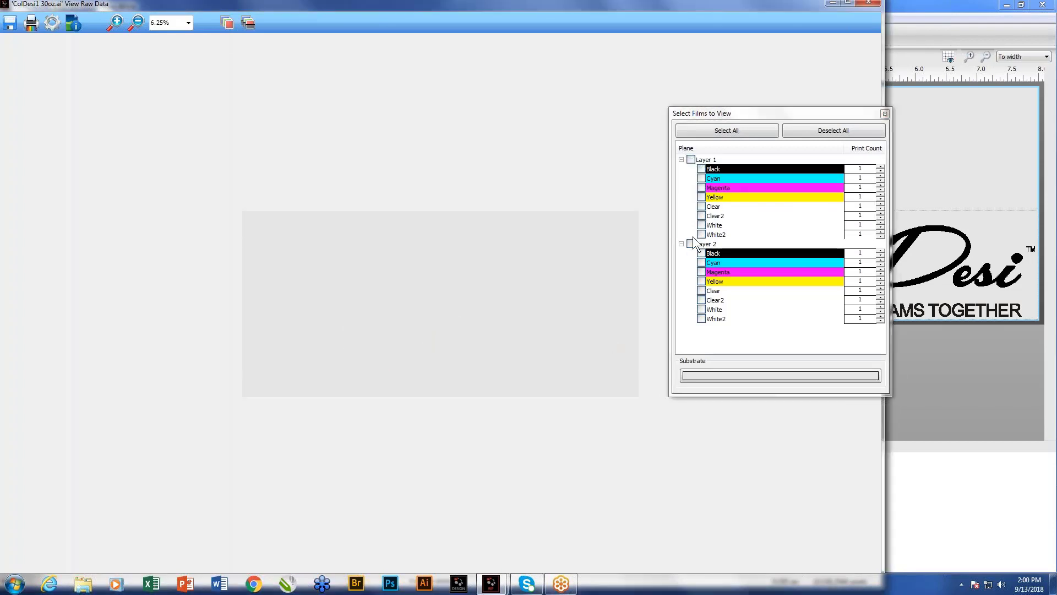
{"action": "left_click", "coordinate": [690, 244]}
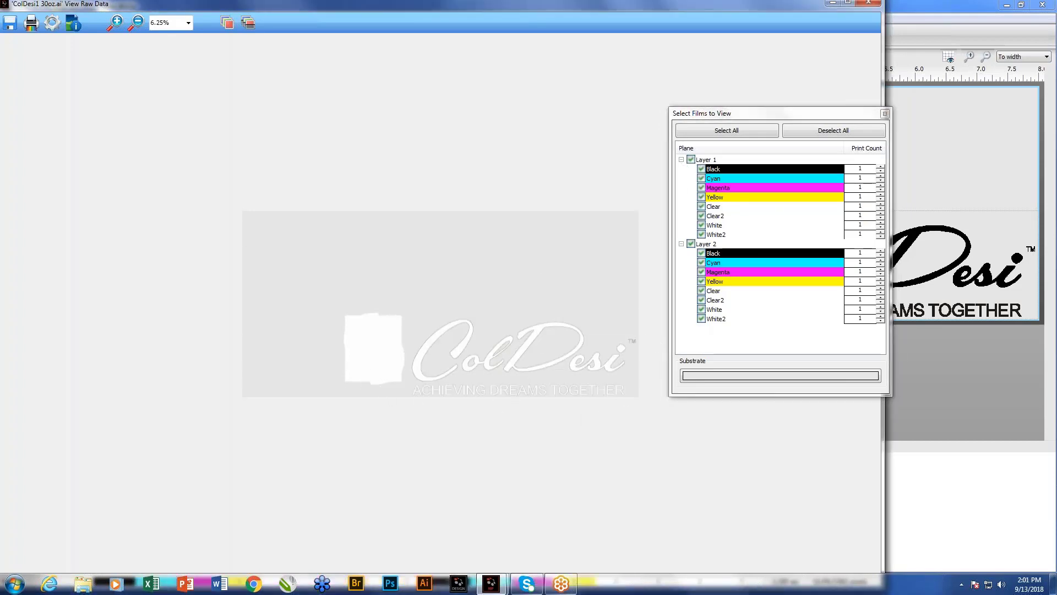
{"action": "mouse_move", "coordinate": [676, 388]}
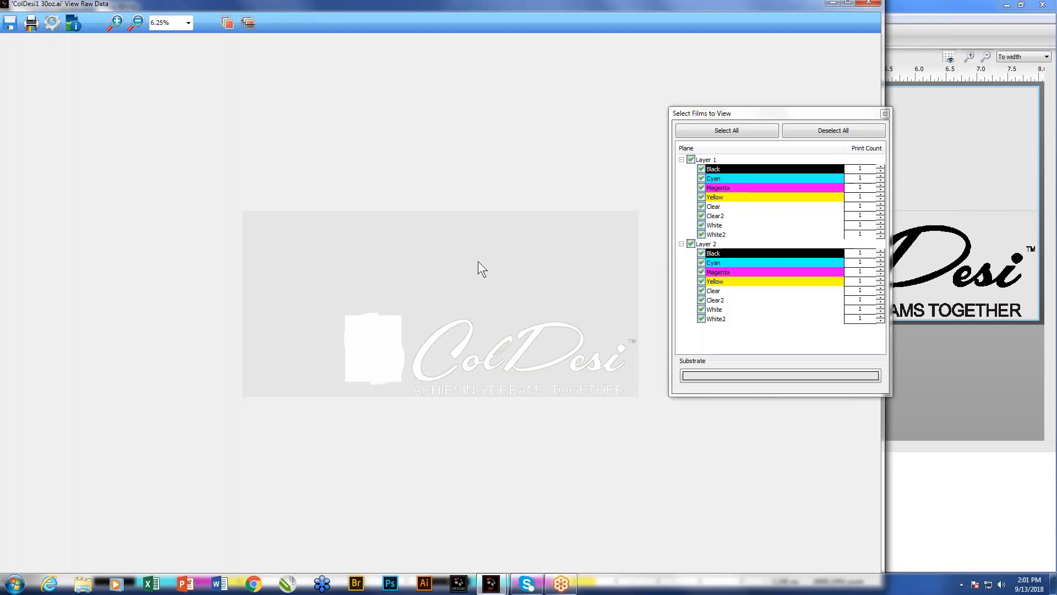
{"action": "mouse_move", "coordinate": [602, 309]}
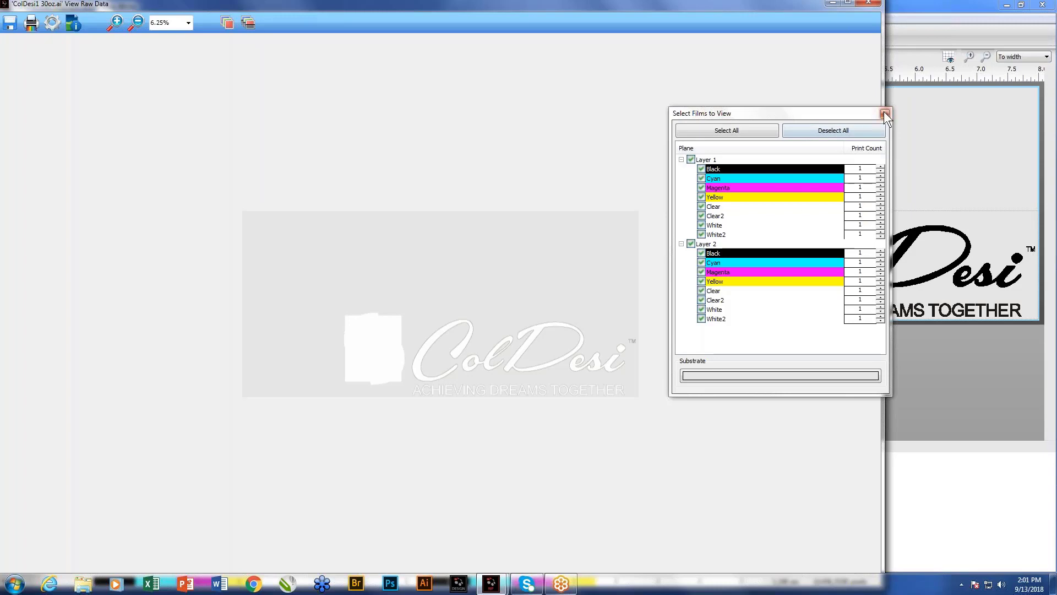
{"action": "left_click", "coordinate": [886, 113]}
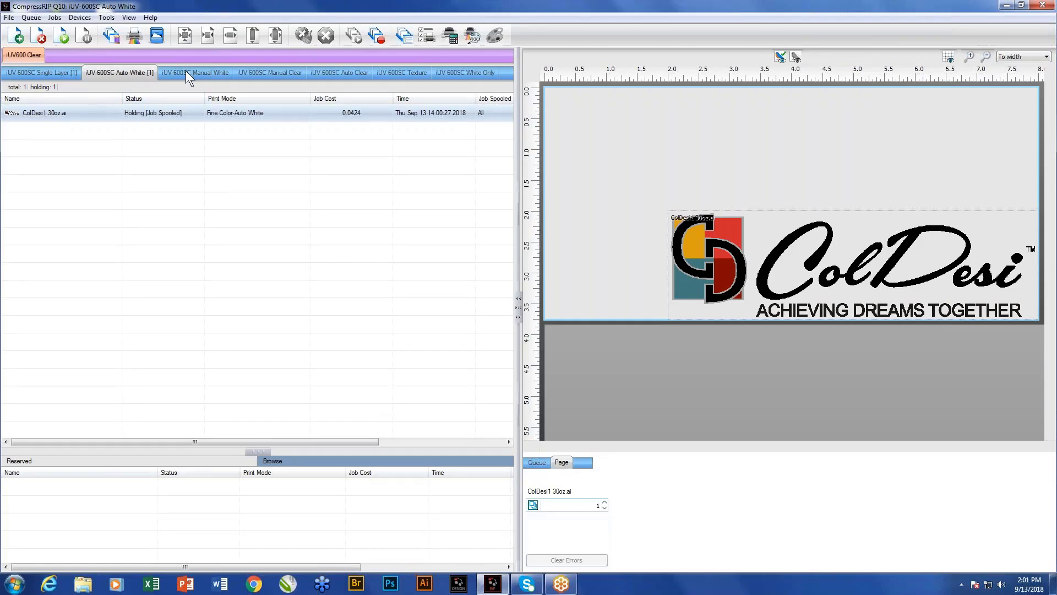
- Switch to the empty iUV-600SC Manual White queue
{"action": "left_click", "coordinate": [194, 72]}
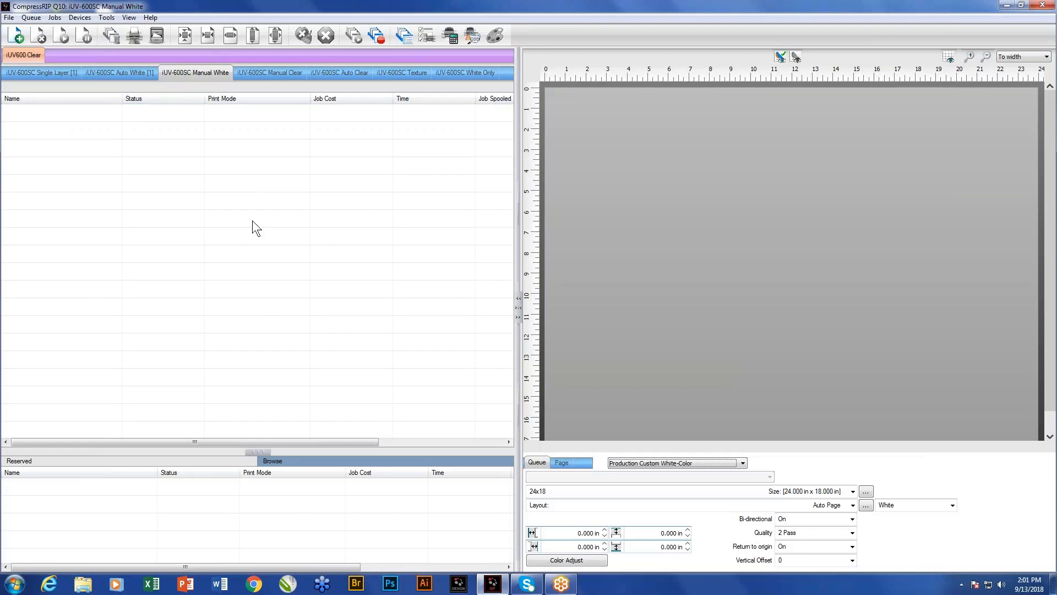
{"action": "mouse_move", "coordinate": [263, 225]}
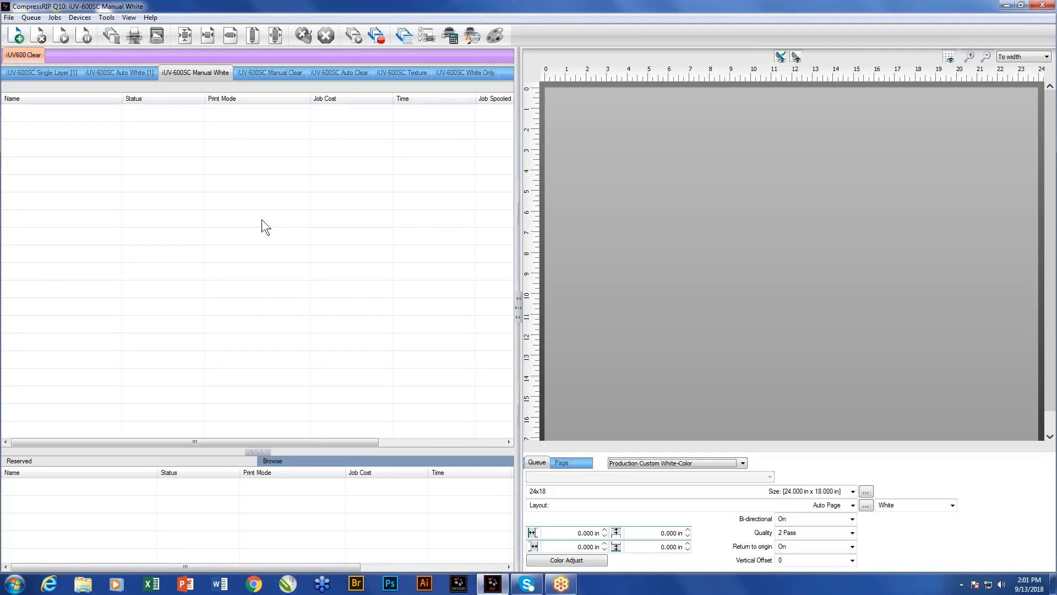
{"action": "left_click", "coordinate": [8, 17]}
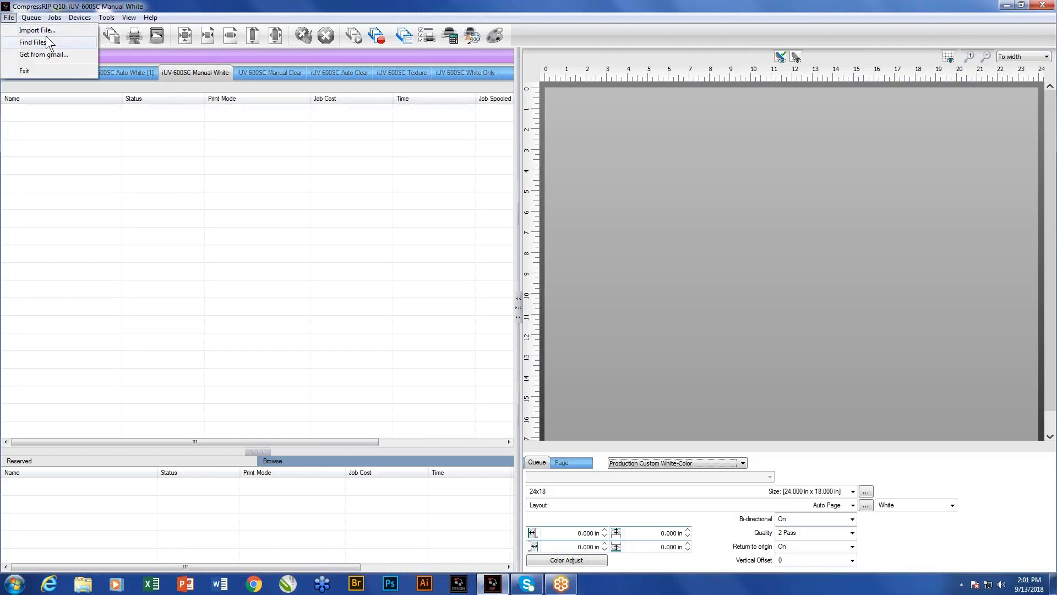
{"action": "left_click", "coordinate": [37, 30]}
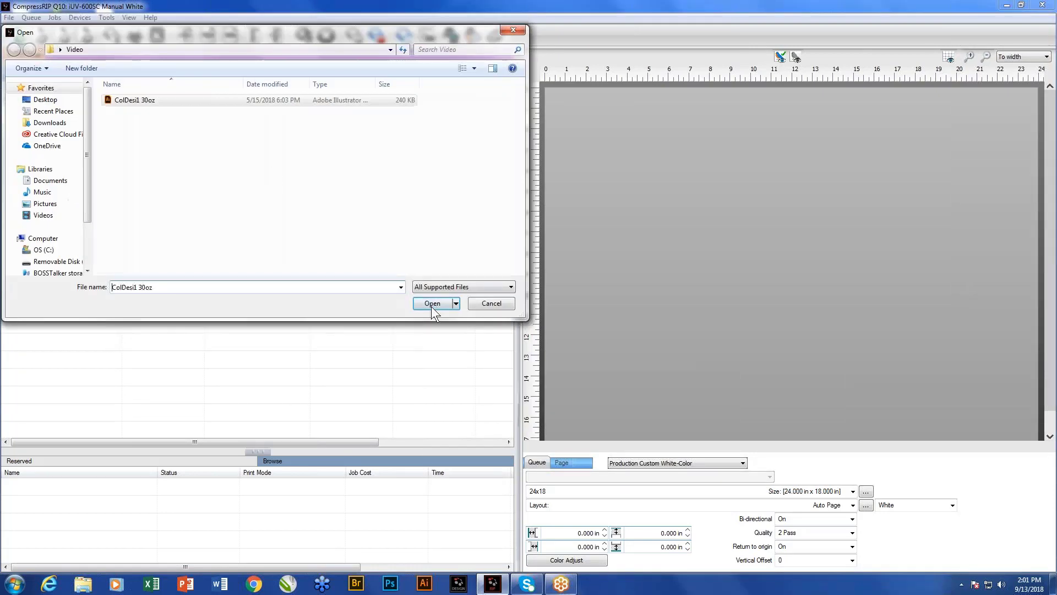
{"action": "left_click", "coordinate": [432, 304]}
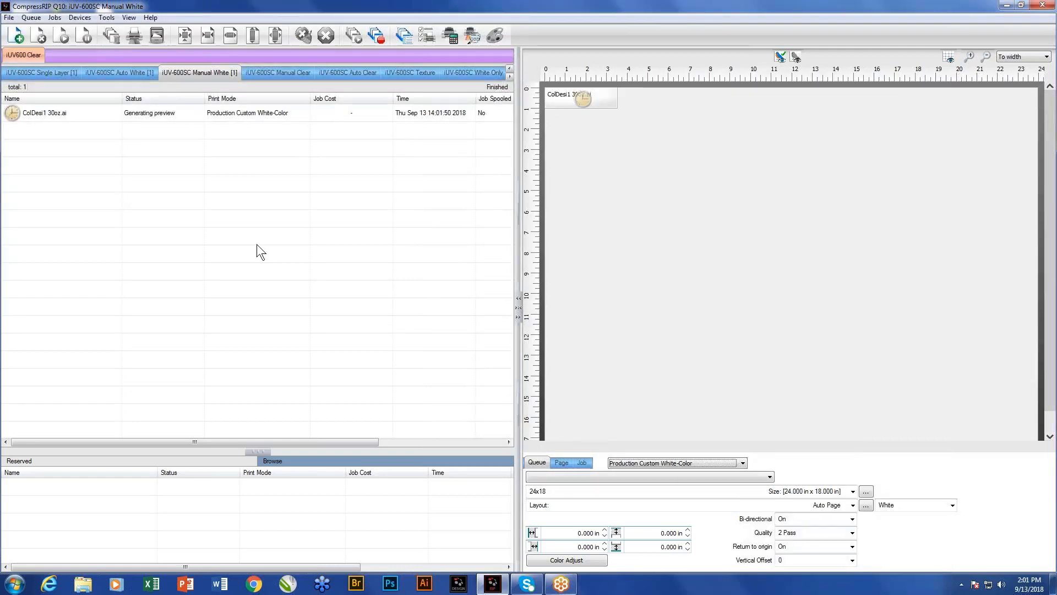
{"action": "mouse_move", "coordinate": [569, 210]}
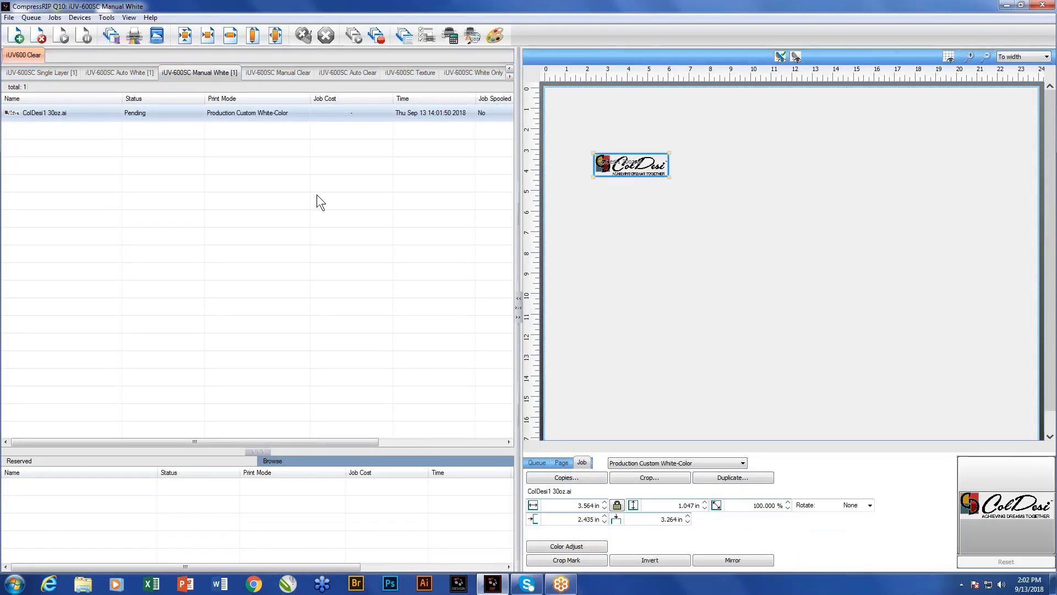
{"action": "mouse_move", "coordinate": [671, 238]}
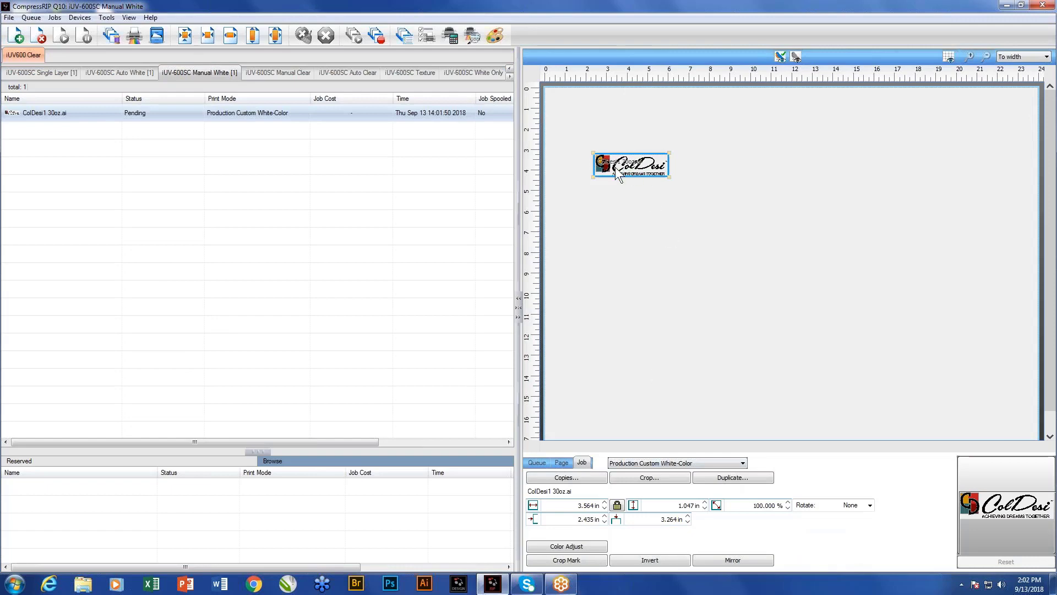
{"action": "mouse_move", "coordinate": [671, 190]}
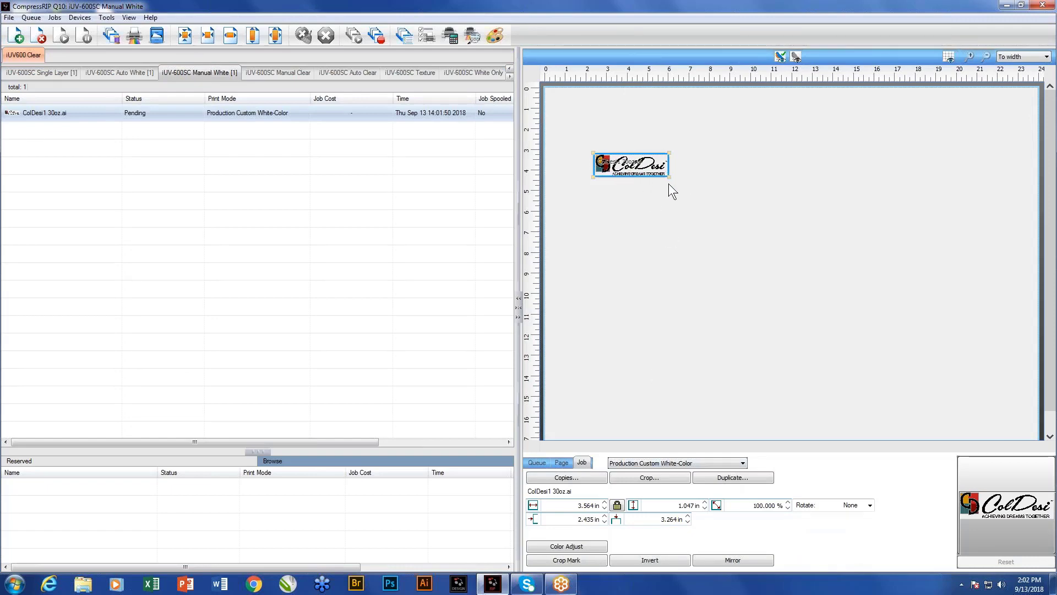
{"action": "mouse_move", "coordinate": [629, 195]}
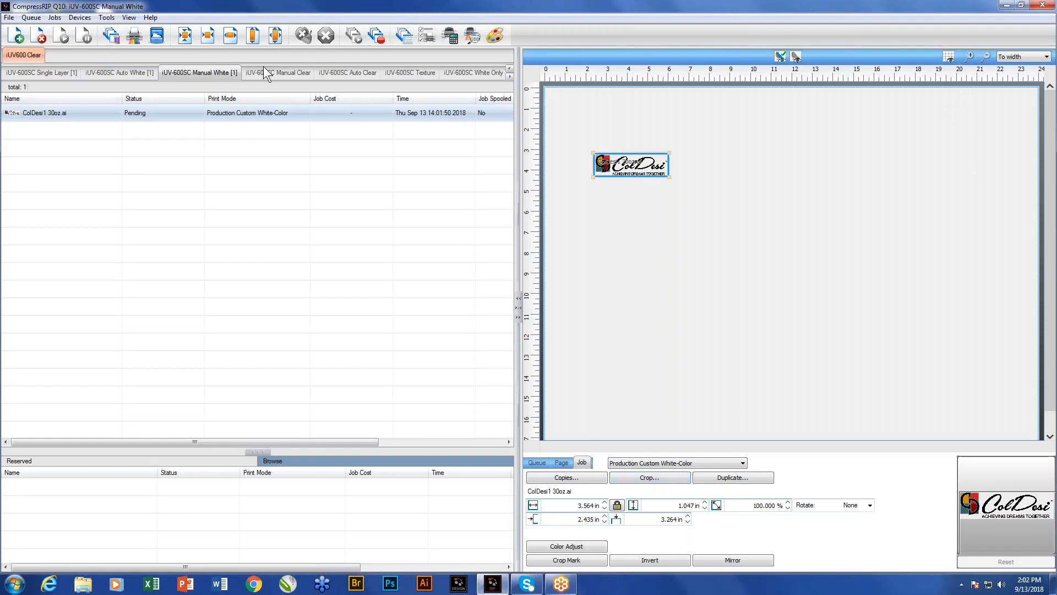
- Move through the Manual Clear queue to the Auto Clear queue and bring up its file commands
{"action": "left_click", "coordinate": [274, 73]}
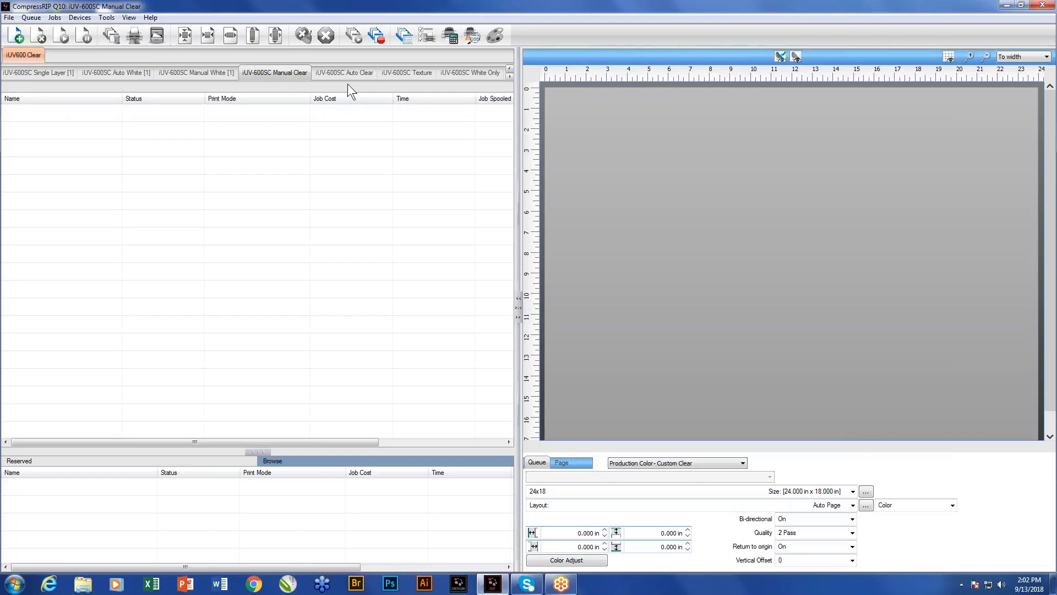
{"action": "left_click", "coordinate": [344, 73]}
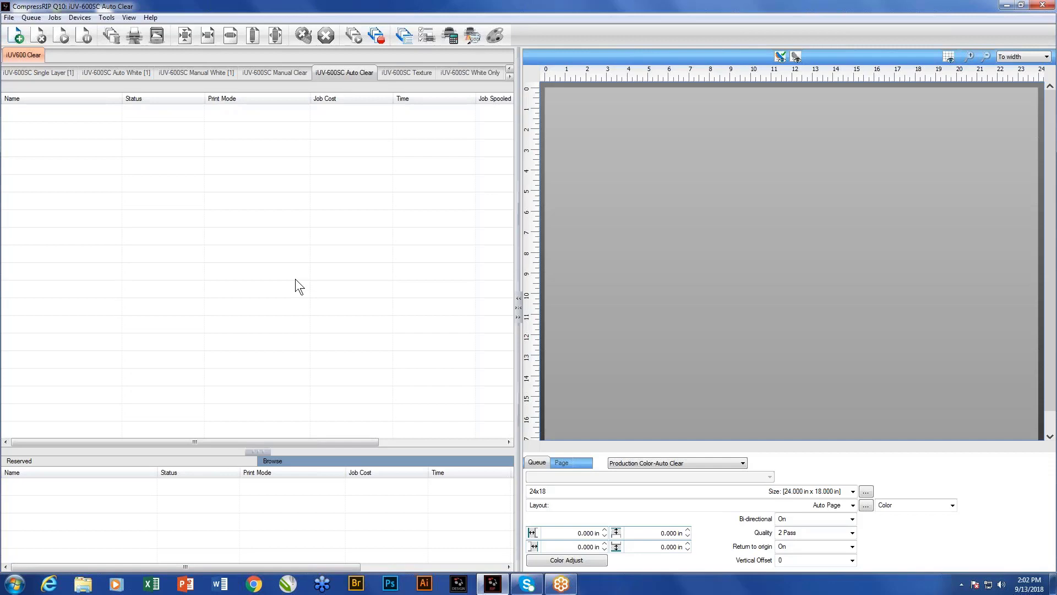
{"action": "mouse_move", "coordinate": [295, 307]}
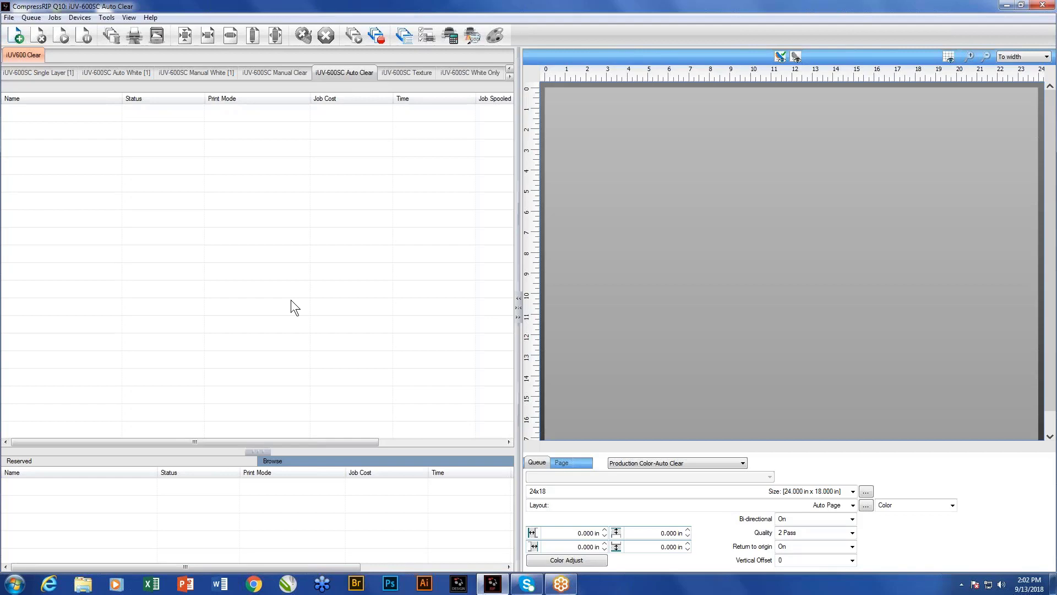
{"action": "left_click", "coordinate": [8, 17]}
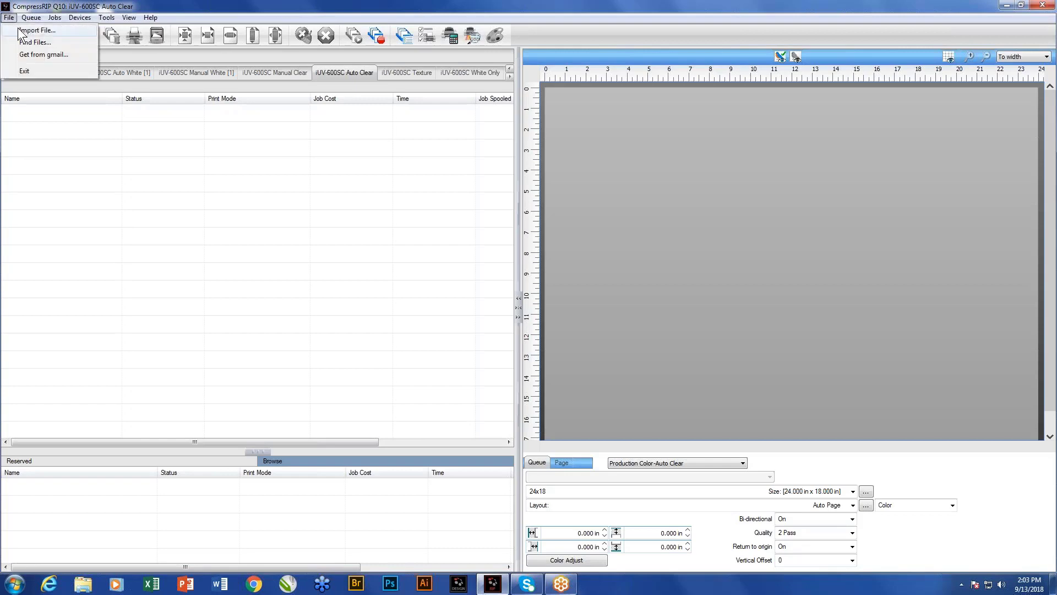
- Import ColDesi1 30oz.ai into Auto Clear, 6.0 in wide and positioned at 2.000 in
{"action": "left_click", "coordinate": [36, 31]}
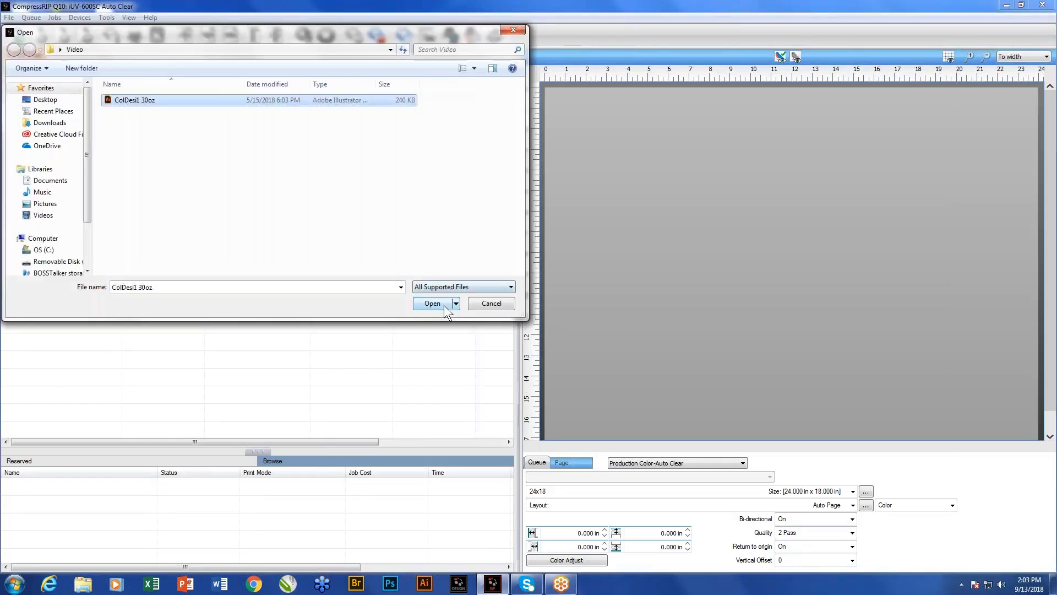
{"action": "left_click", "coordinate": [431, 304]}
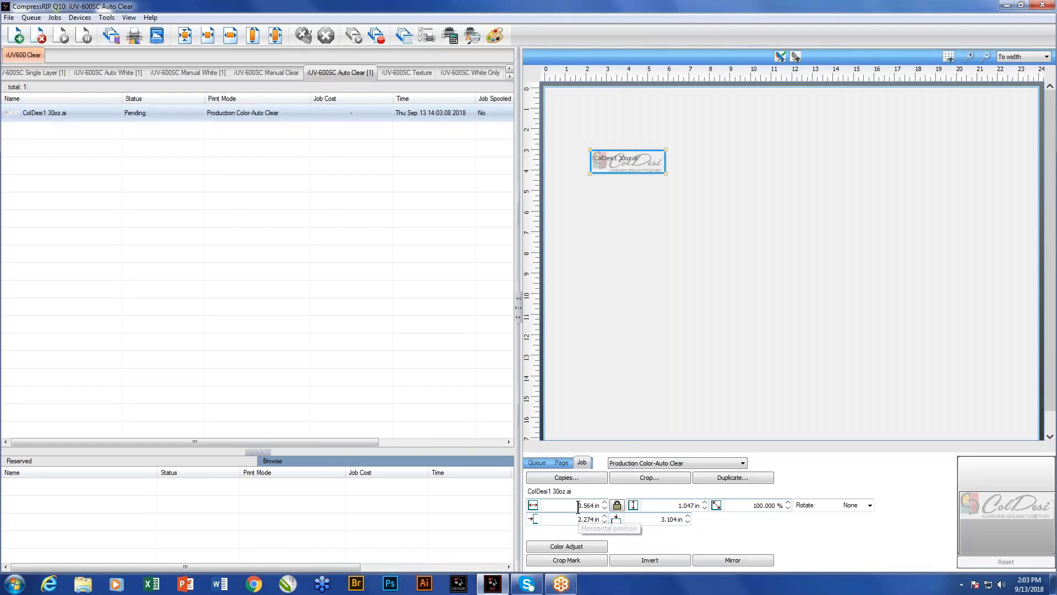
{"action": "type", "text": "6.000"}
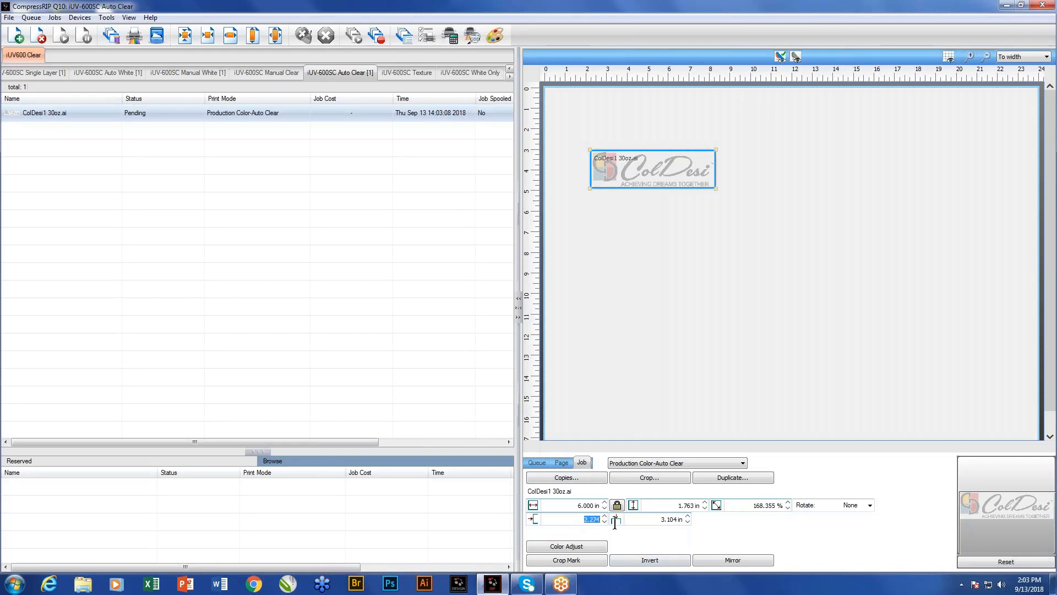
{"action": "mouse_move", "coordinate": [613, 519]}
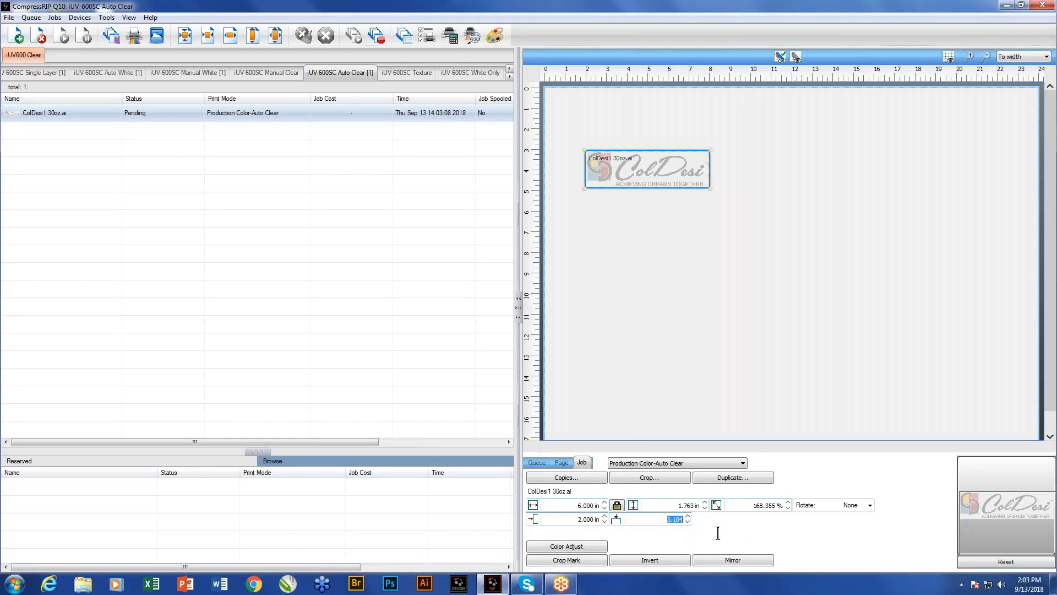
{"action": "type", "text": "2.000 in"}
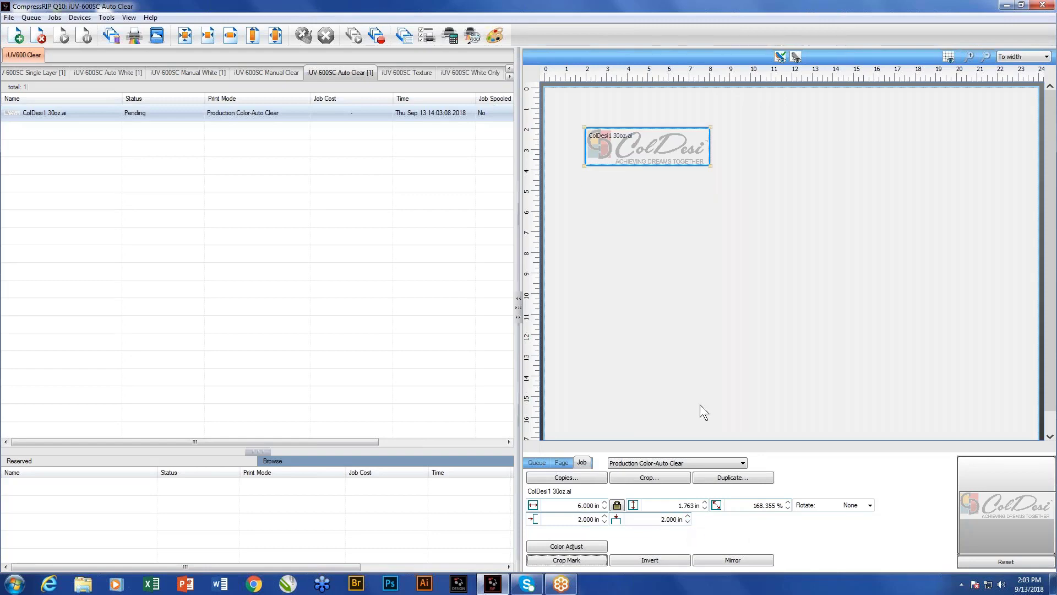
{"action": "left_click", "coordinate": [560, 462]}
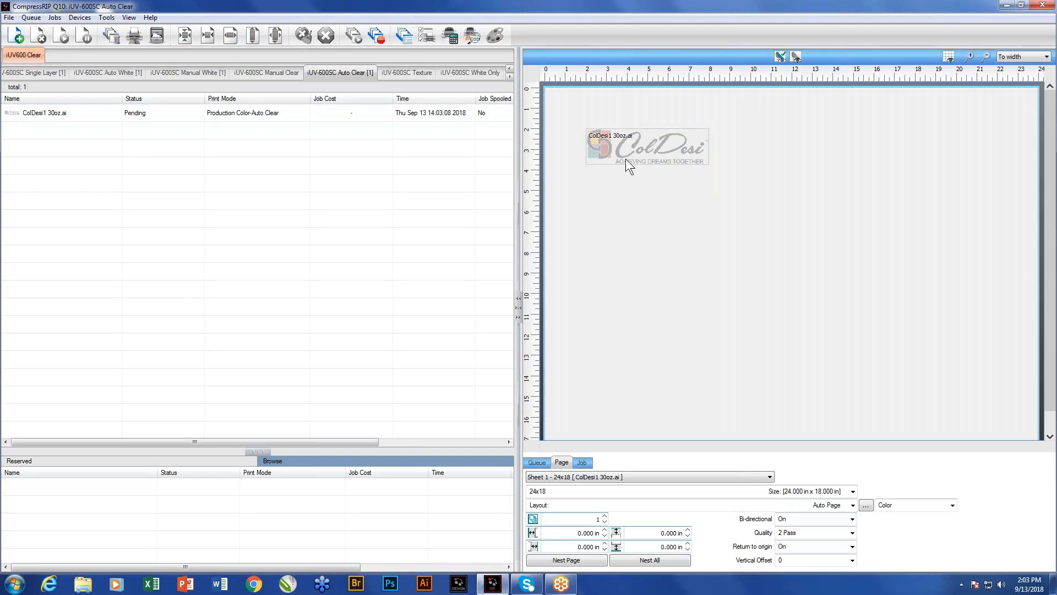
{"action": "left_click", "coordinate": [646, 147]}
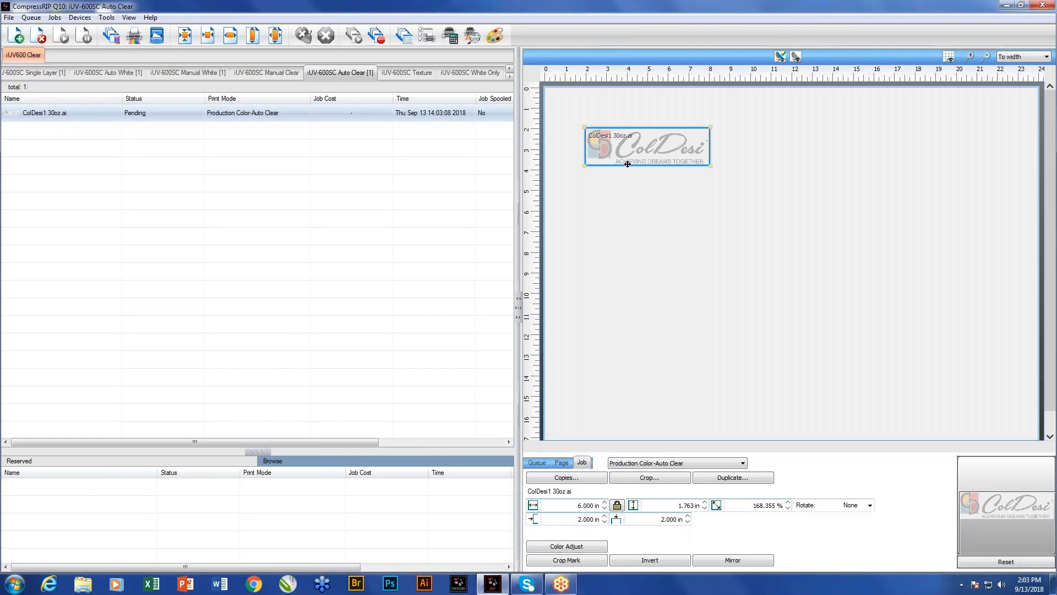
{"action": "mouse_move", "coordinate": [600, 155]}
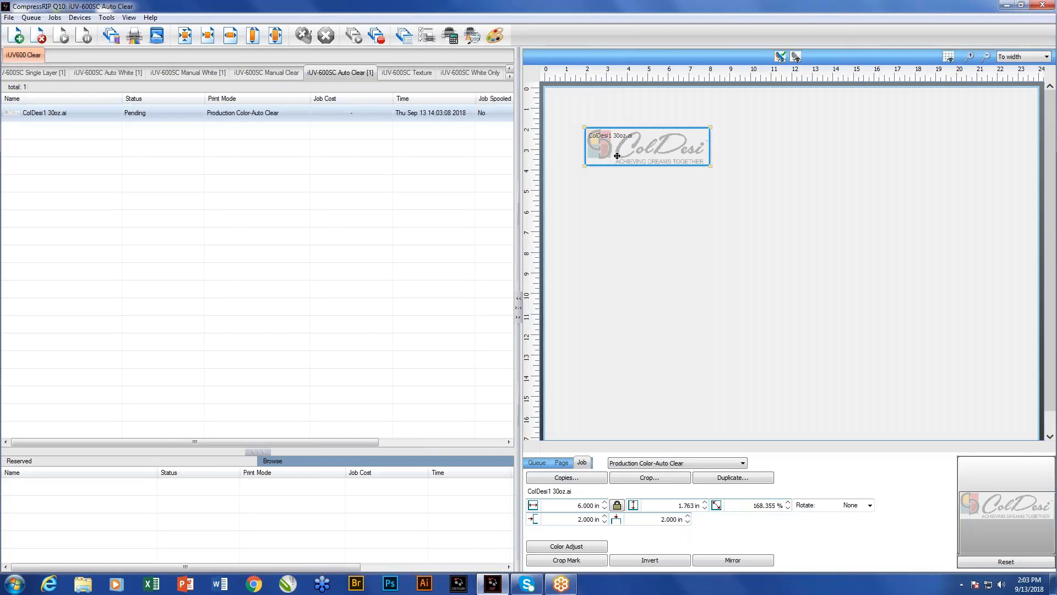
{"action": "mouse_move", "coordinate": [679, 317]}
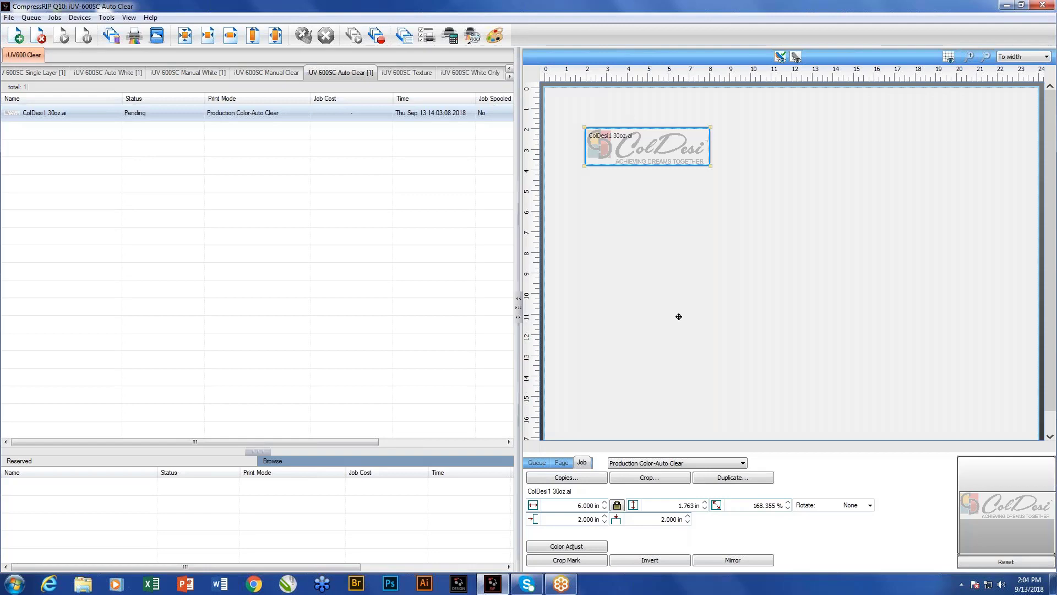
{"action": "mouse_move", "coordinate": [696, 191]}
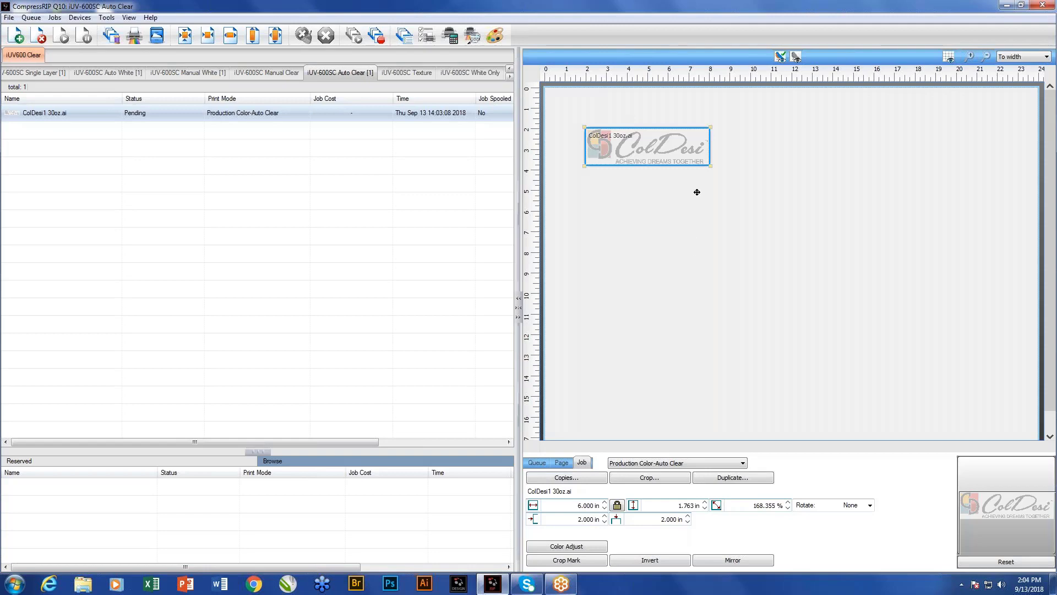
{"action": "mouse_move", "coordinate": [269, 77]}
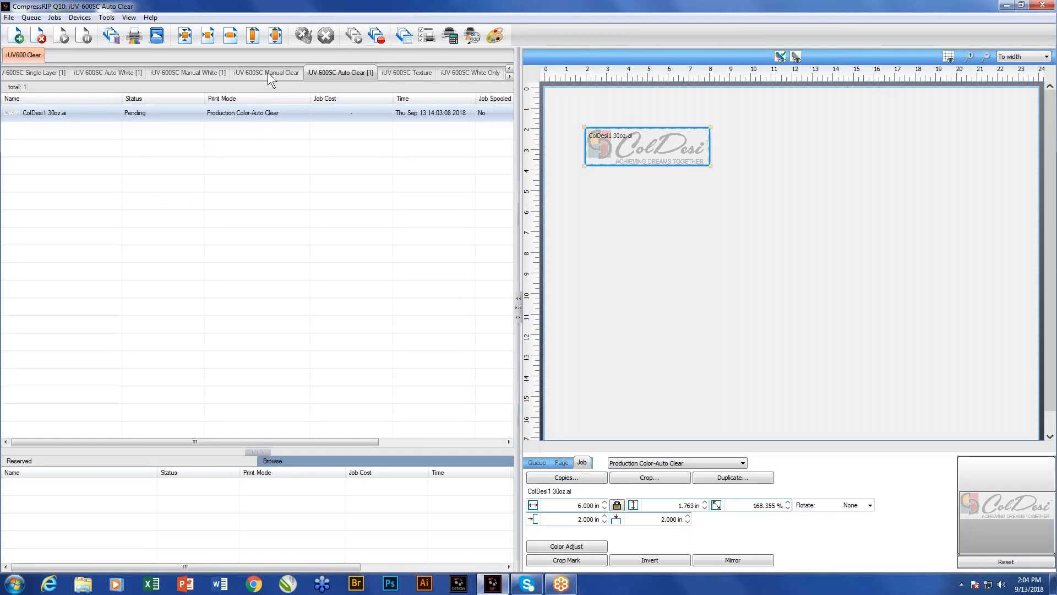
- Switch to the empty iUV-600SC Manual Clear queue
{"action": "left_click", "coordinate": [265, 72]}
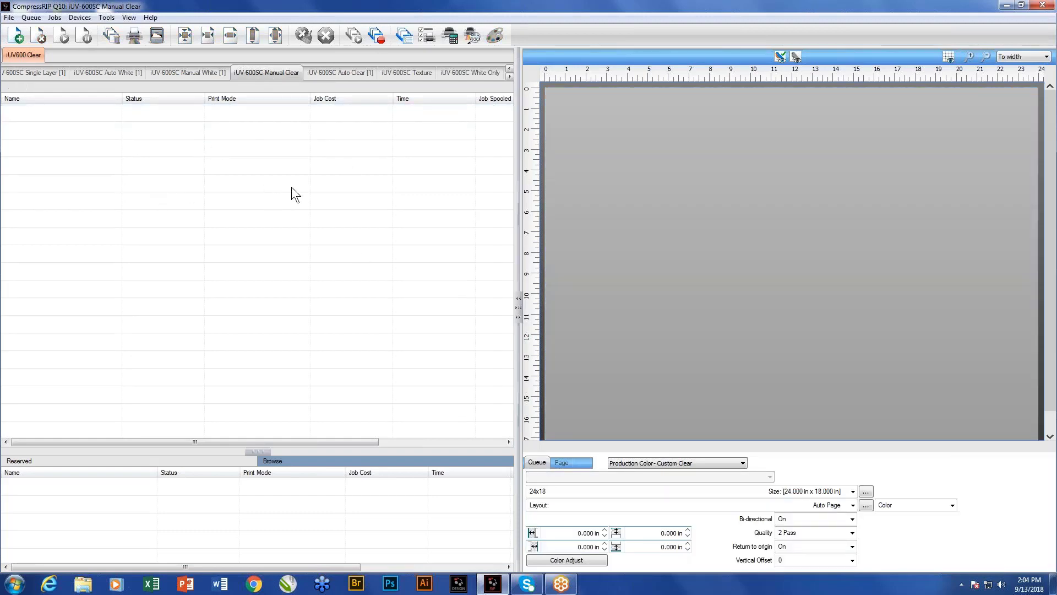
{"action": "mouse_move", "coordinate": [331, 274]}
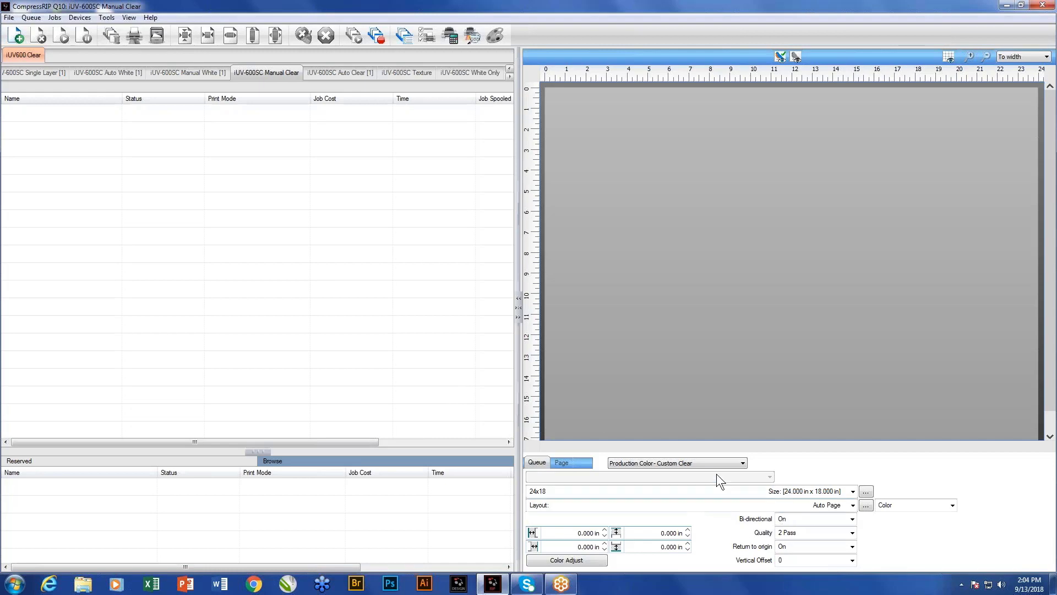
{"action": "mouse_move", "coordinate": [263, 194]}
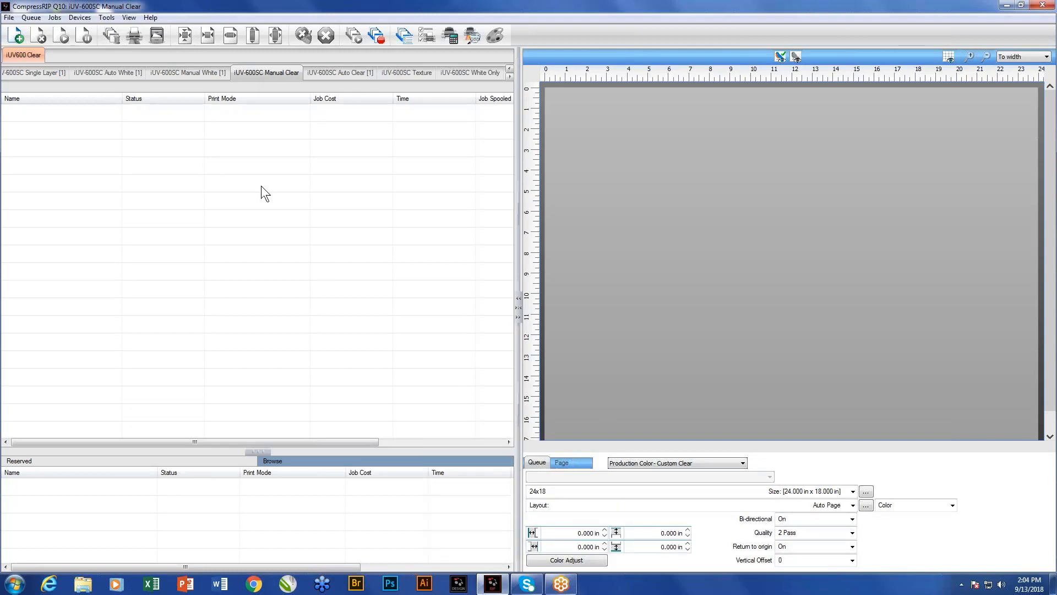
{"action": "mouse_move", "coordinate": [337, 326]}
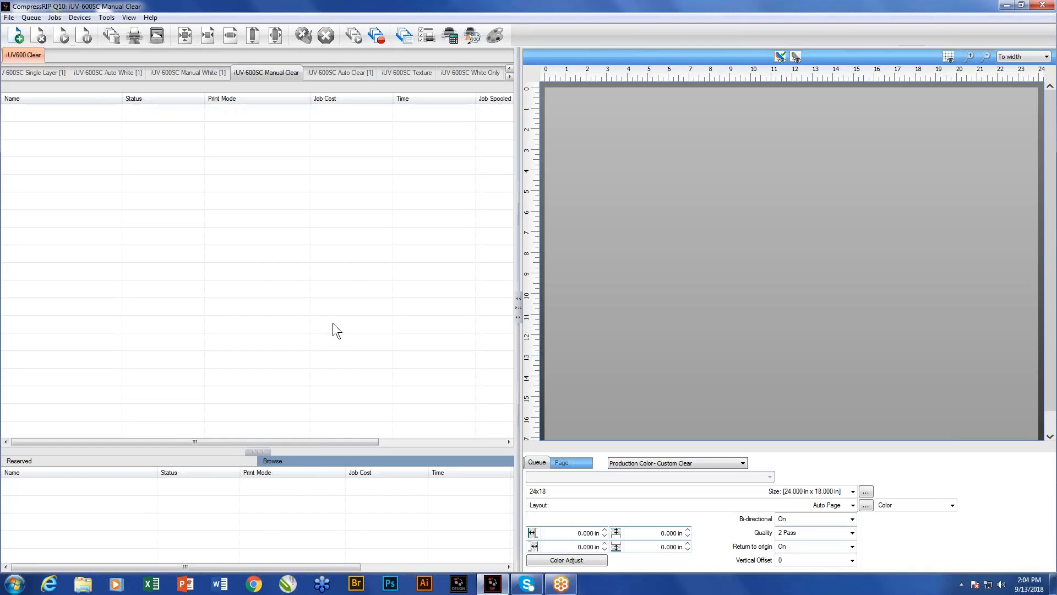
{"action": "mouse_move", "coordinate": [375, 293]}
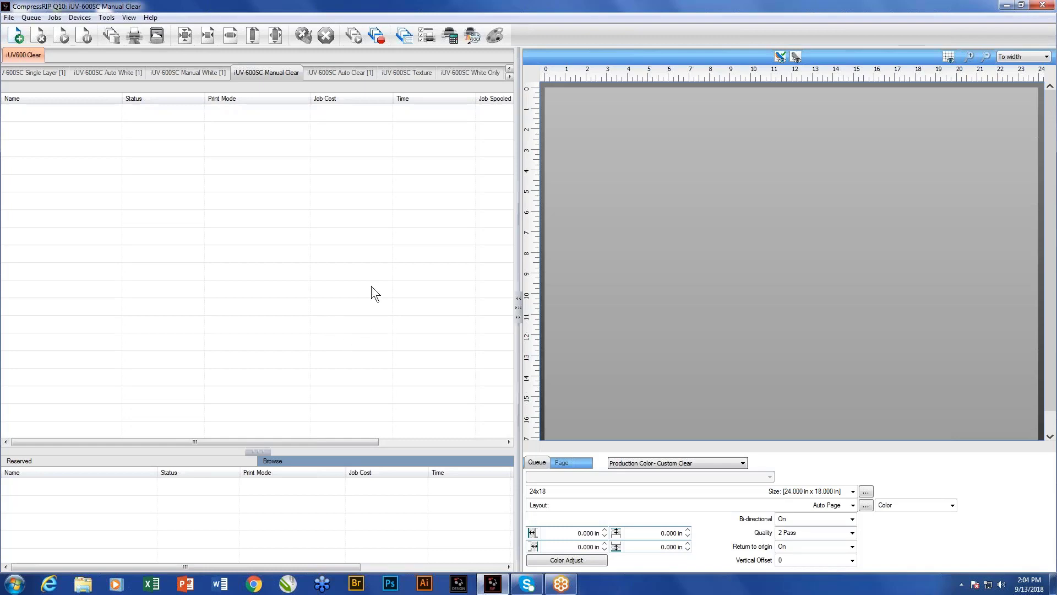
{"action": "mouse_move", "coordinate": [377, 207]}
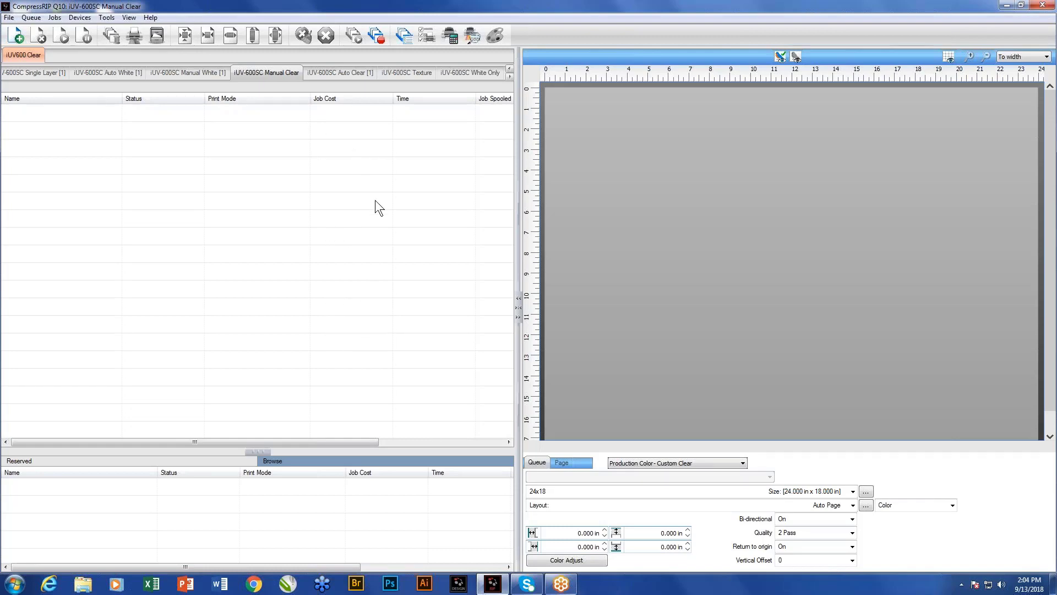
- Switch to the empty iUV-600SC Texture queue
{"action": "left_click", "coordinate": [407, 73]}
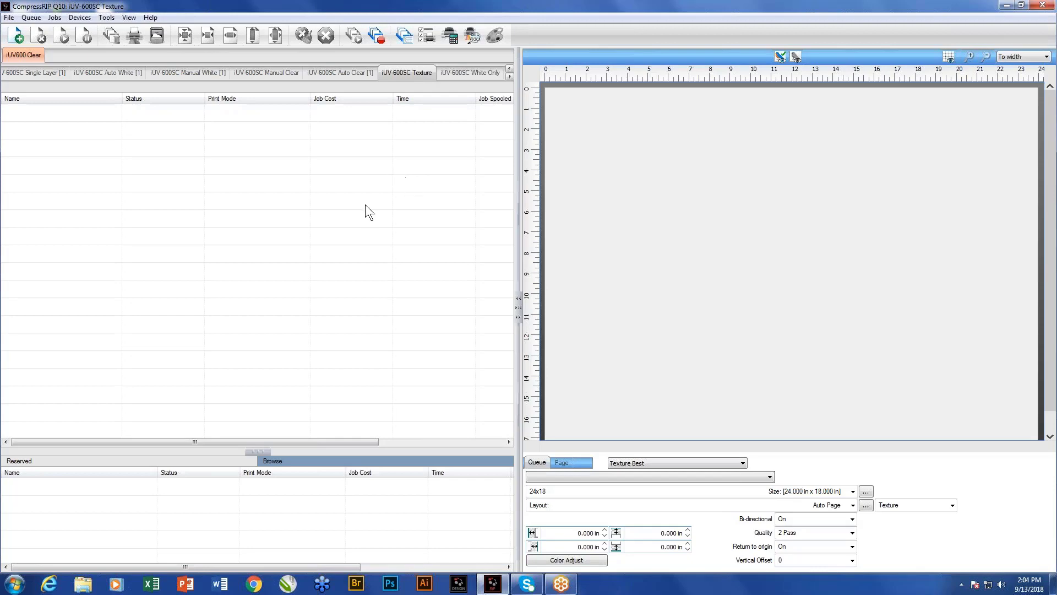
{"action": "mouse_move", "coordinate": [370, 242]}
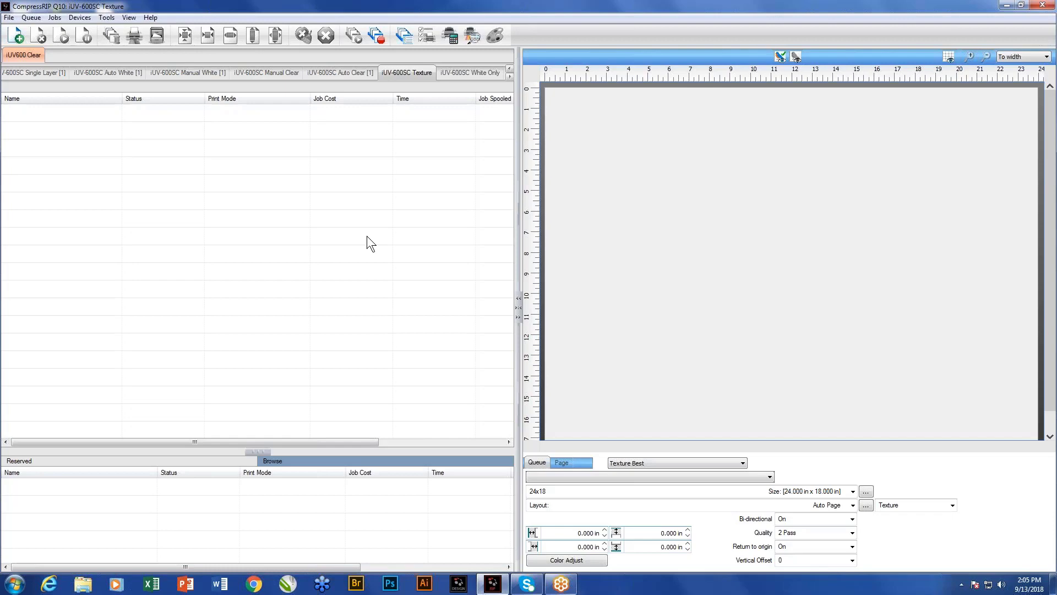
{"action": "mouse_move", "coordinate": [347, 245]}
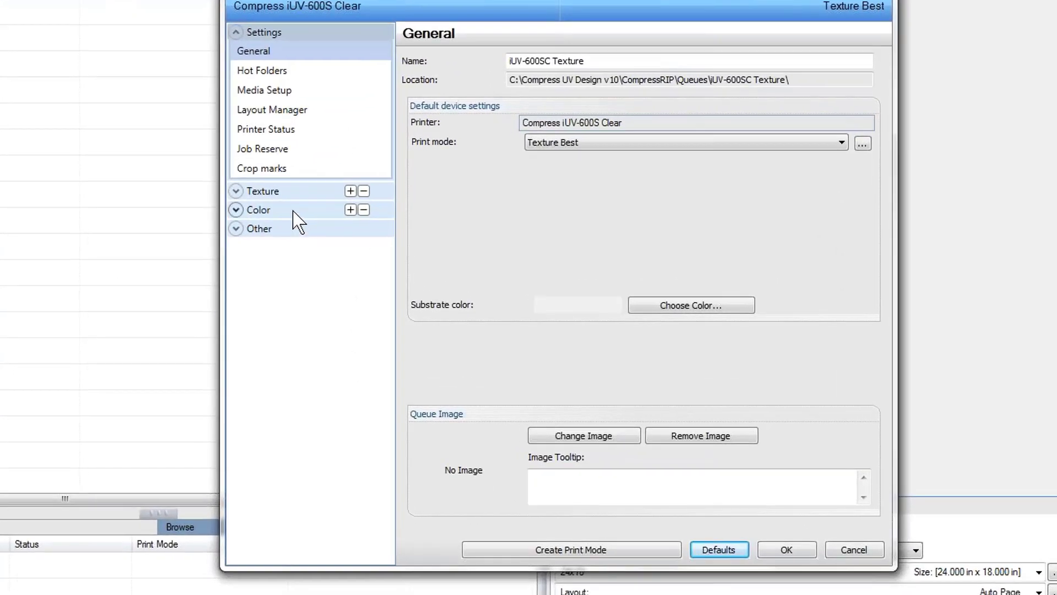
{"action": "mouse_move", "coordinate": [306, 206]}
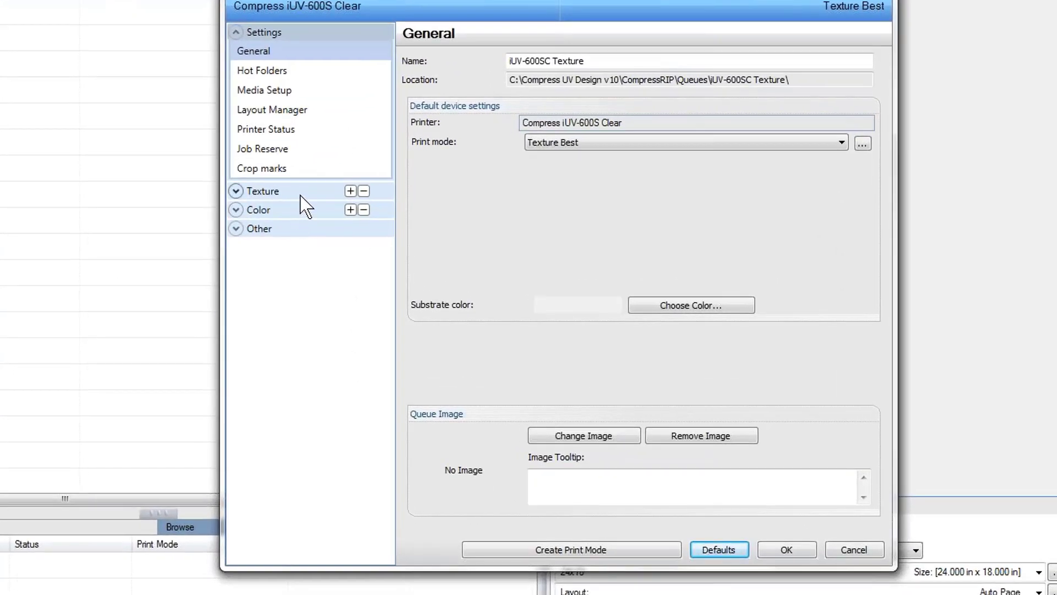
- Show the Texture Best layer profile with only the White plane enabled
{"action": "left_click", "coordinate": [262, 191]}
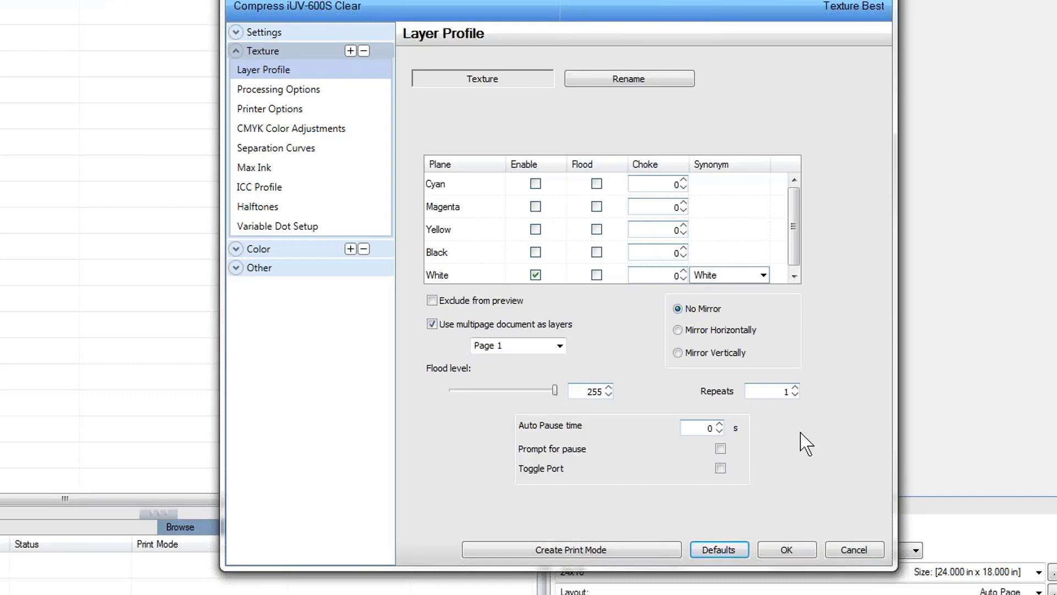
{"action": "mouse_move", "coordinate": [298, 74]}
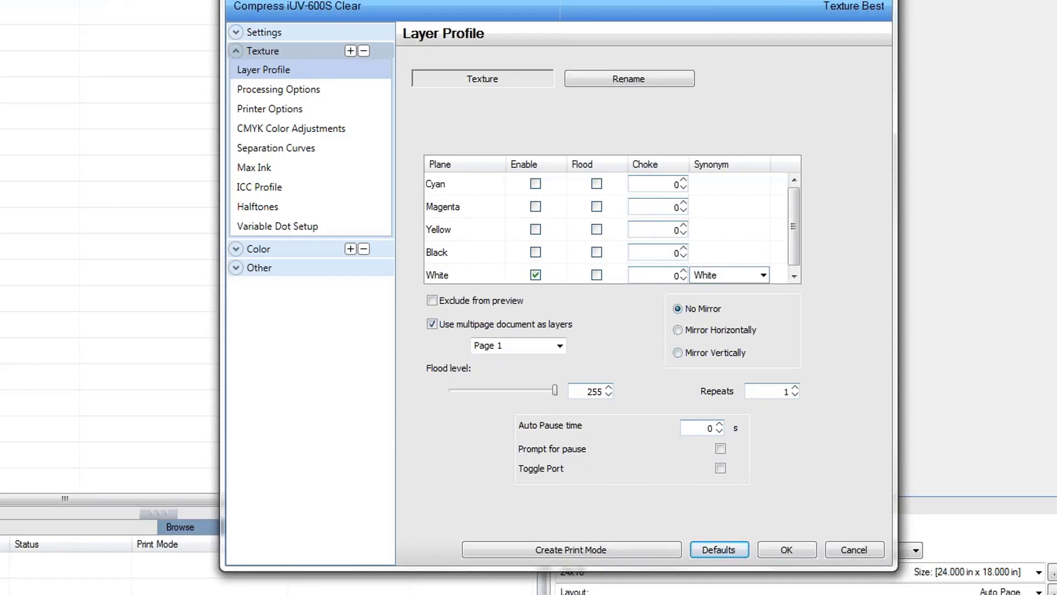
{"action": "mouse_move", "coordinate": [857, 378]}
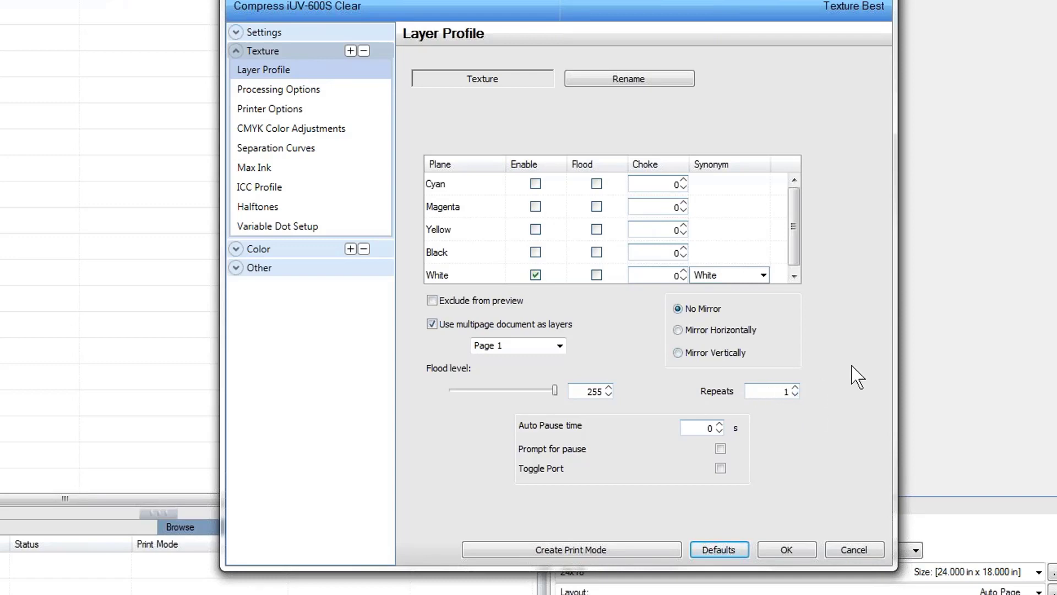
{"action": "mouse_move", "coordinate": [835, 365]}
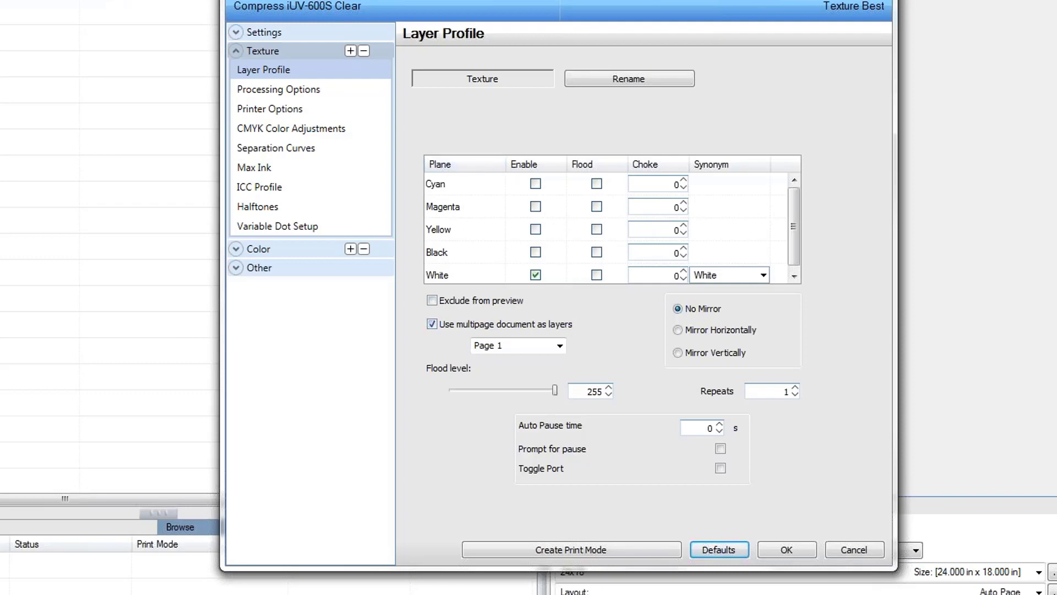
{"action": "mouse_move", "coordinate": [646, 407]}
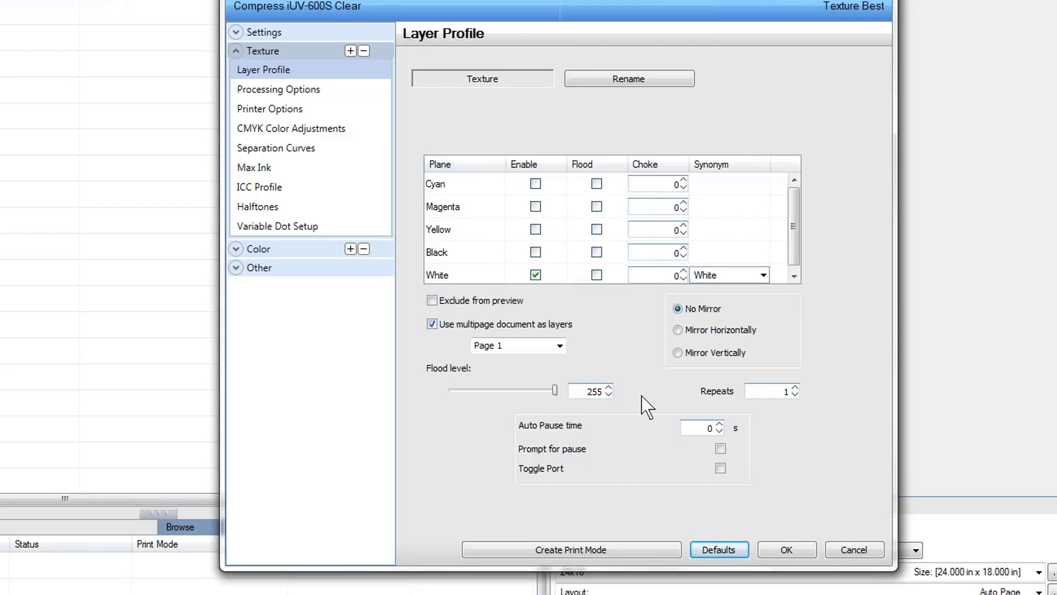
{"action": "mouse_move", "coordinate": [857, 549]}
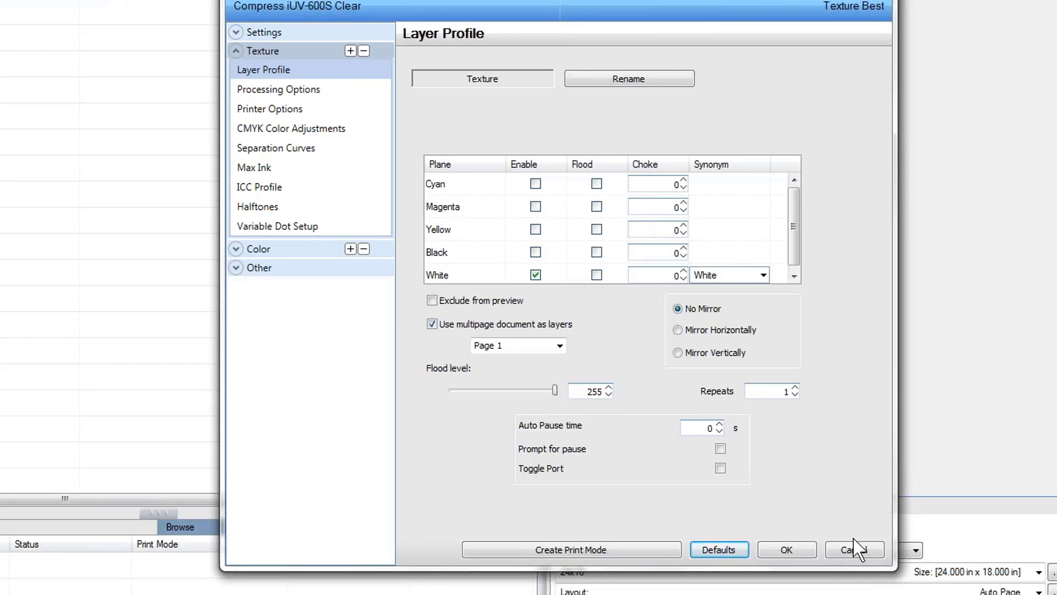
- Cancel the Texture Best print mode editor, discarding the layer profile settings
{"action": "left_click", "coordinate": [849, 550]}
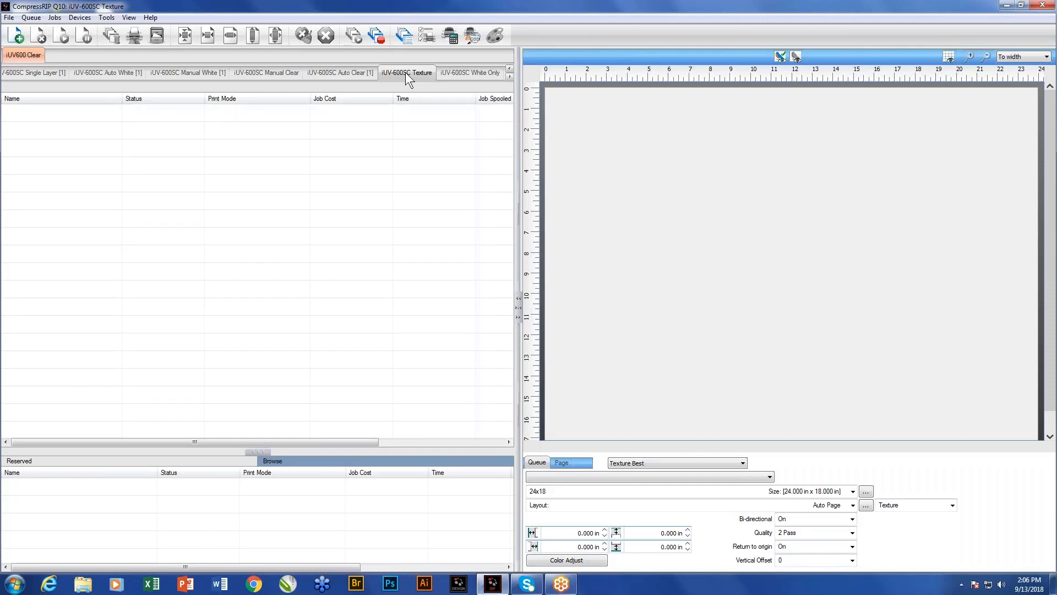
{"action": "mouse_move", "coordinate": [416, 153]}
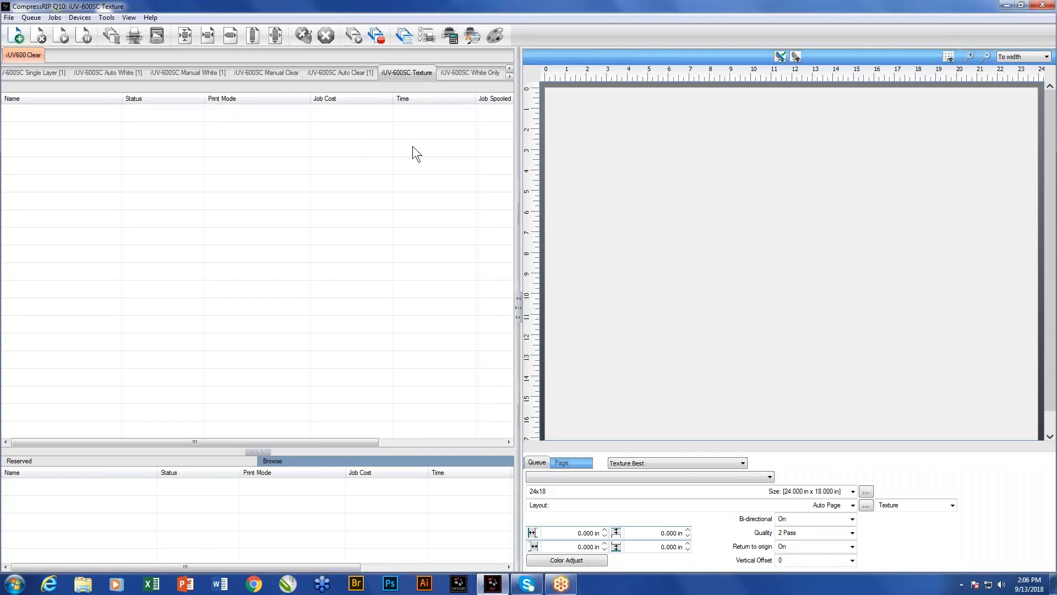
{"action": "left_click", "coordinate": [470, 73]}
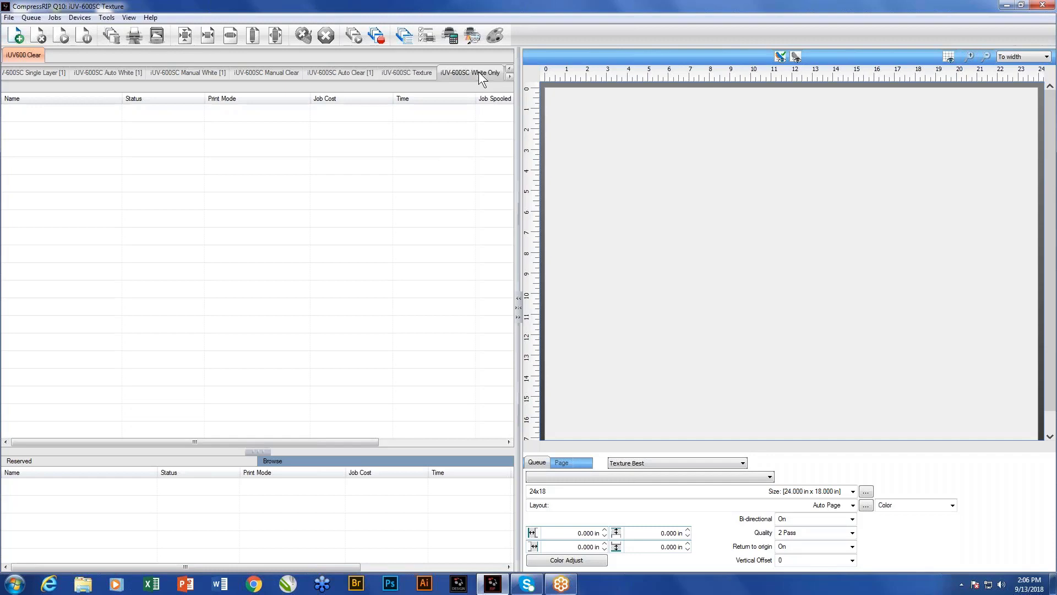
- Import ColDesi1 30oz.ai into the White Only queue as a pending White Only Tonal job
{"action": "left_click", "coordinate": [470, 72]}
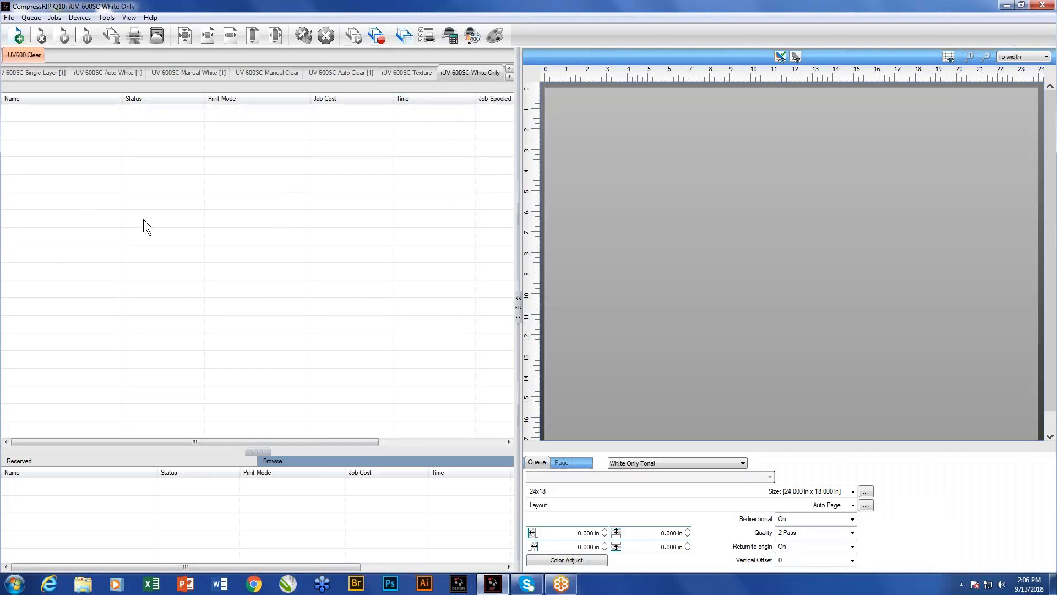
{"action": "left_click", "coordinate": [9, 17]}
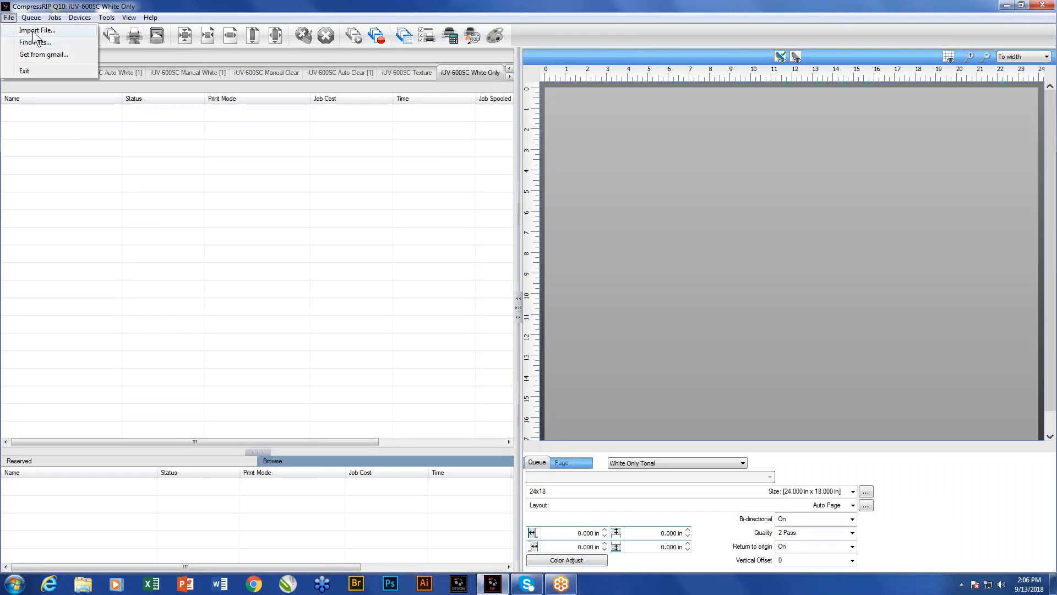
{"action": "left_click", "coordinate": [36, 30]}
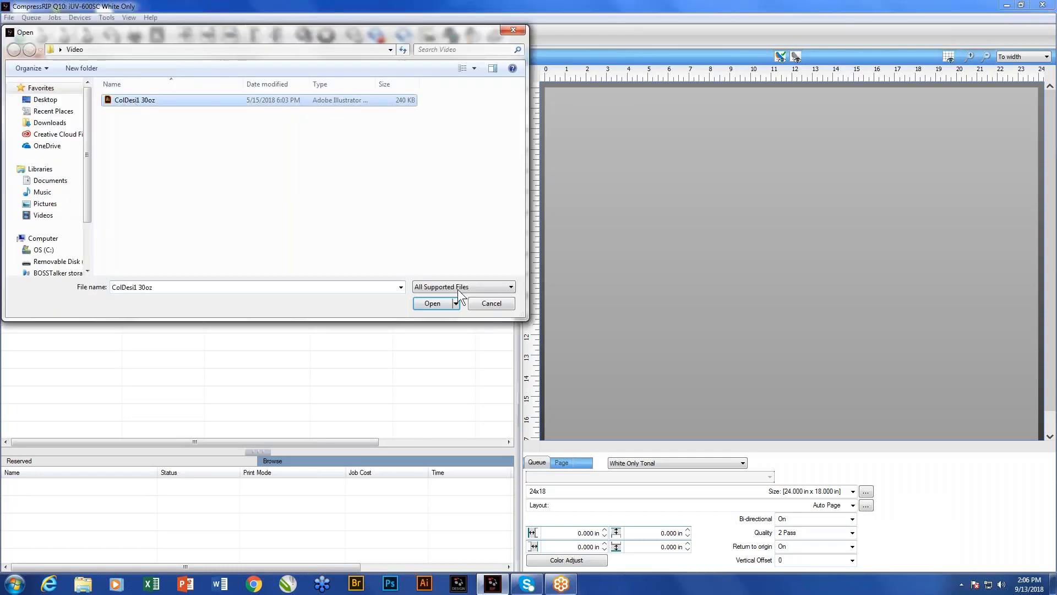
{"action": "left_click", "coordinate": [510, 286]}
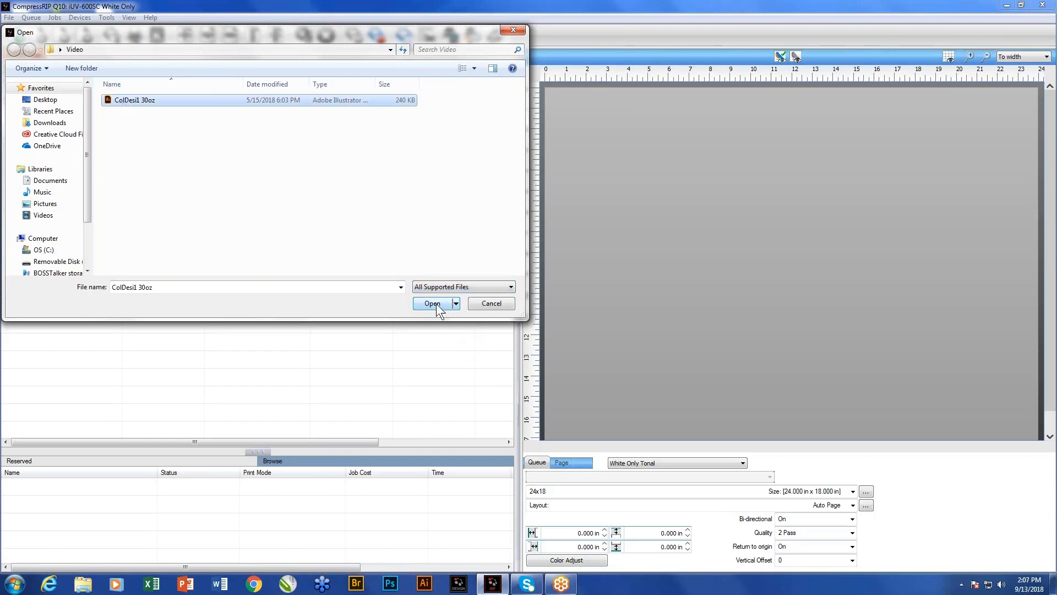
{"action": "left_click", "coordinate": [432, 304]}
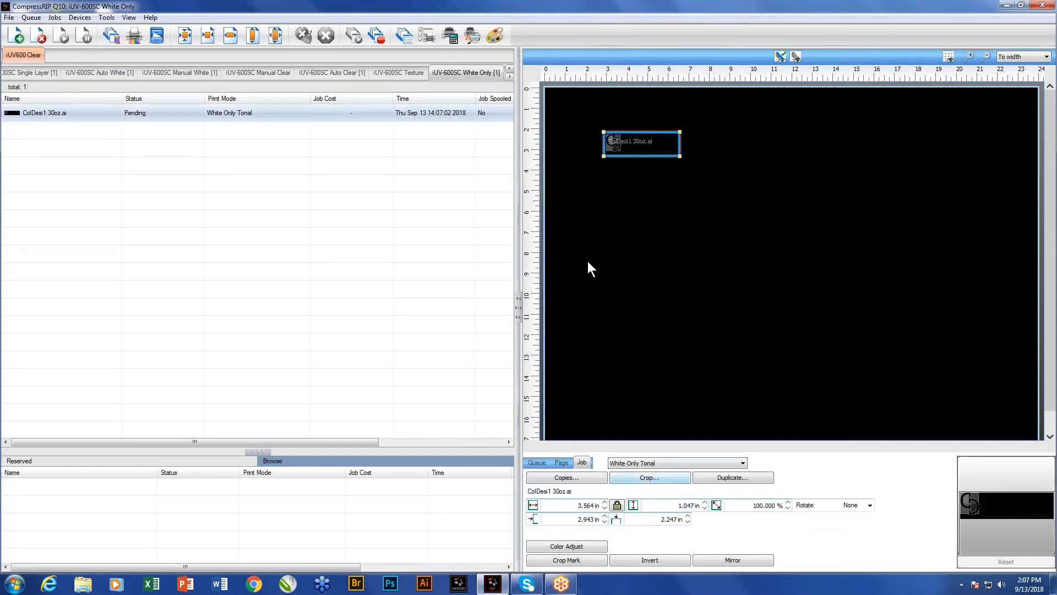
{"action": "left_click", "coordinate": [741, 462]}
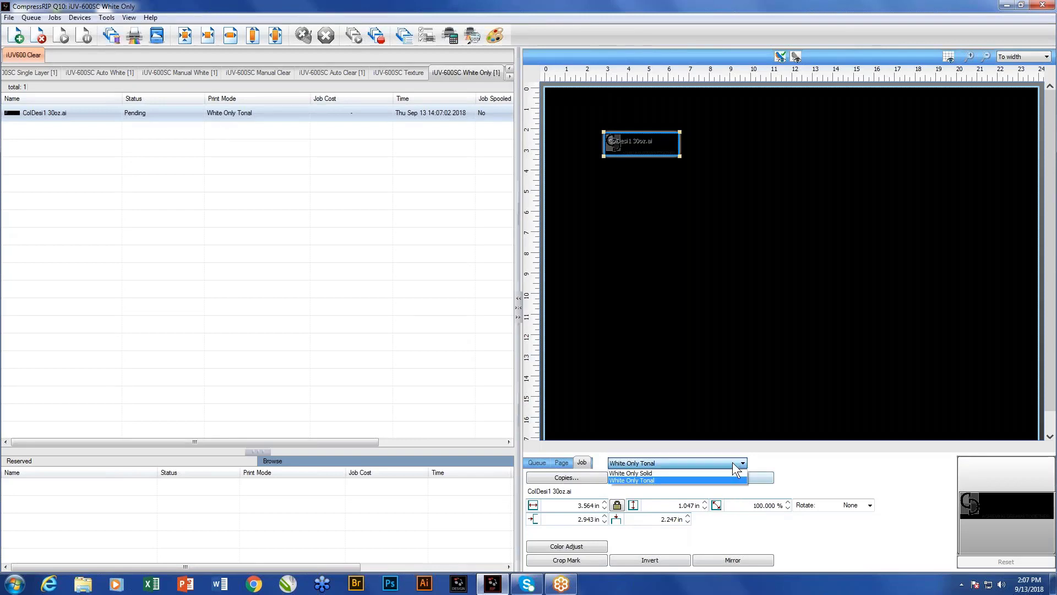
{"action": "left_click", "coordinate": [629, 473]}
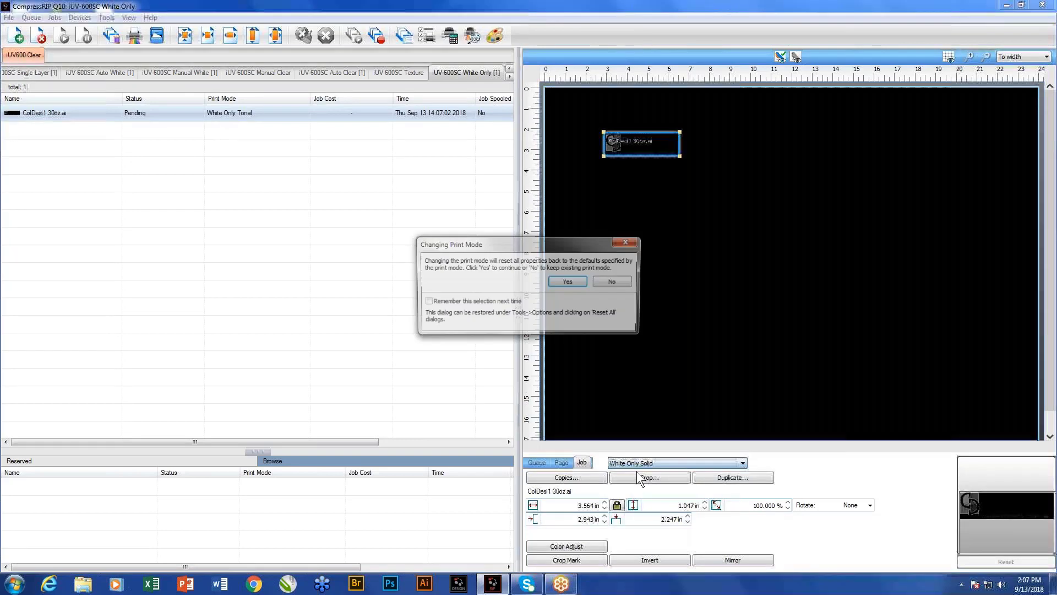
{"action": "left_click", "coordinate": [566, 281]}
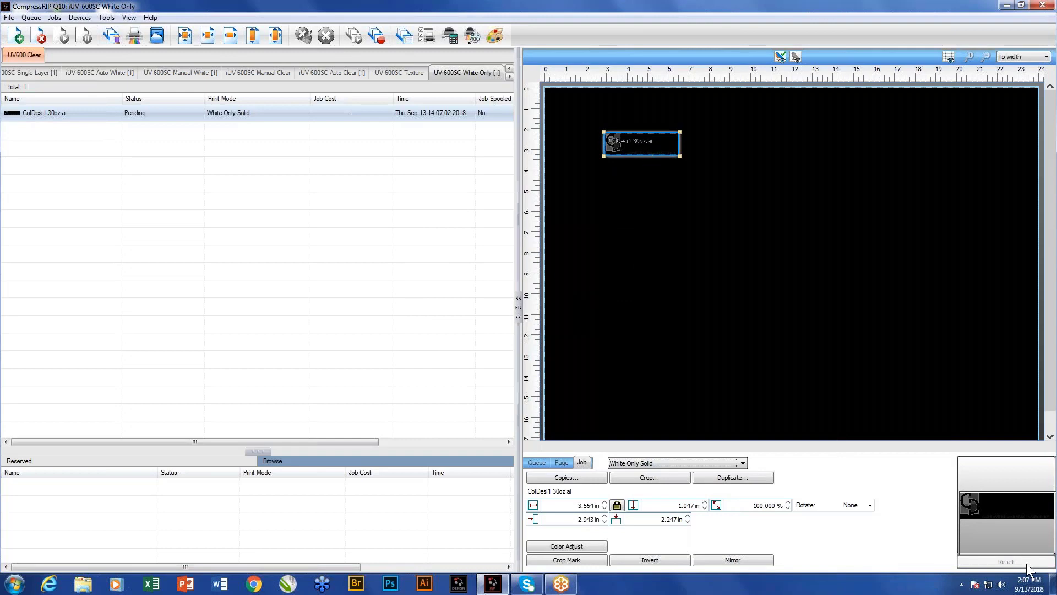
{"action": "mouse_move", "coordinate": [684, 451]}
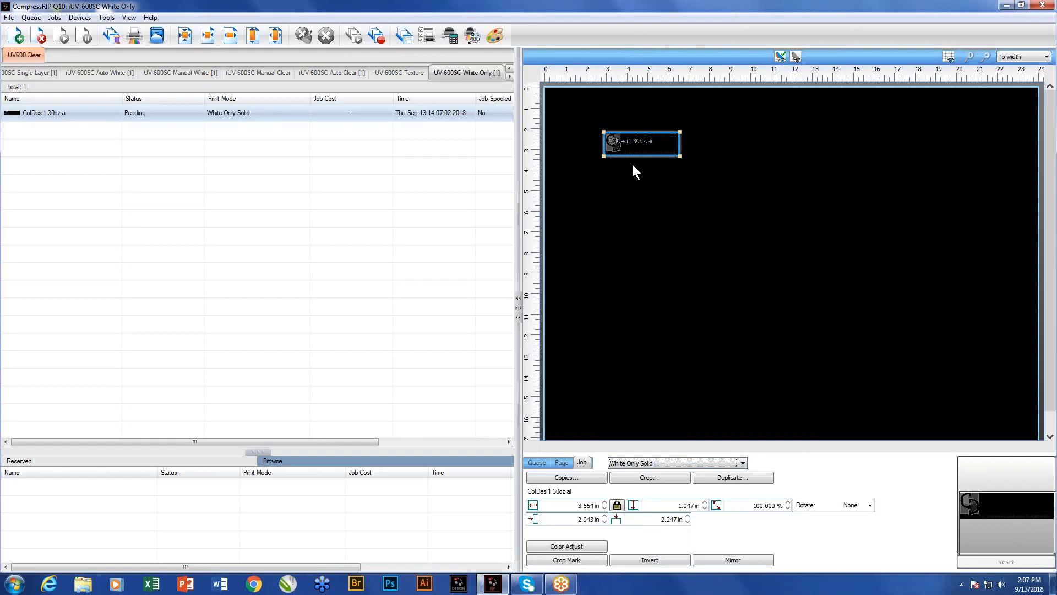
{"action": "mouse_move", "coordinate": [637, 171]}
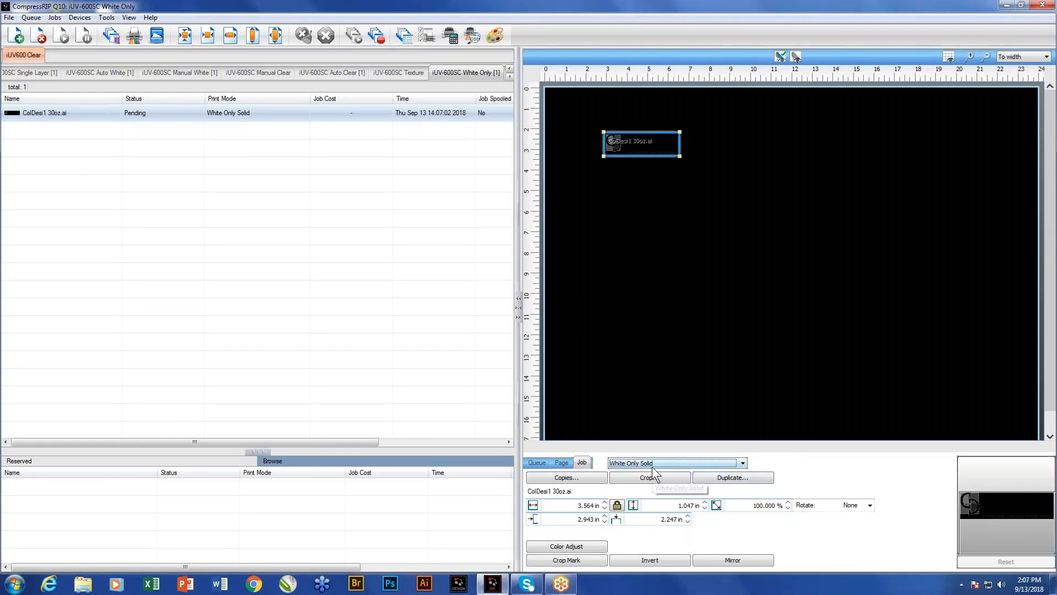
{"action": "mouse_move", "coordinate": [724, 463]}
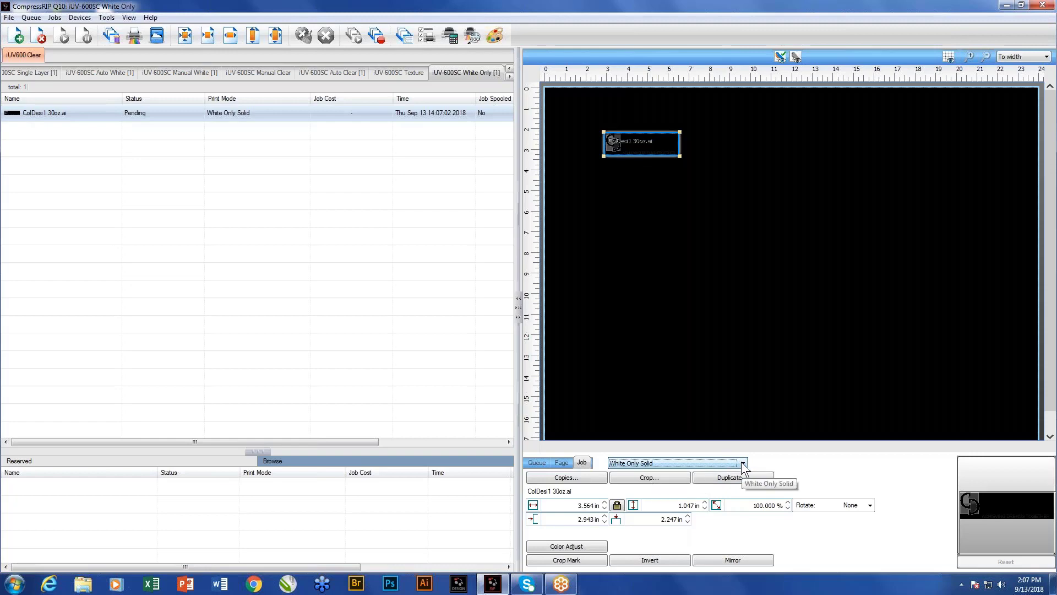
{"action": "left_click", "coordinate": [742, 462]}
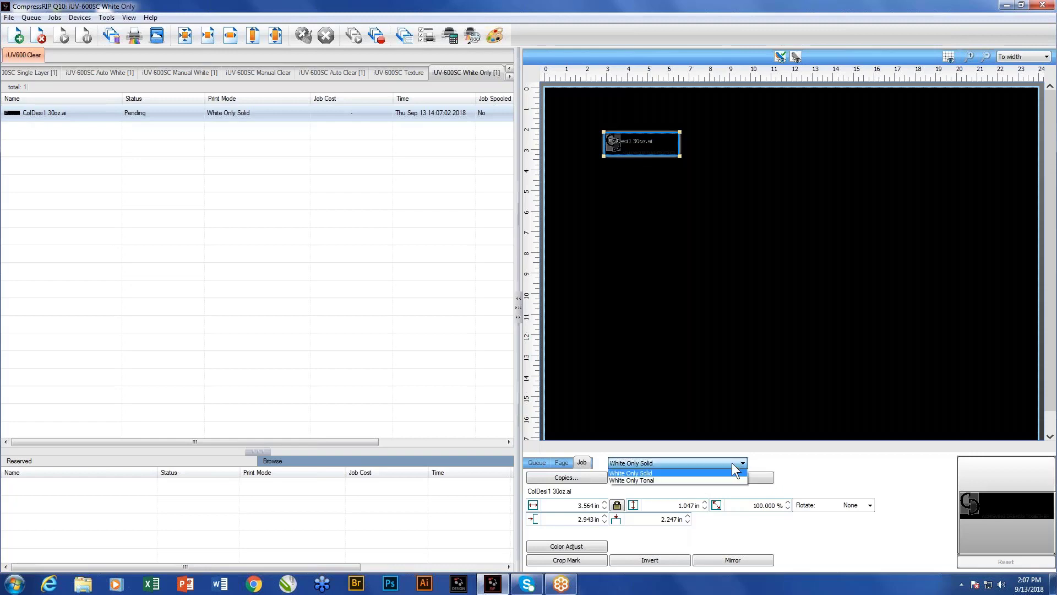
{"action": "left_click", "coordinate": [629, 481]}
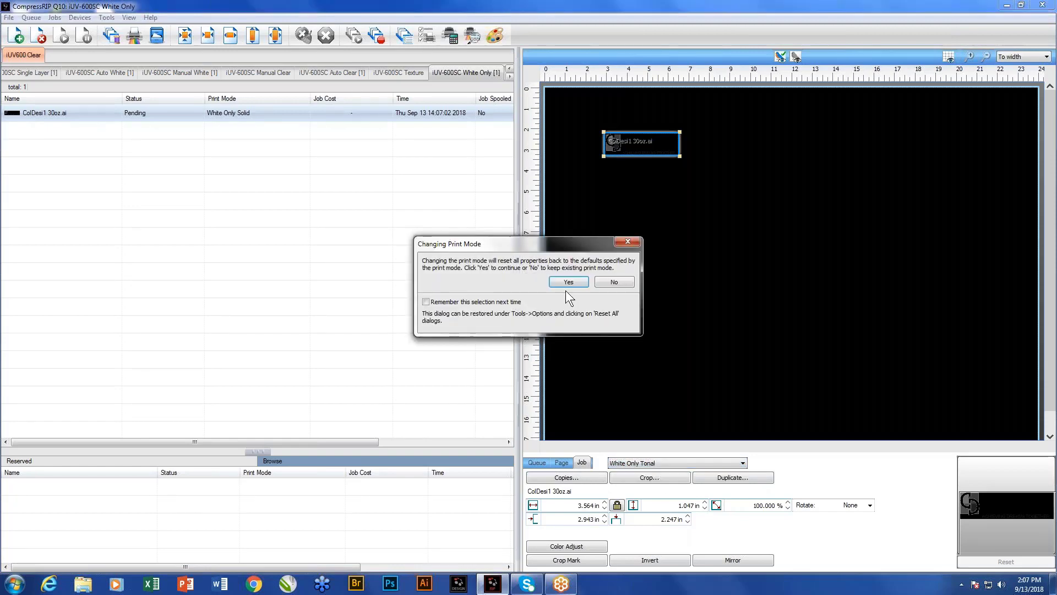
{"action": "left_click", "coordinate": [567, 281]}
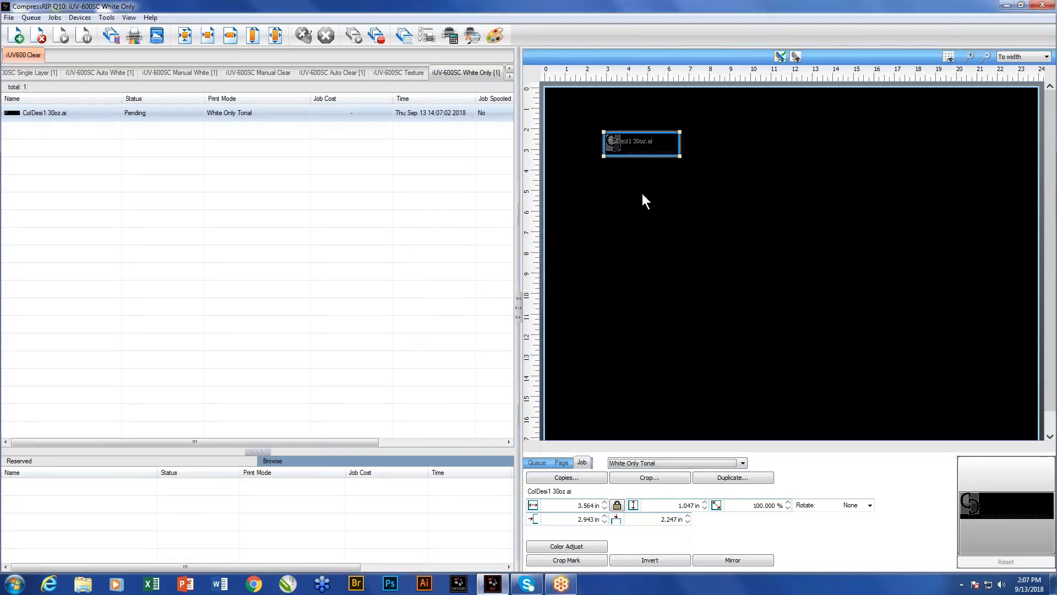
{"action": "mouse_move", "coordinate": [565, 187]}
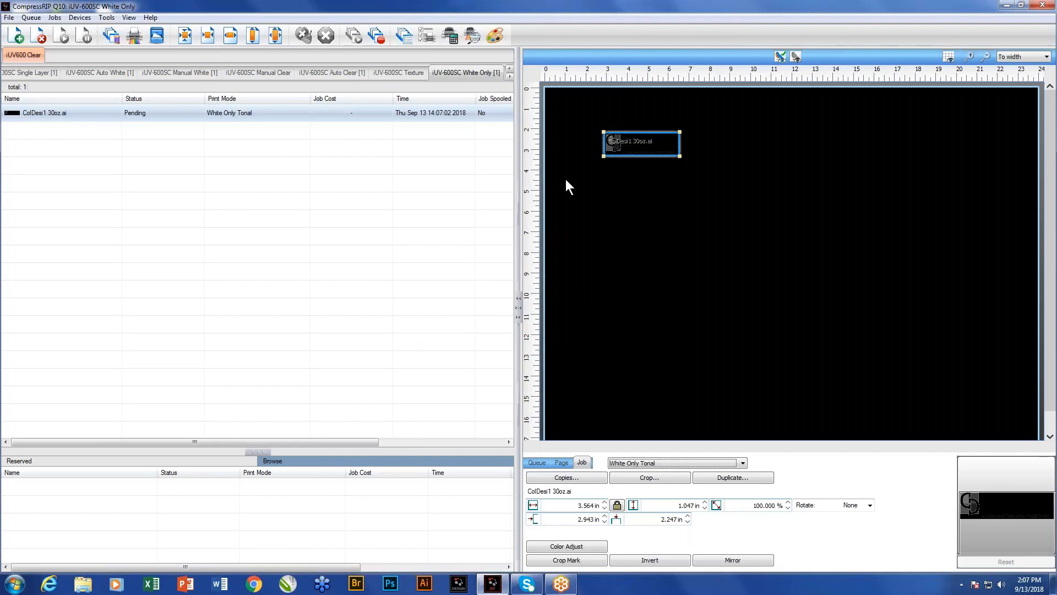
{"action": "mouse_move", "coordinate": [692, 220]}
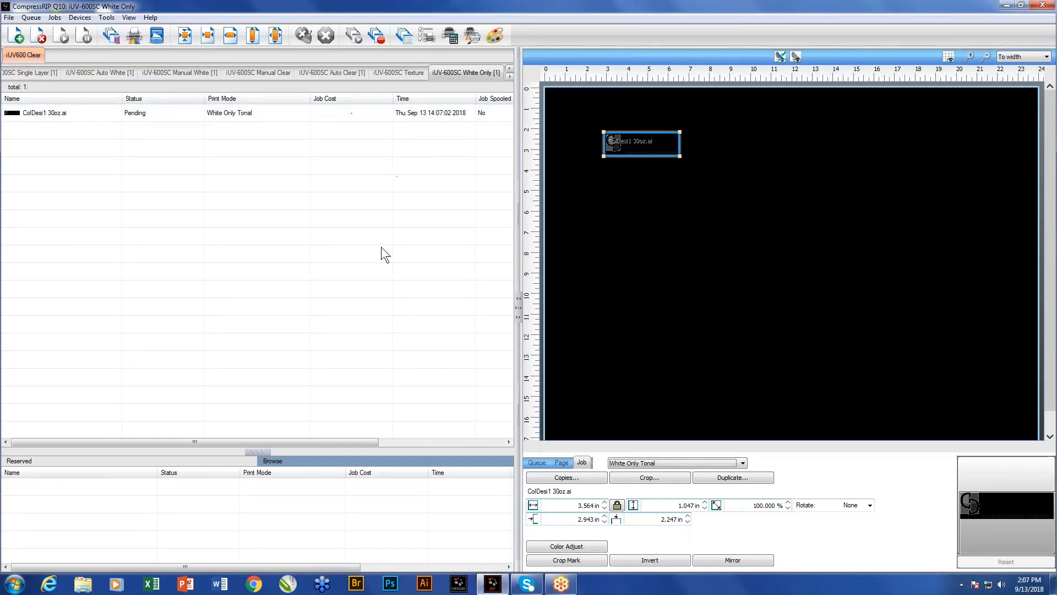
- Deselect the logo and switch to the Single Layer queue with its Fine Color Only job
{"action": "left_click", "coordinate": [561, 462]}
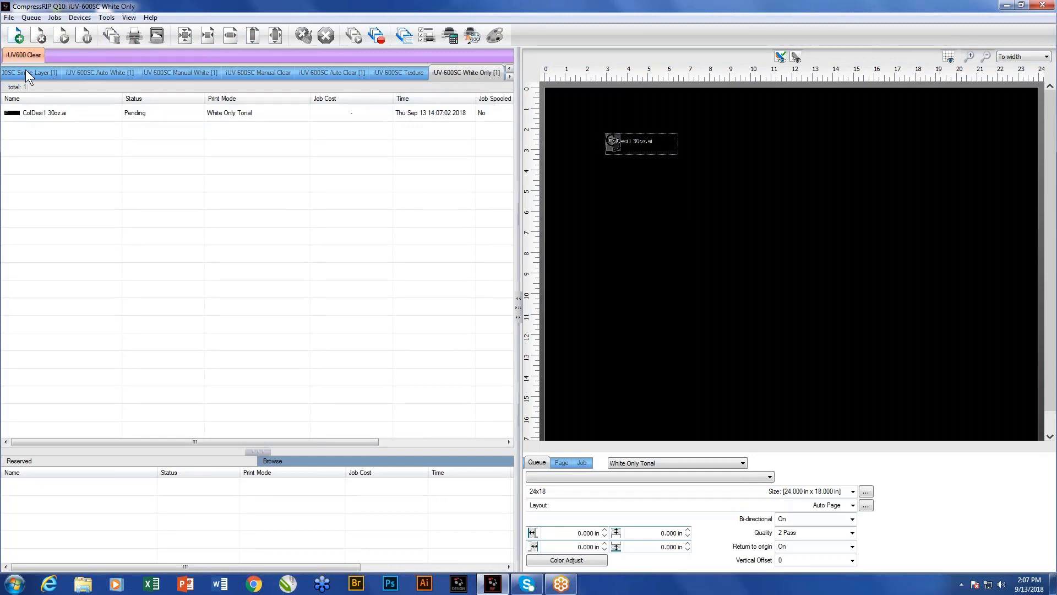
{"action": "left_click", "coordinate": [34, 72]}
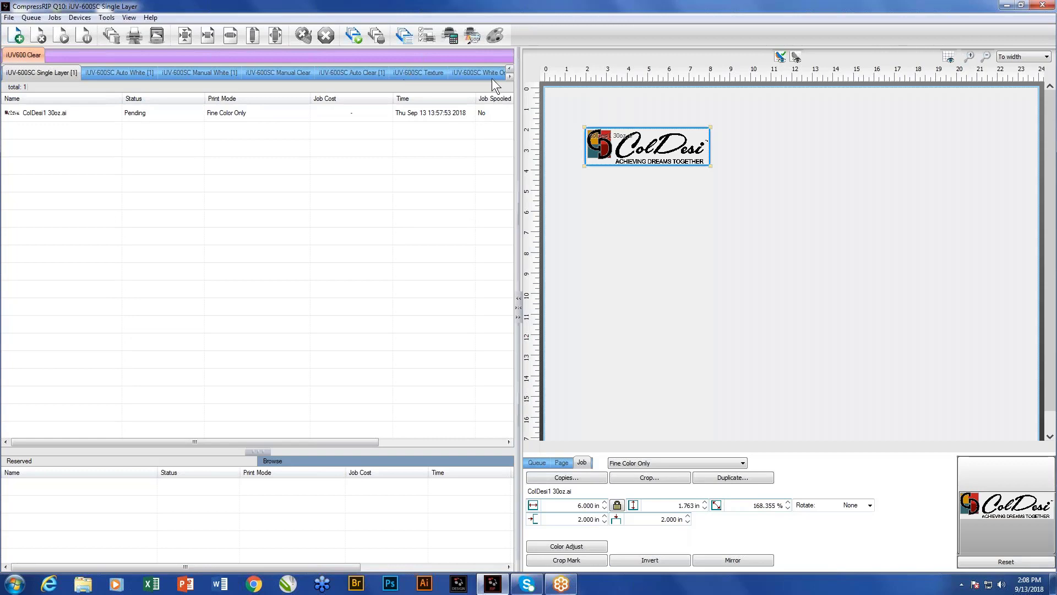
{"action": "mouse_move", "coordinate": [369, 187]}
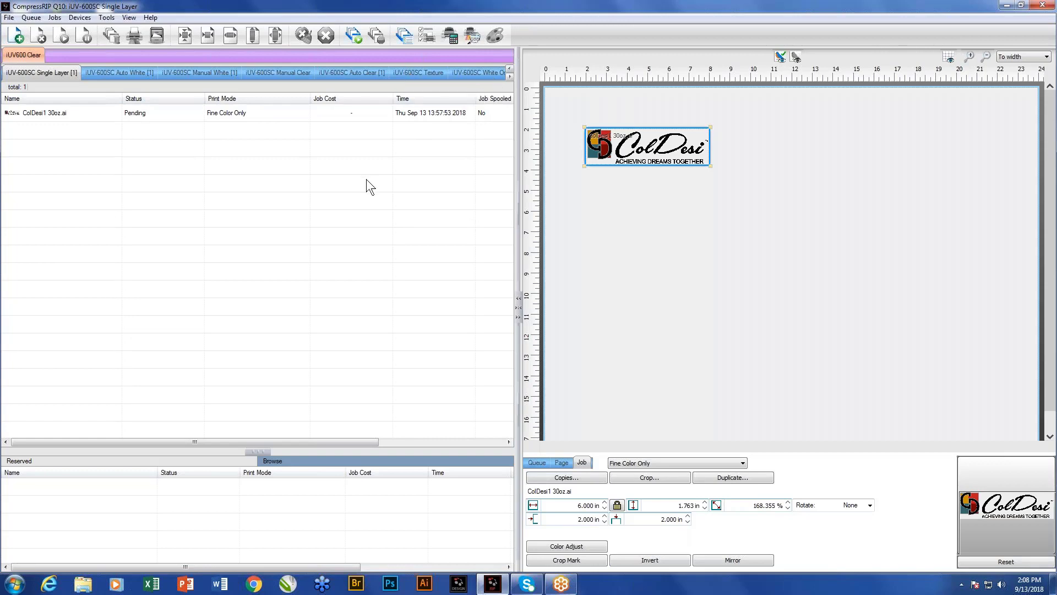
{"action": "mouse_move", "coordinate": [351, 230]}
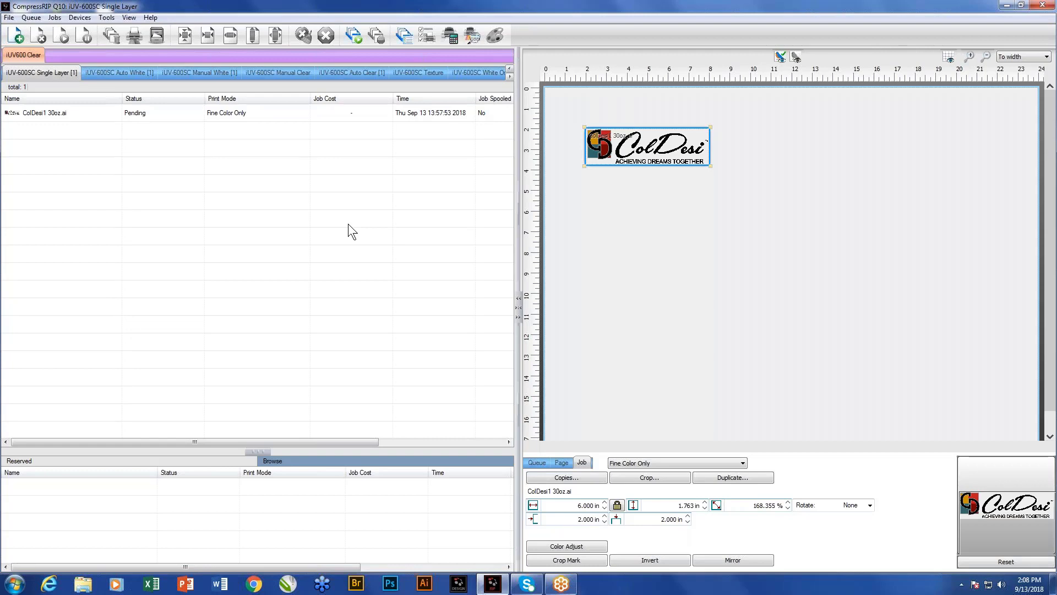
{"action": "mouse_move", "coordinate": [229, 282]}
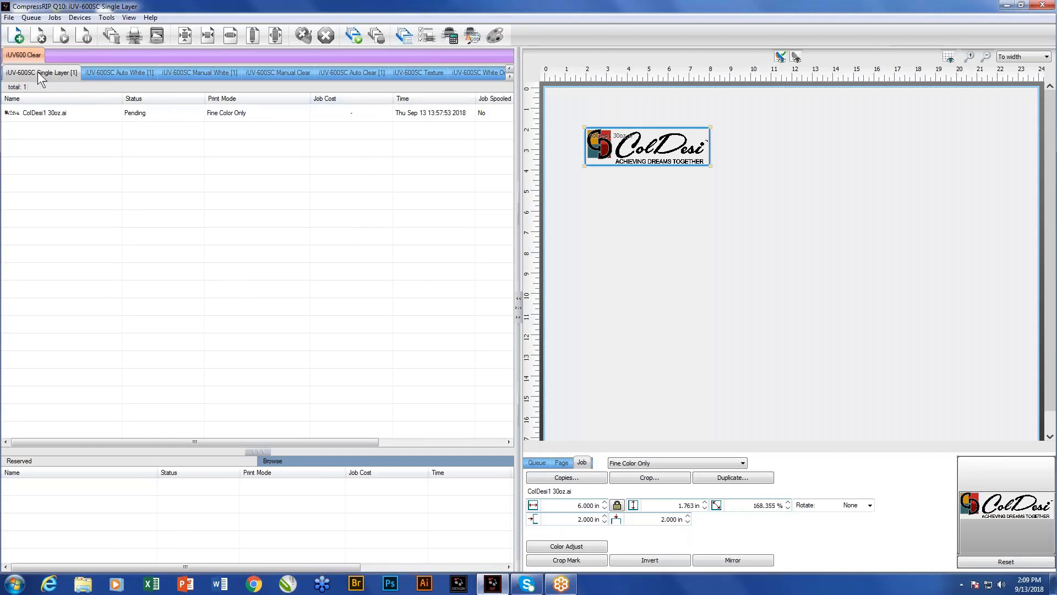
{"action": "mouse_move", "coordinate": [260, 223]}
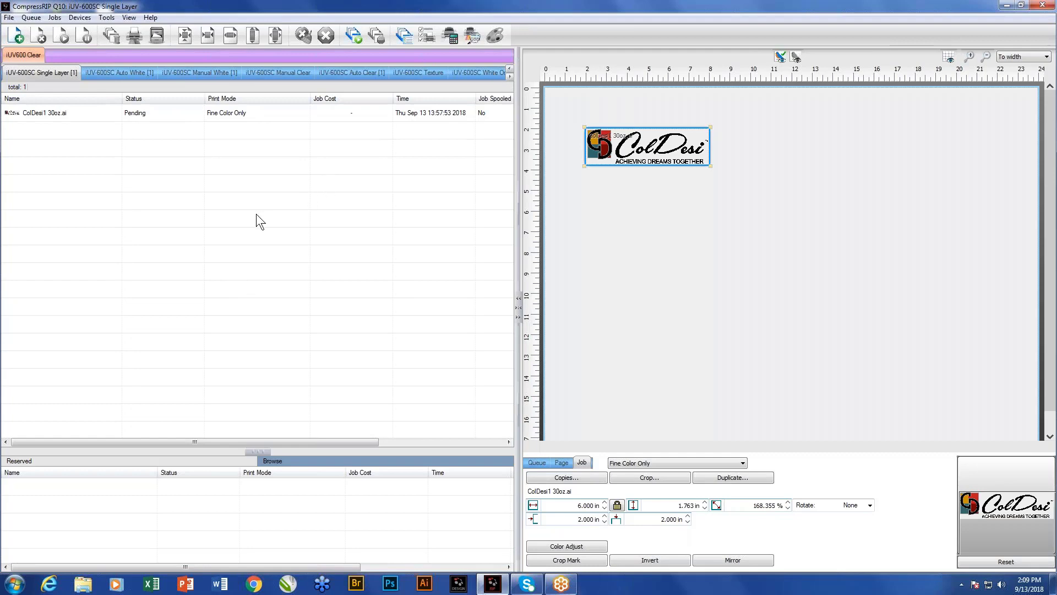
{"action": "mouse_move", "coordinate": [172, 229]}
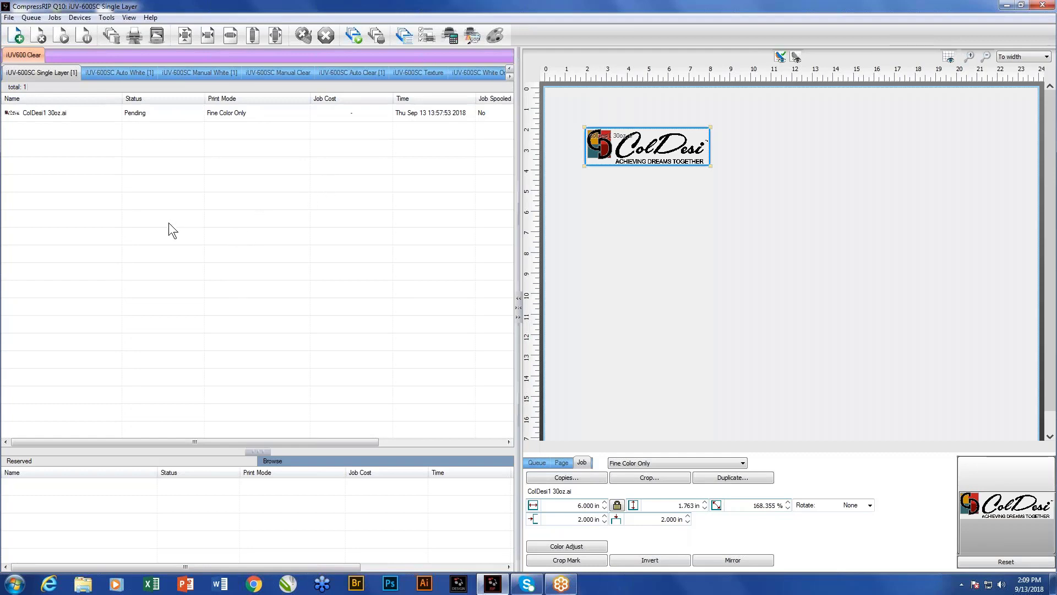
{"action": "mouse_move", "coordinate": [196, 241]}
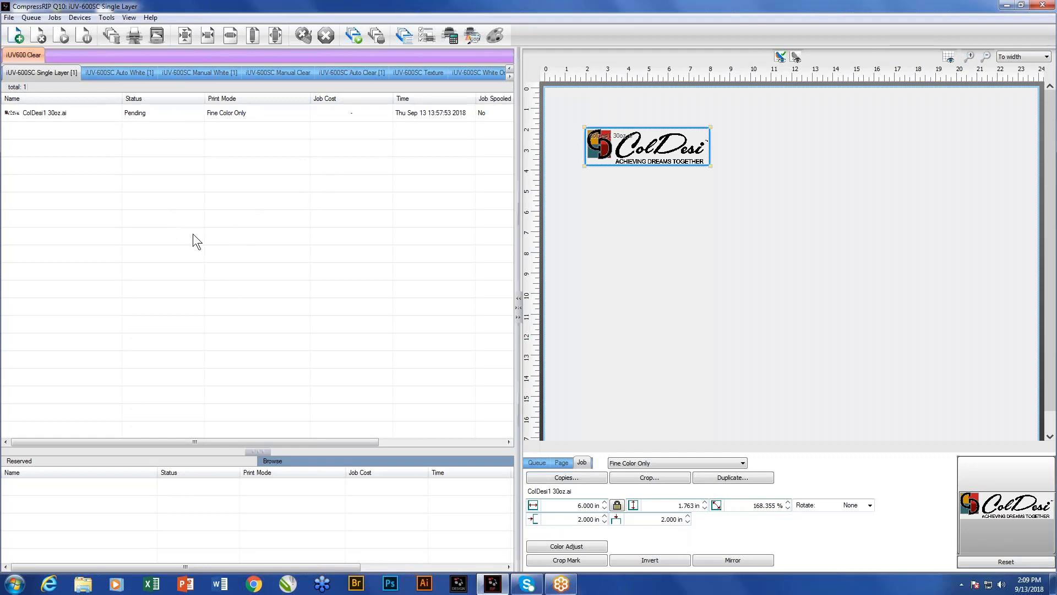
{"action": "mouse_move", "coordinate": [225, 271]}
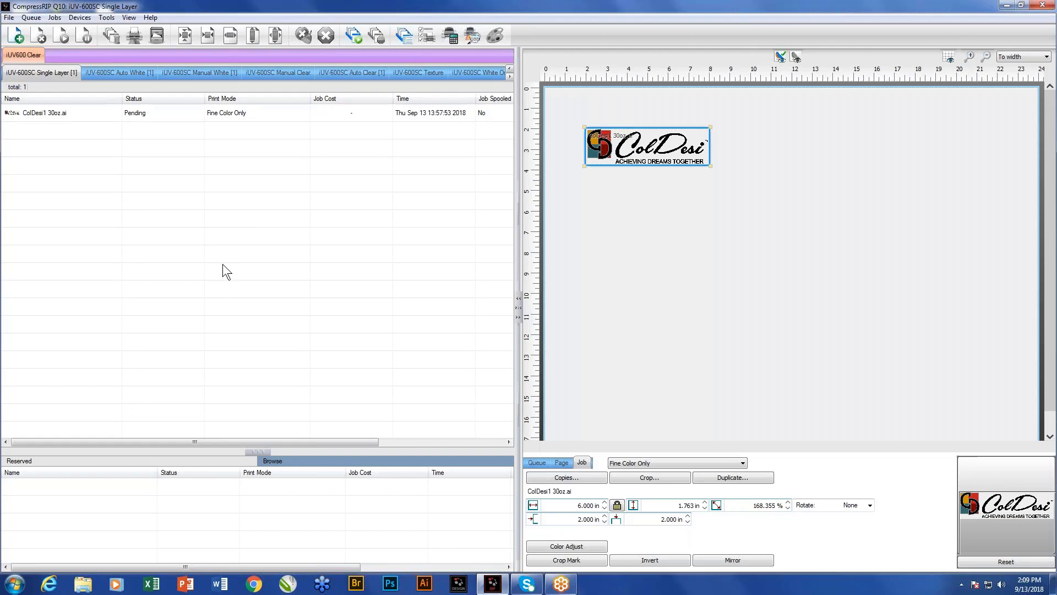